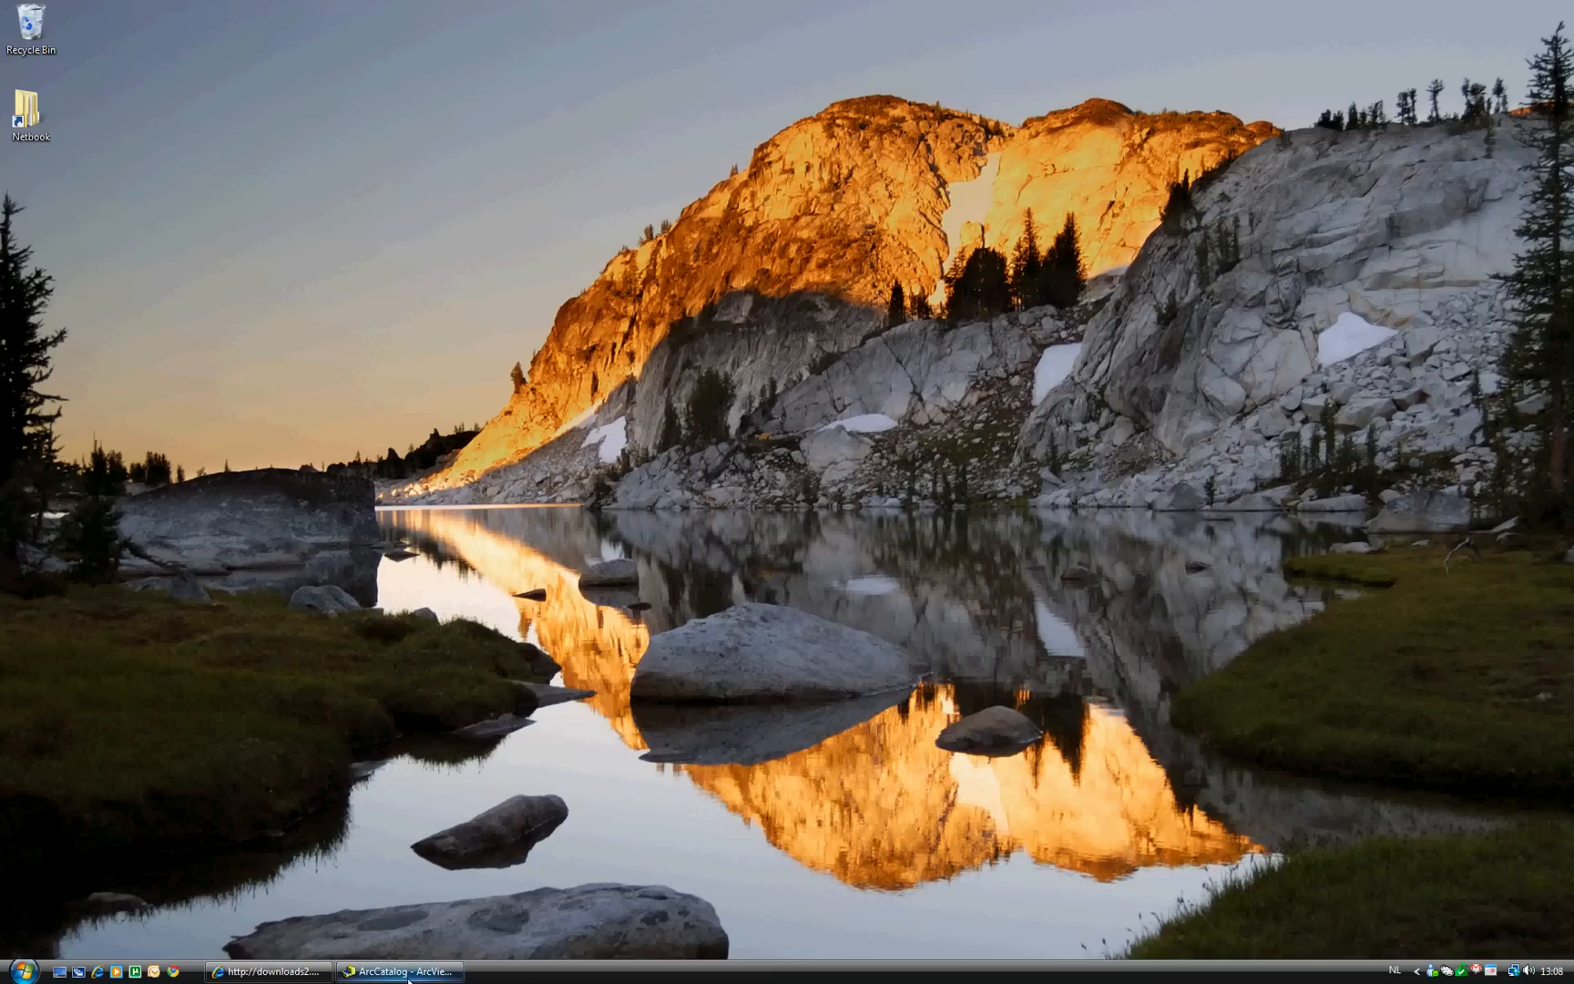
Restore ArcCatalog, browse into the Chapter04 data folder and preview flight_diverge.lyr.
click(399, 971)
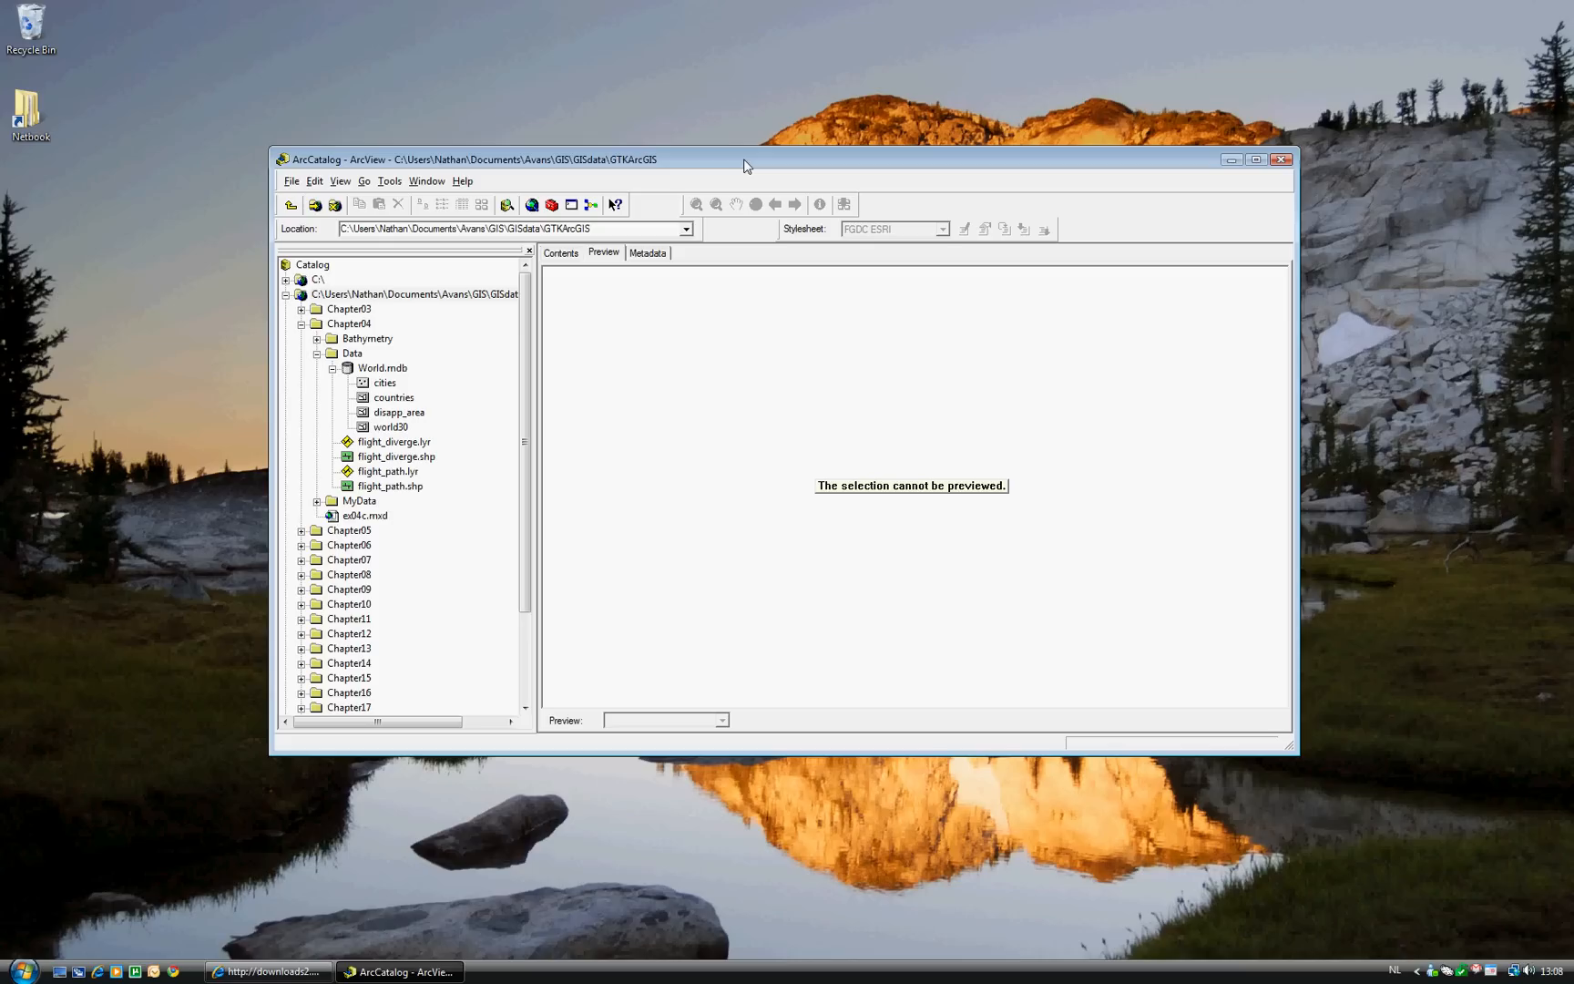
mouse_move(398, 339)
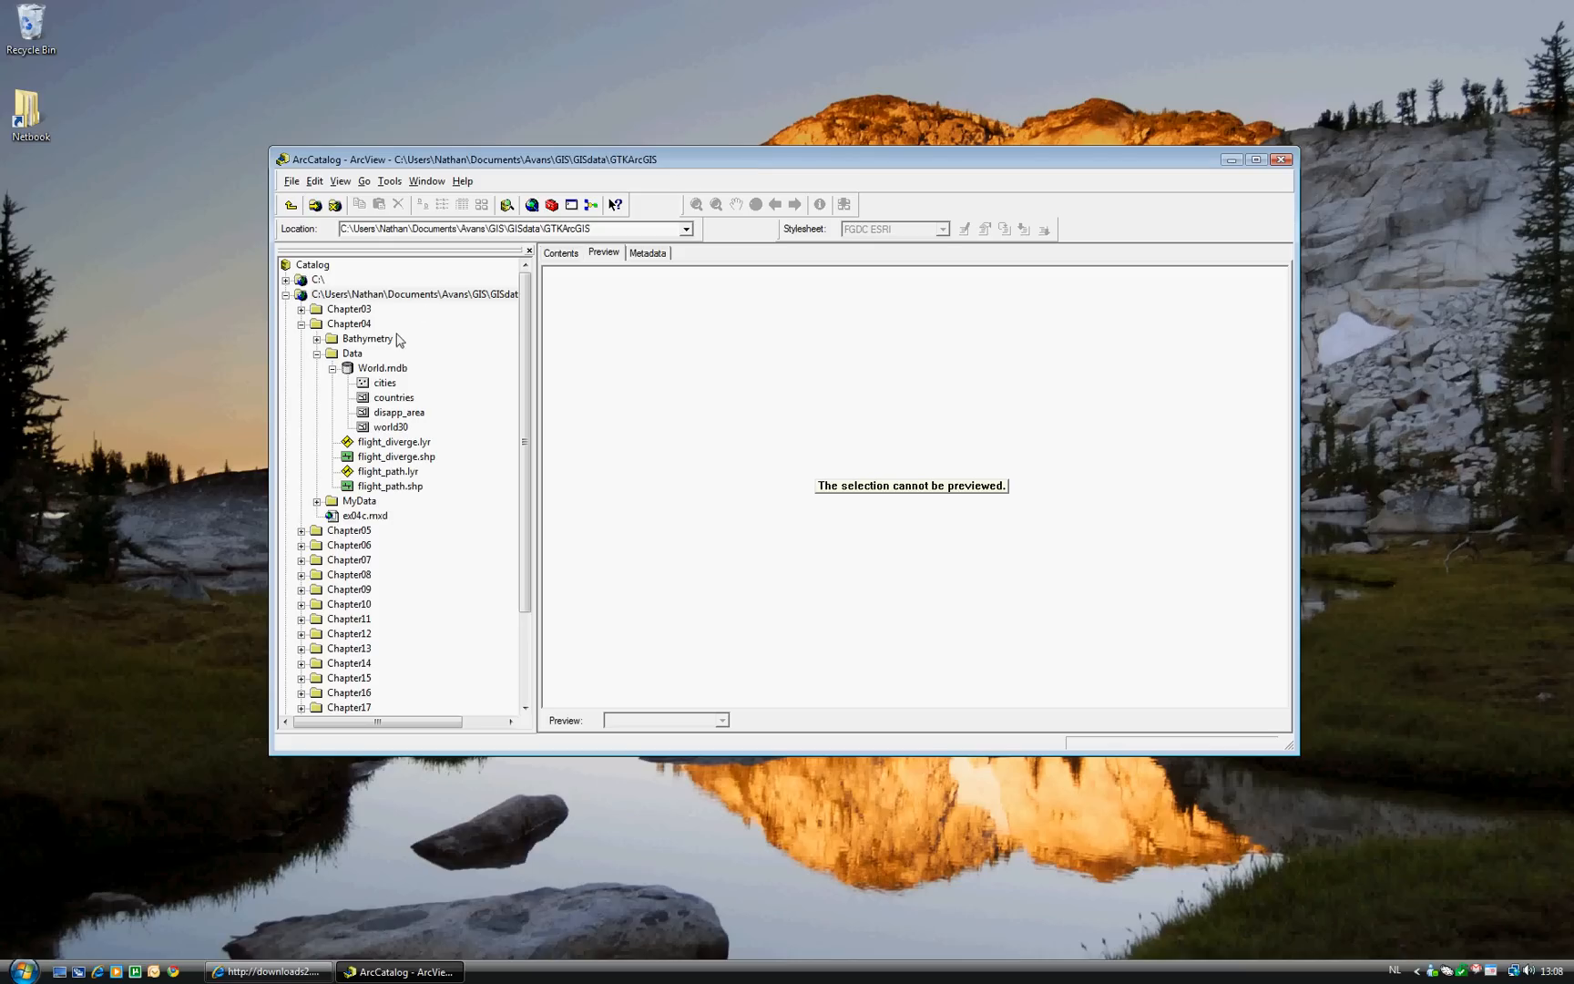
click(419, 293)
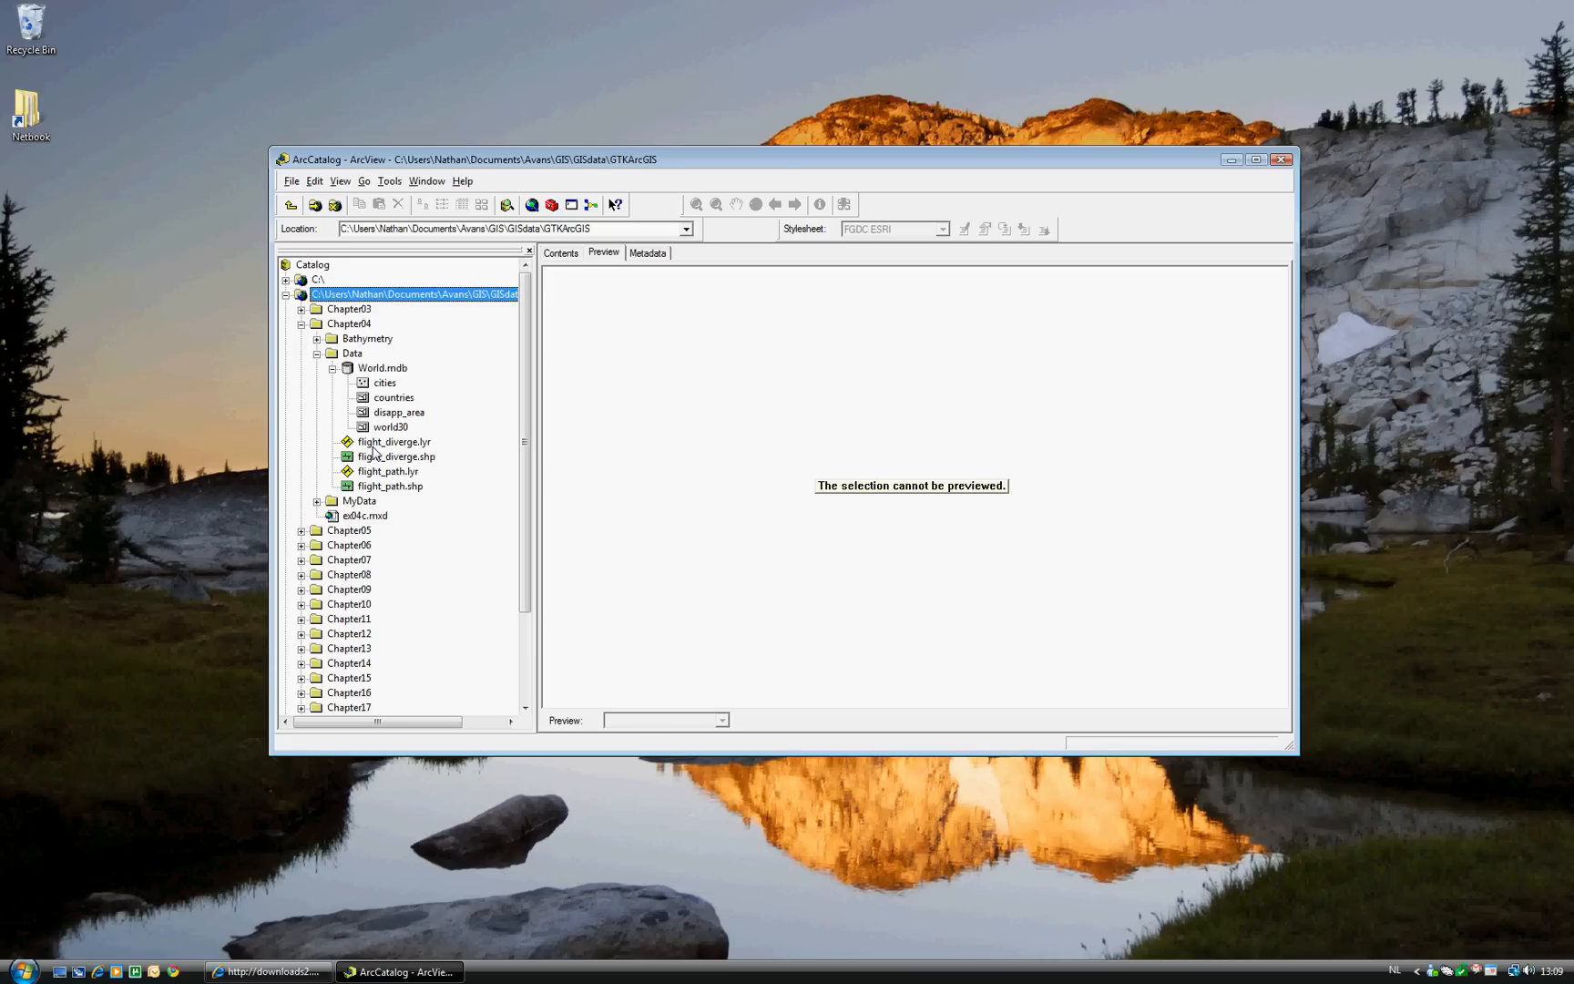
mouse_move(379, 450)
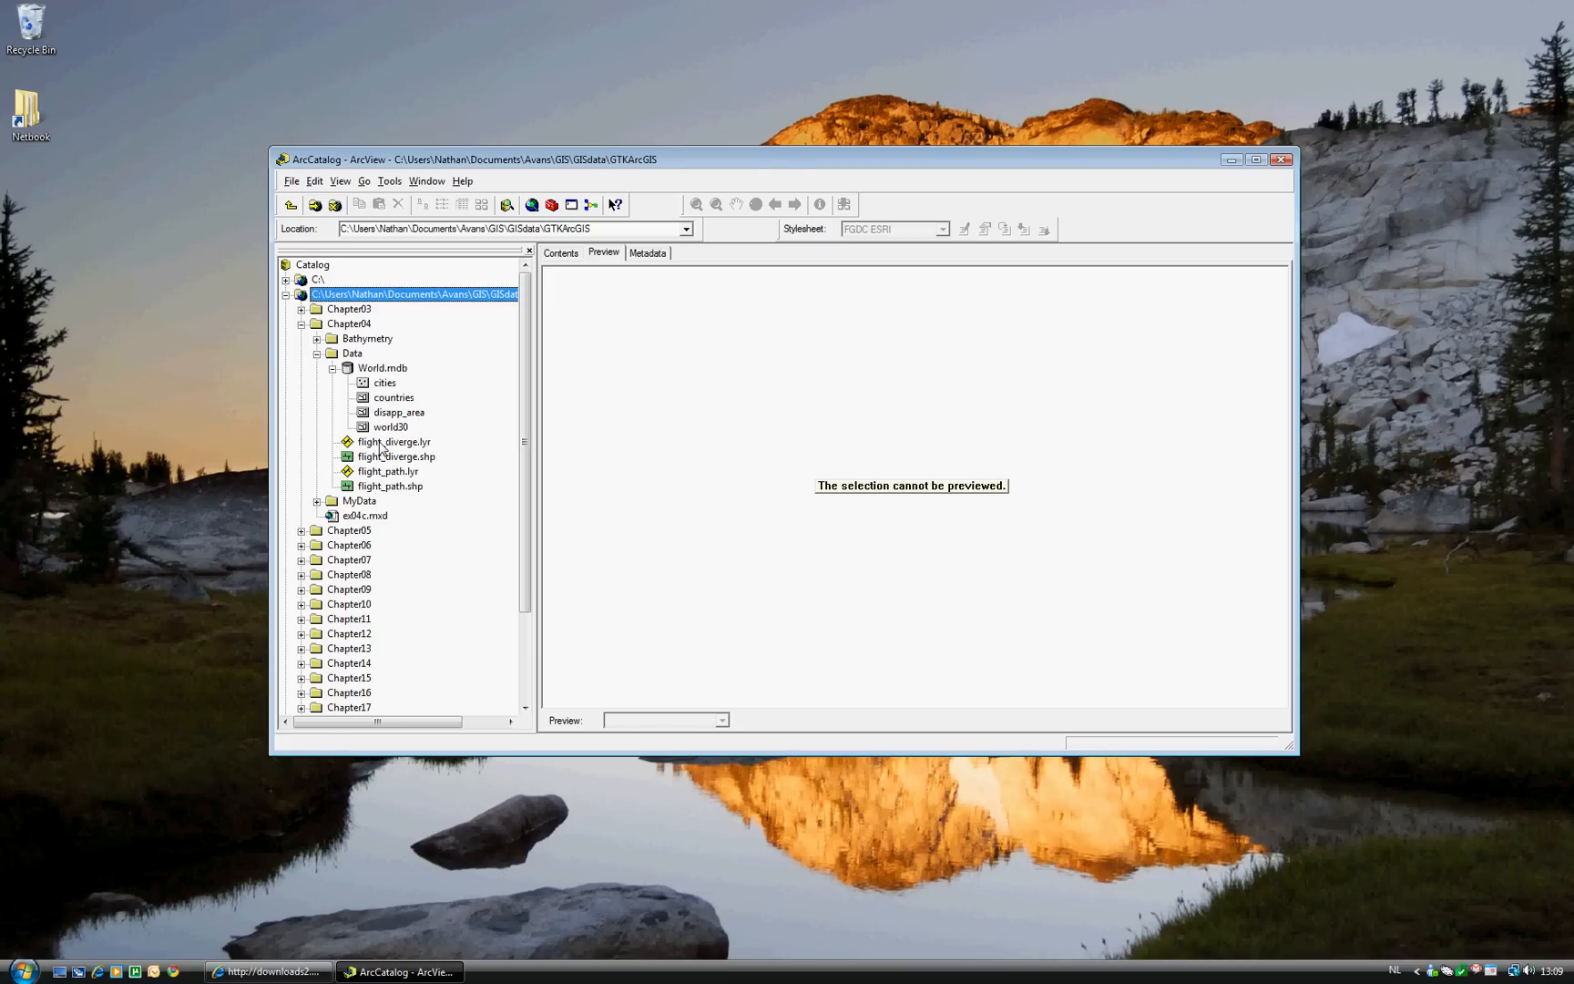
click(394, 441)
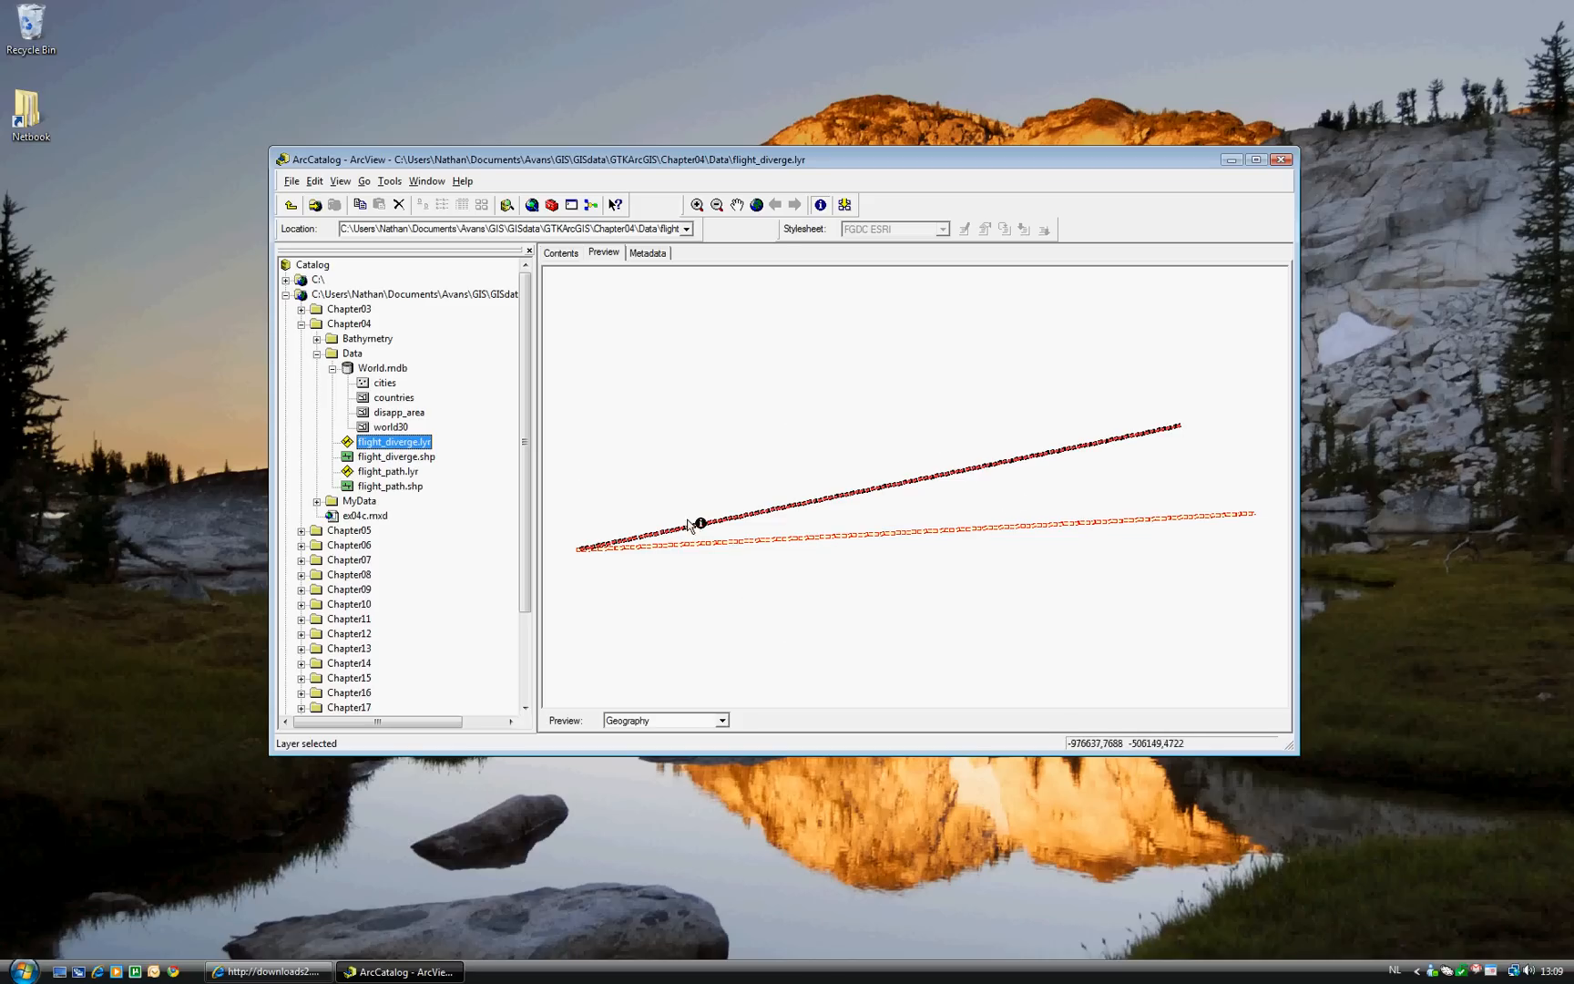
mouse_move(750, 481)
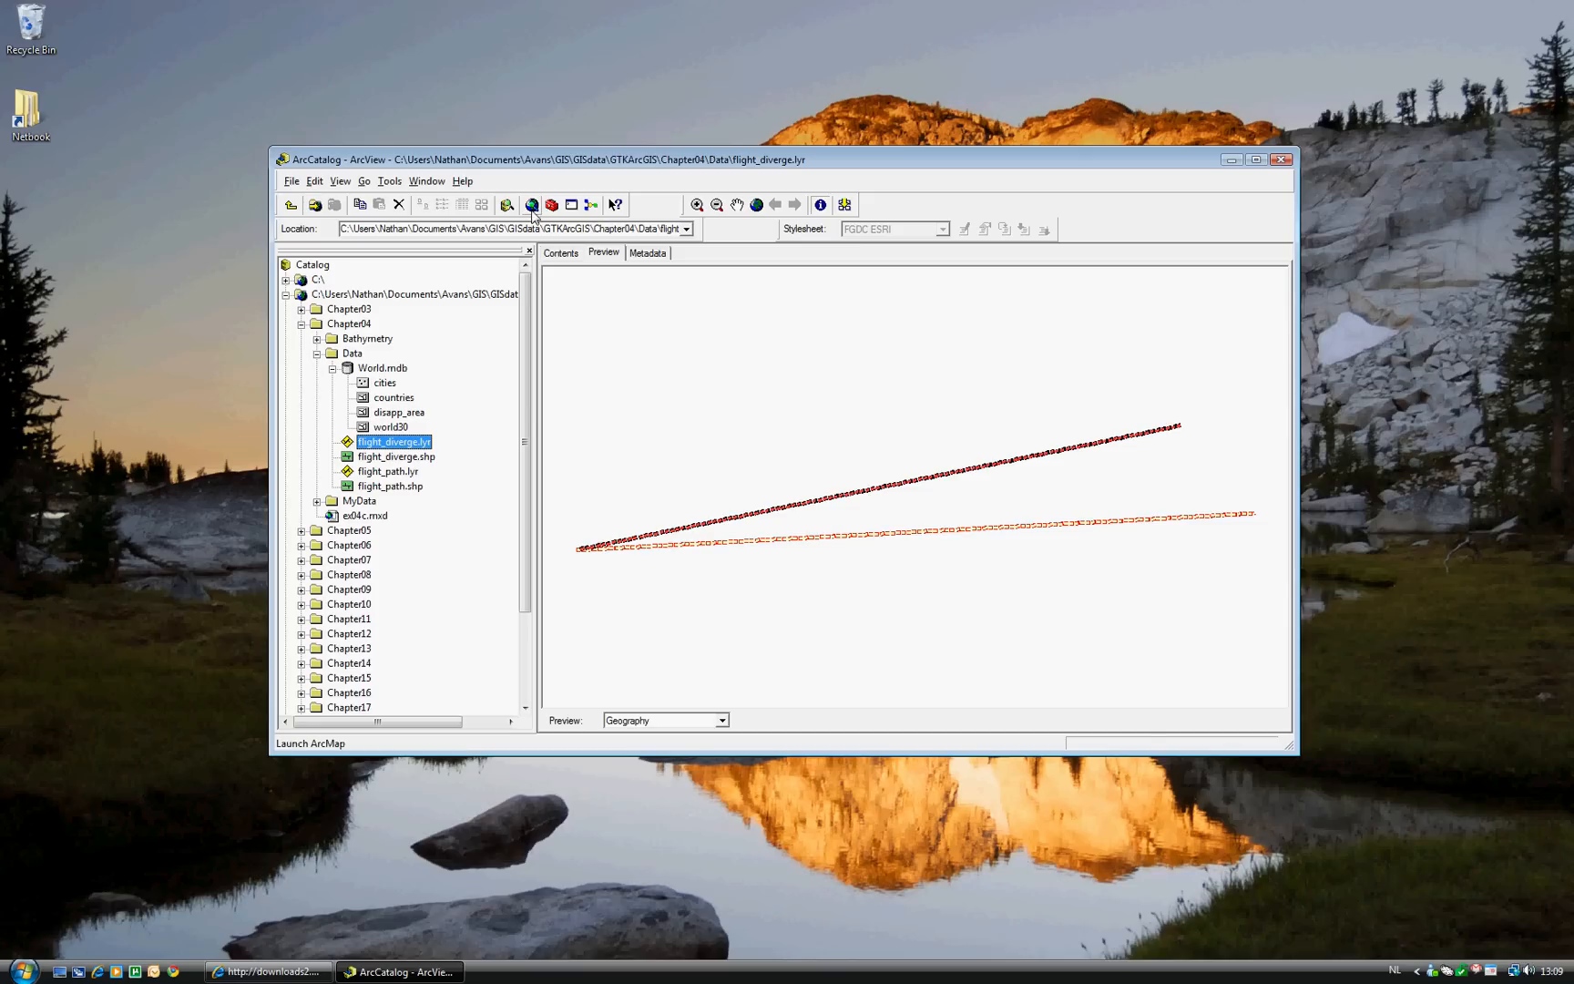
Launch ArcMap and open the existing ex04c.mxd document from the Chapter04 folder.
click(530, 204)
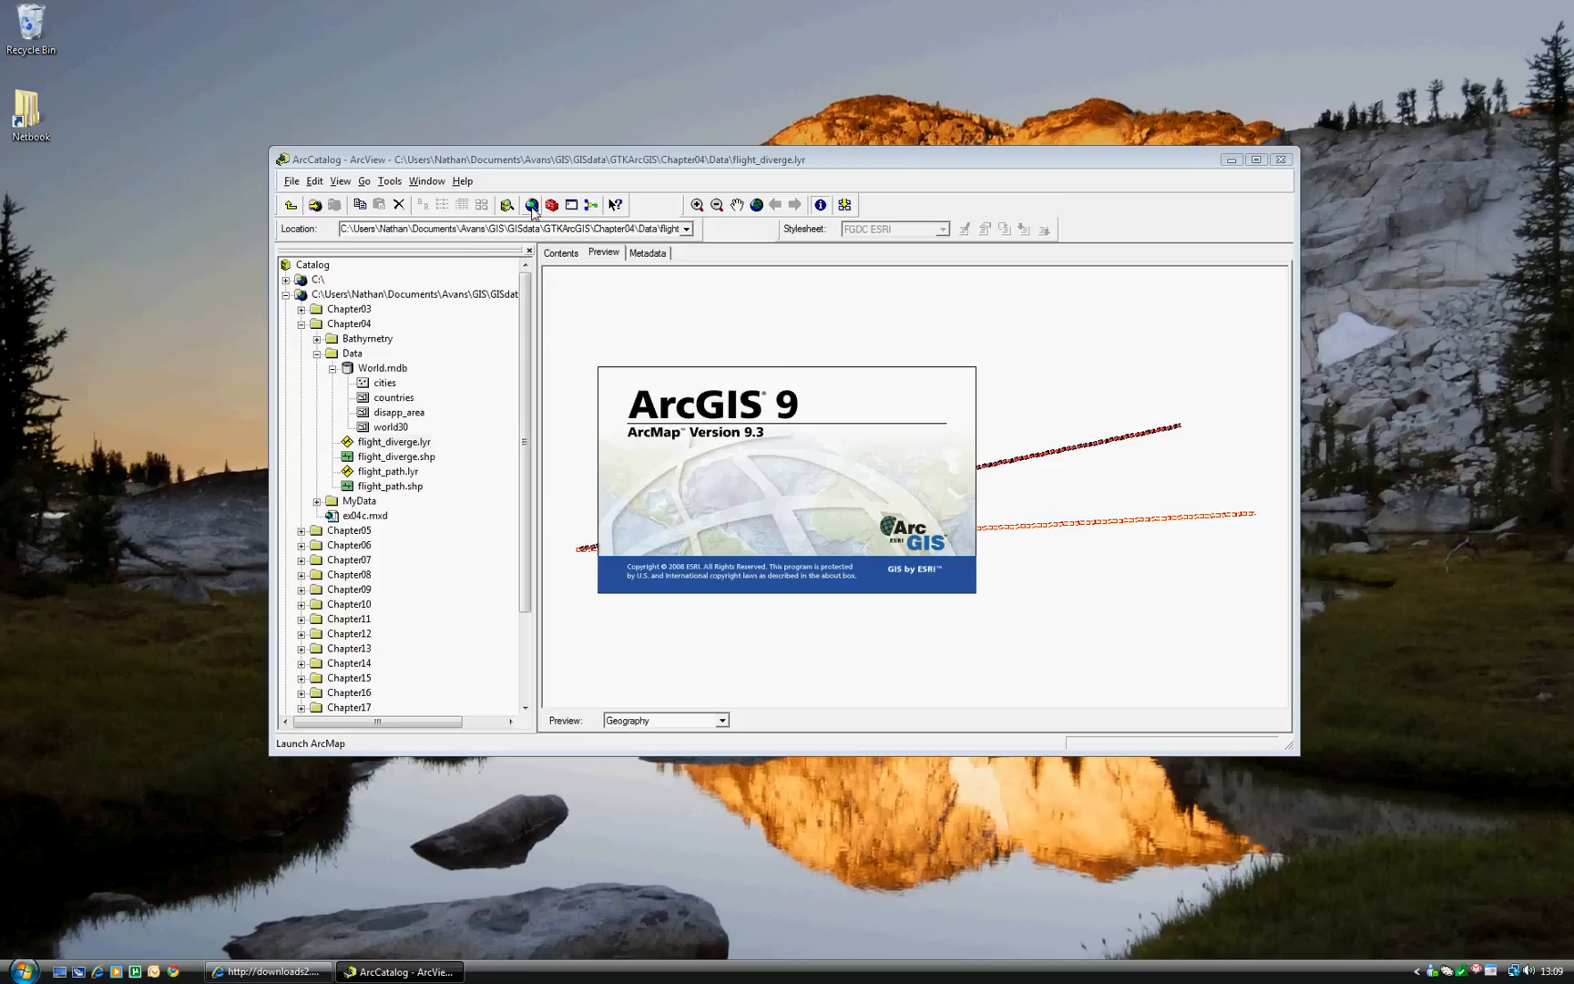
click(532, 204)
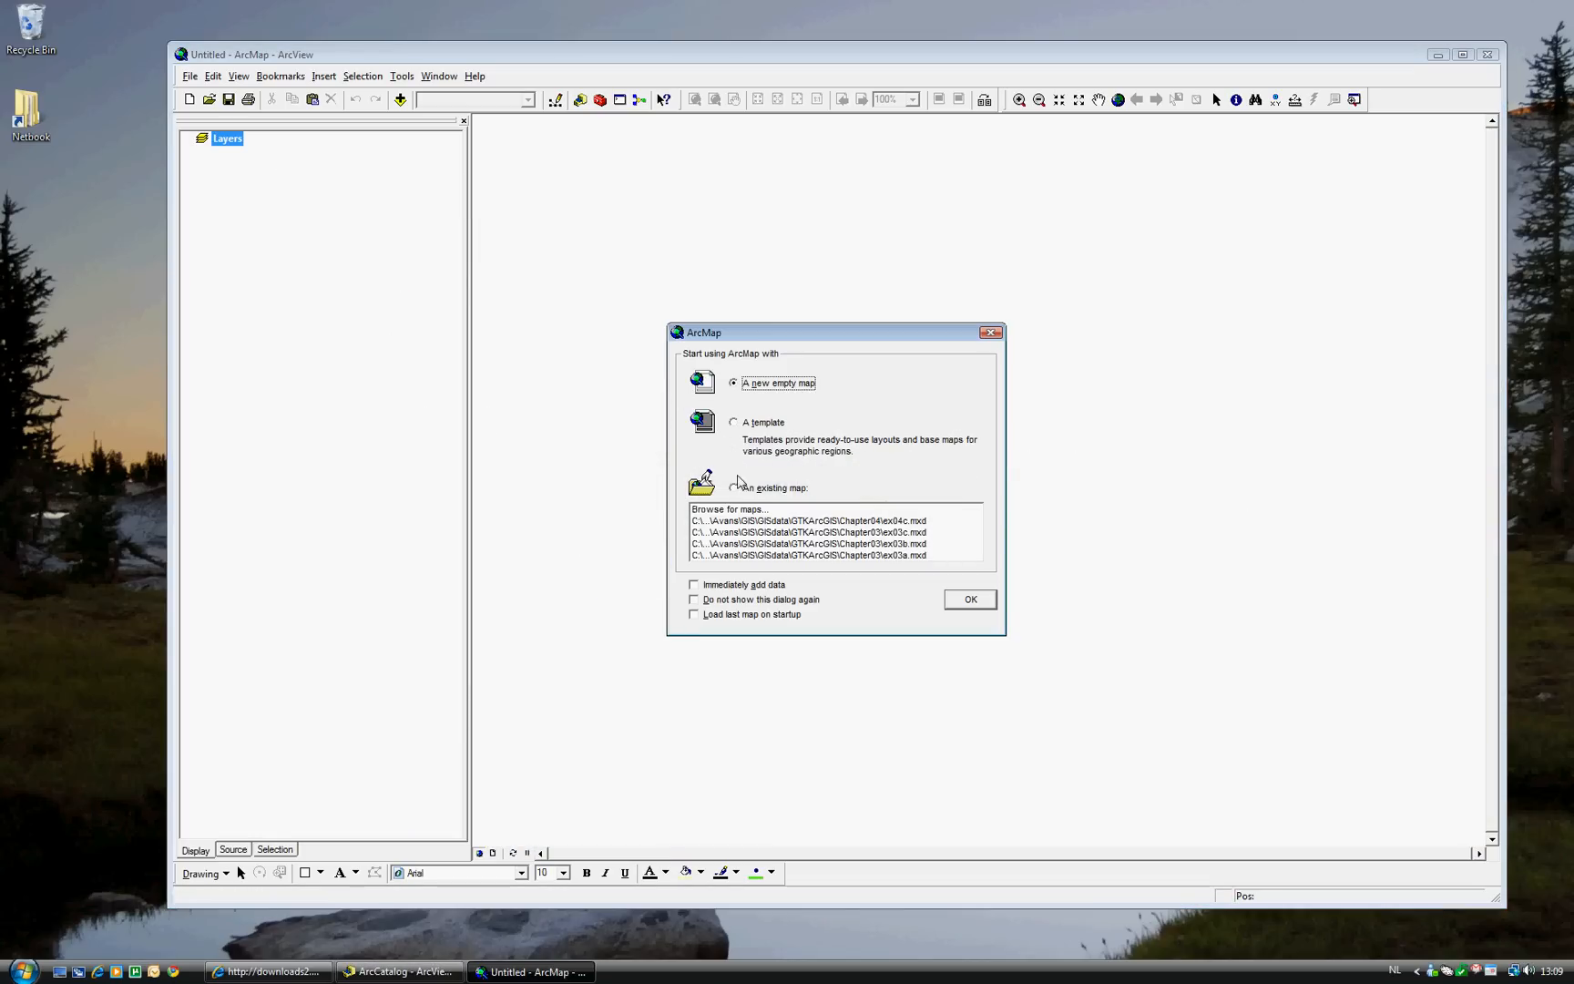
click(734, 488)
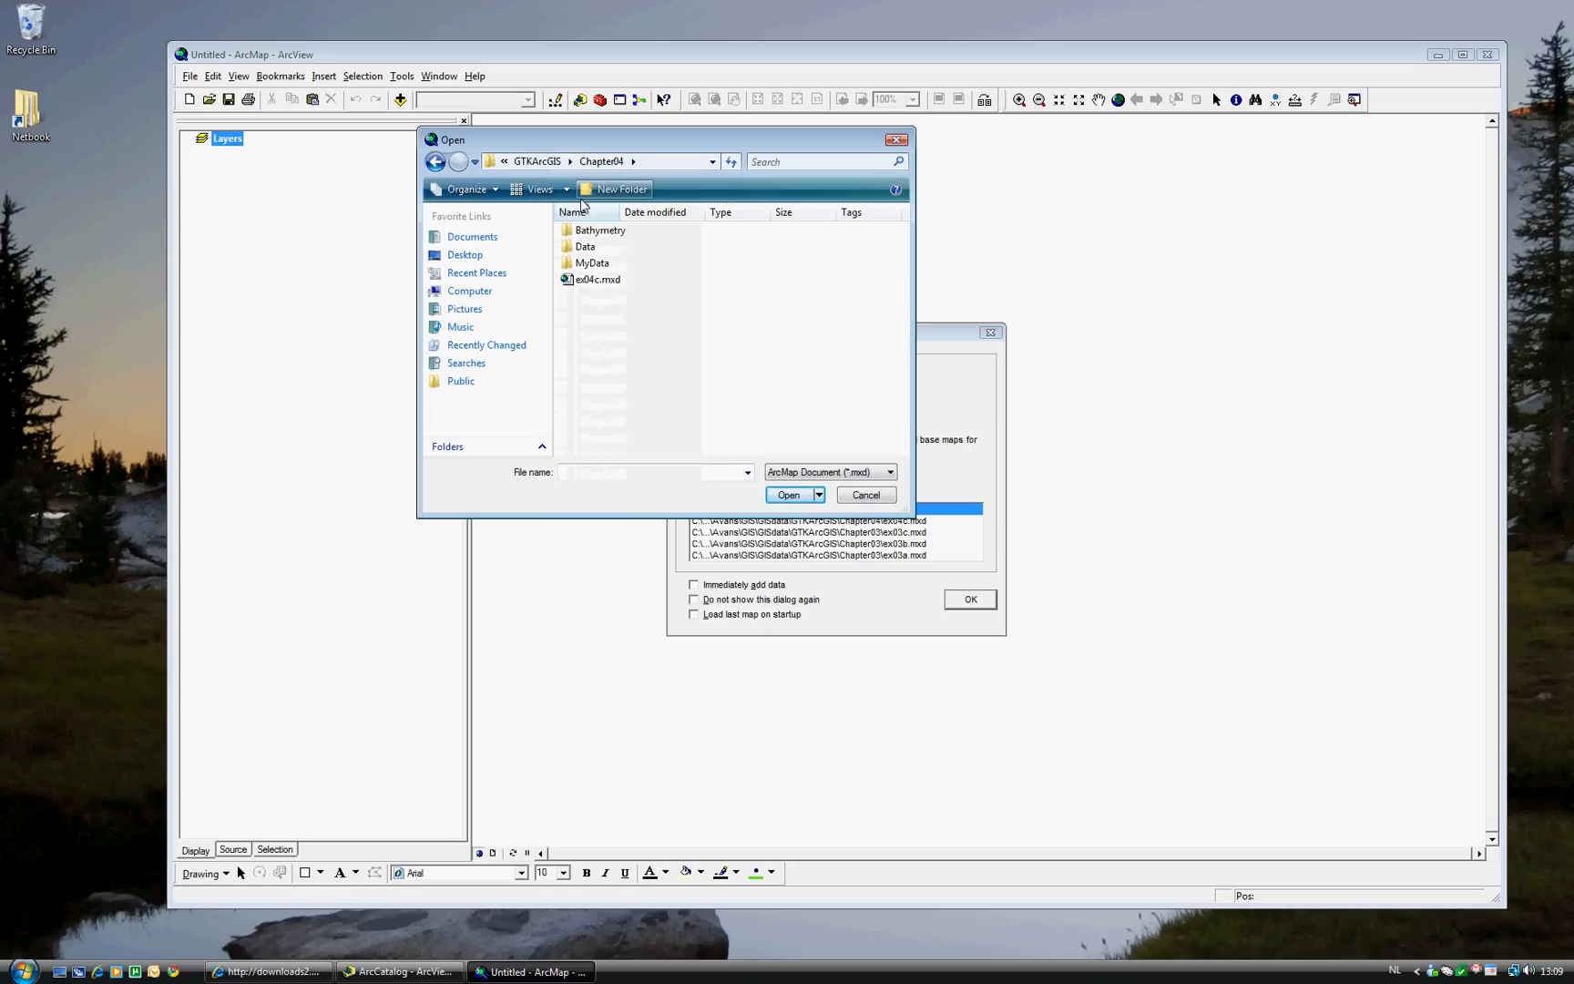
click(598, 279)
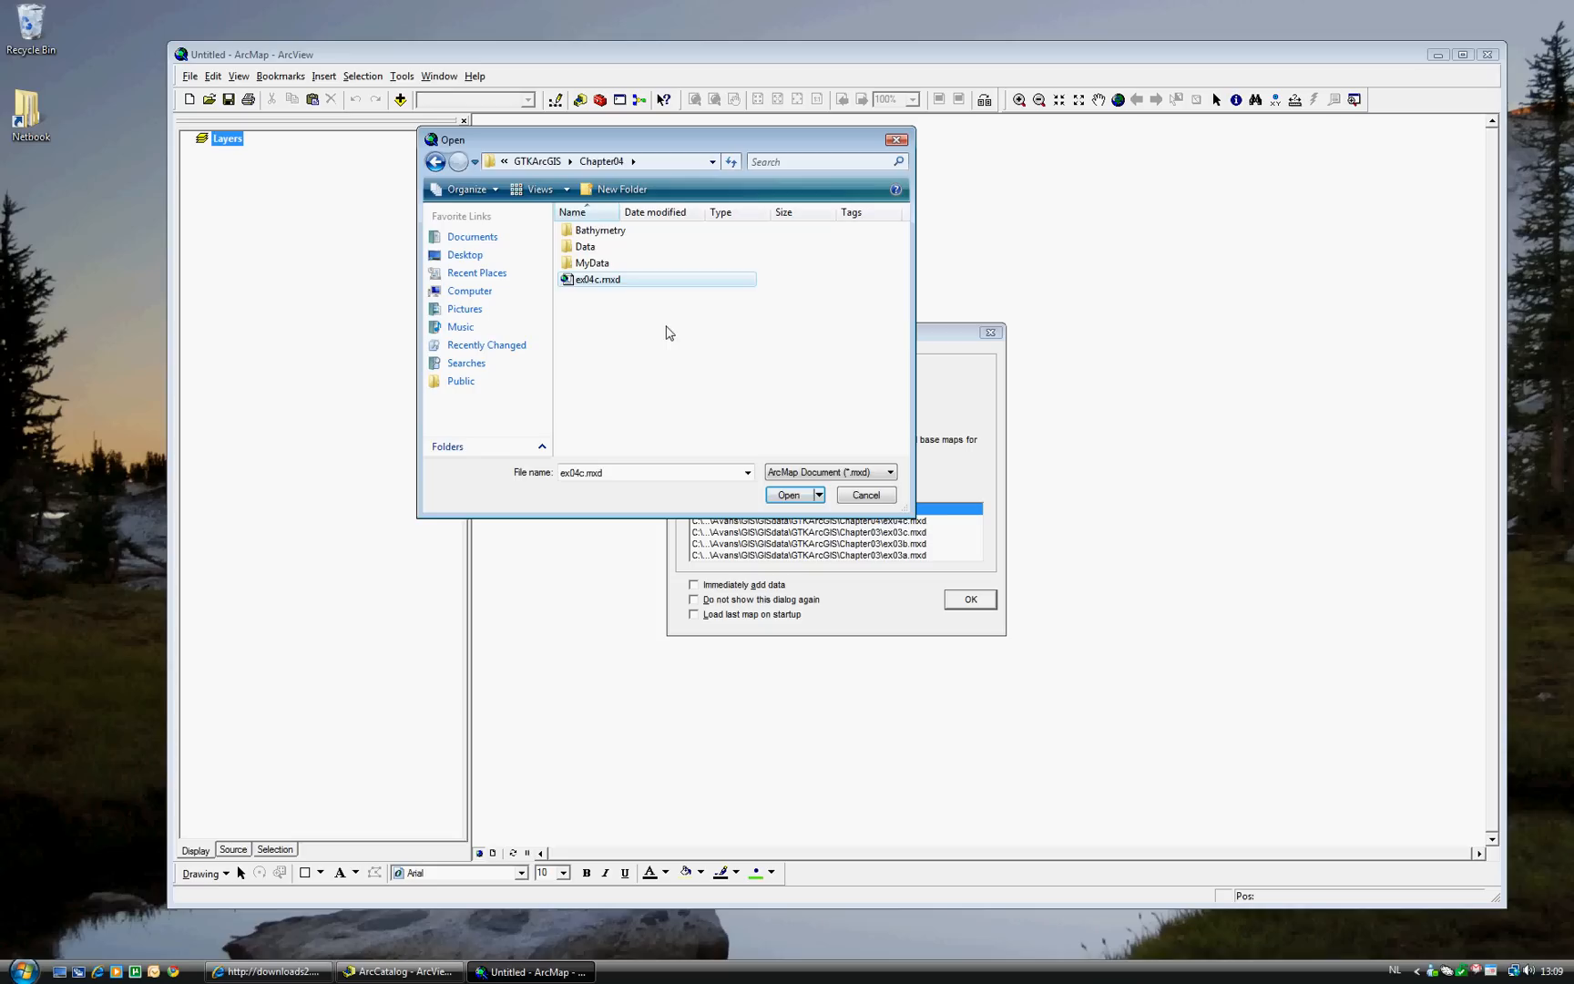
click(789, 496)
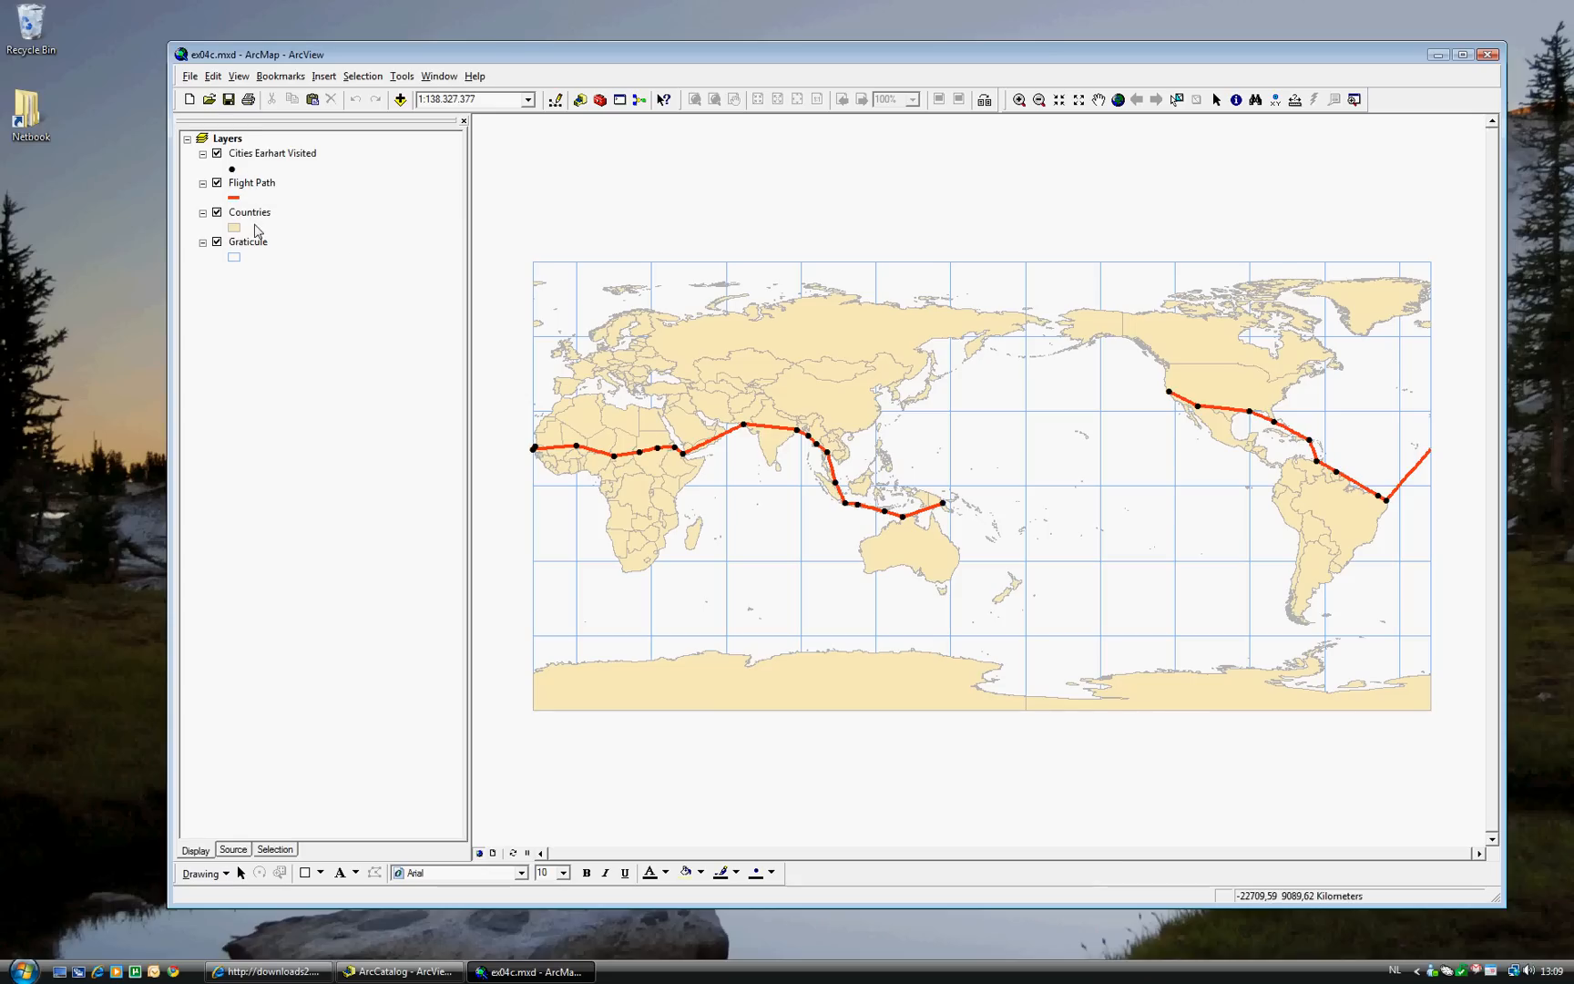
mouse_move(261, 257)
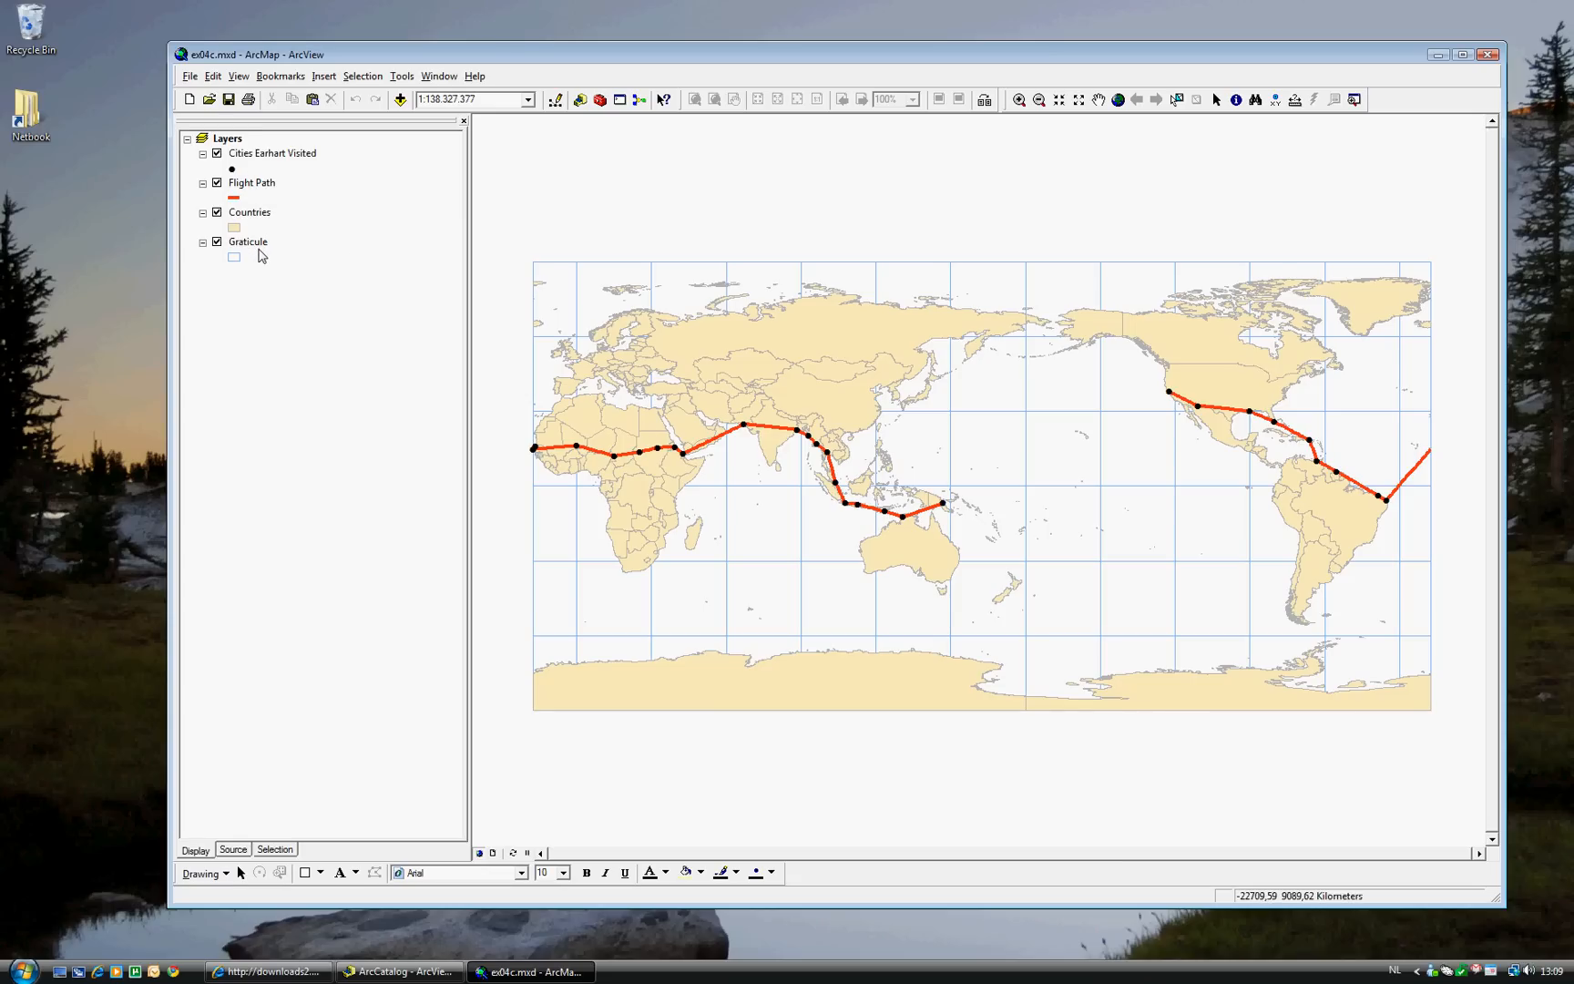
mouse_move(600, 592)
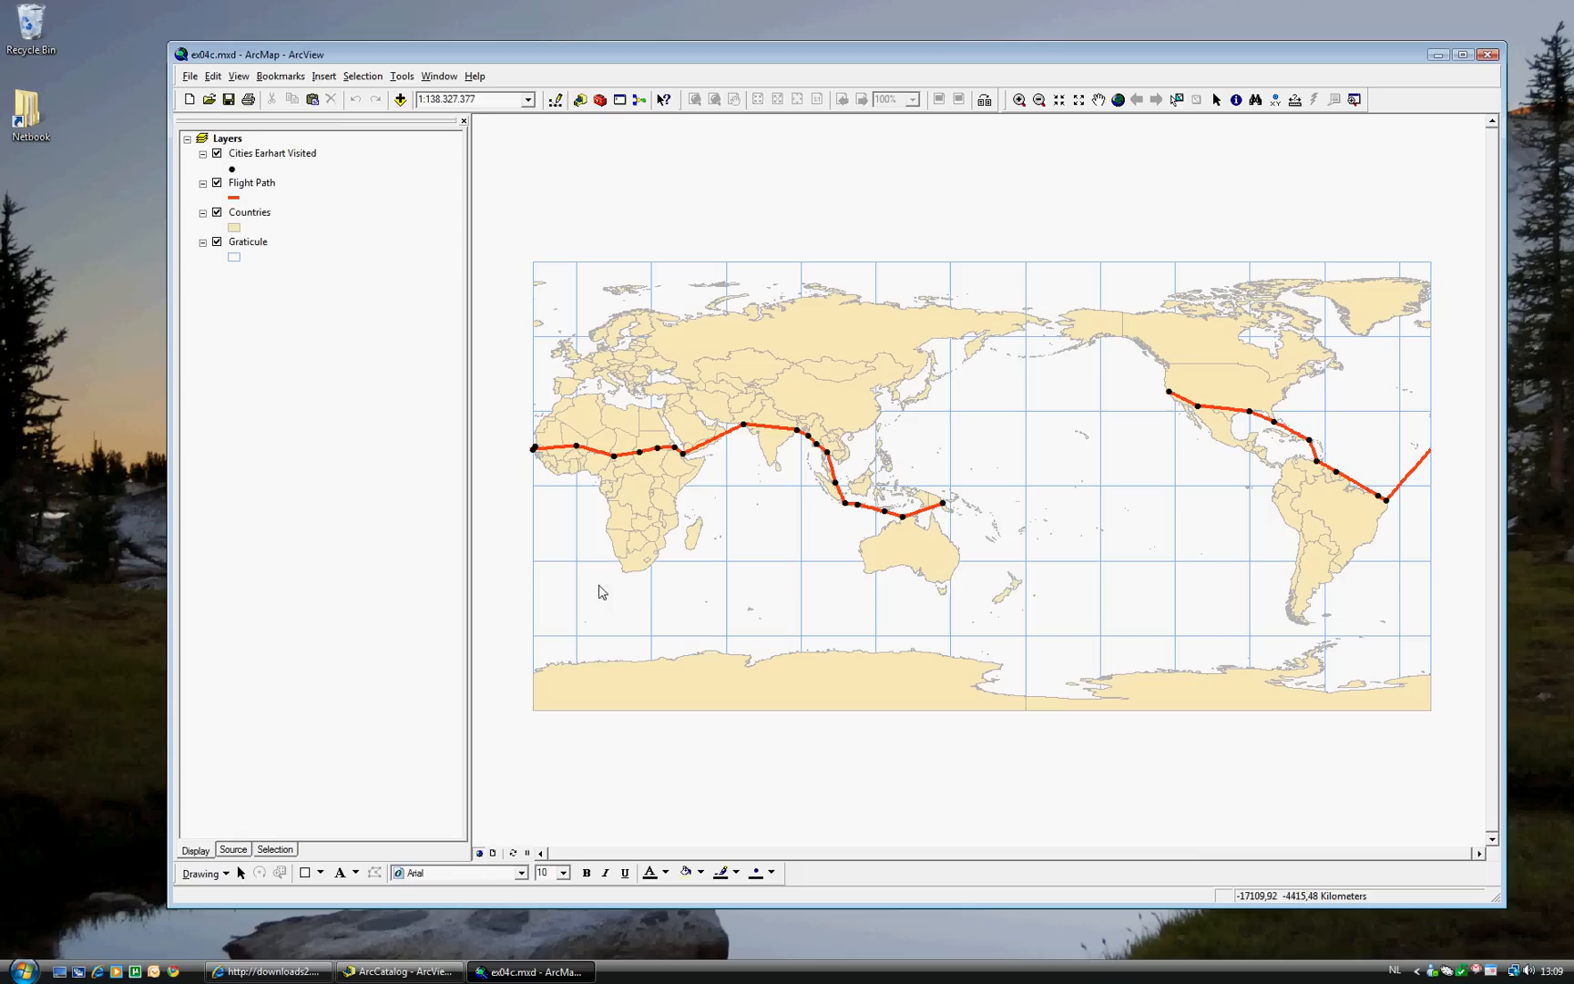
mouse_move(623, 603)
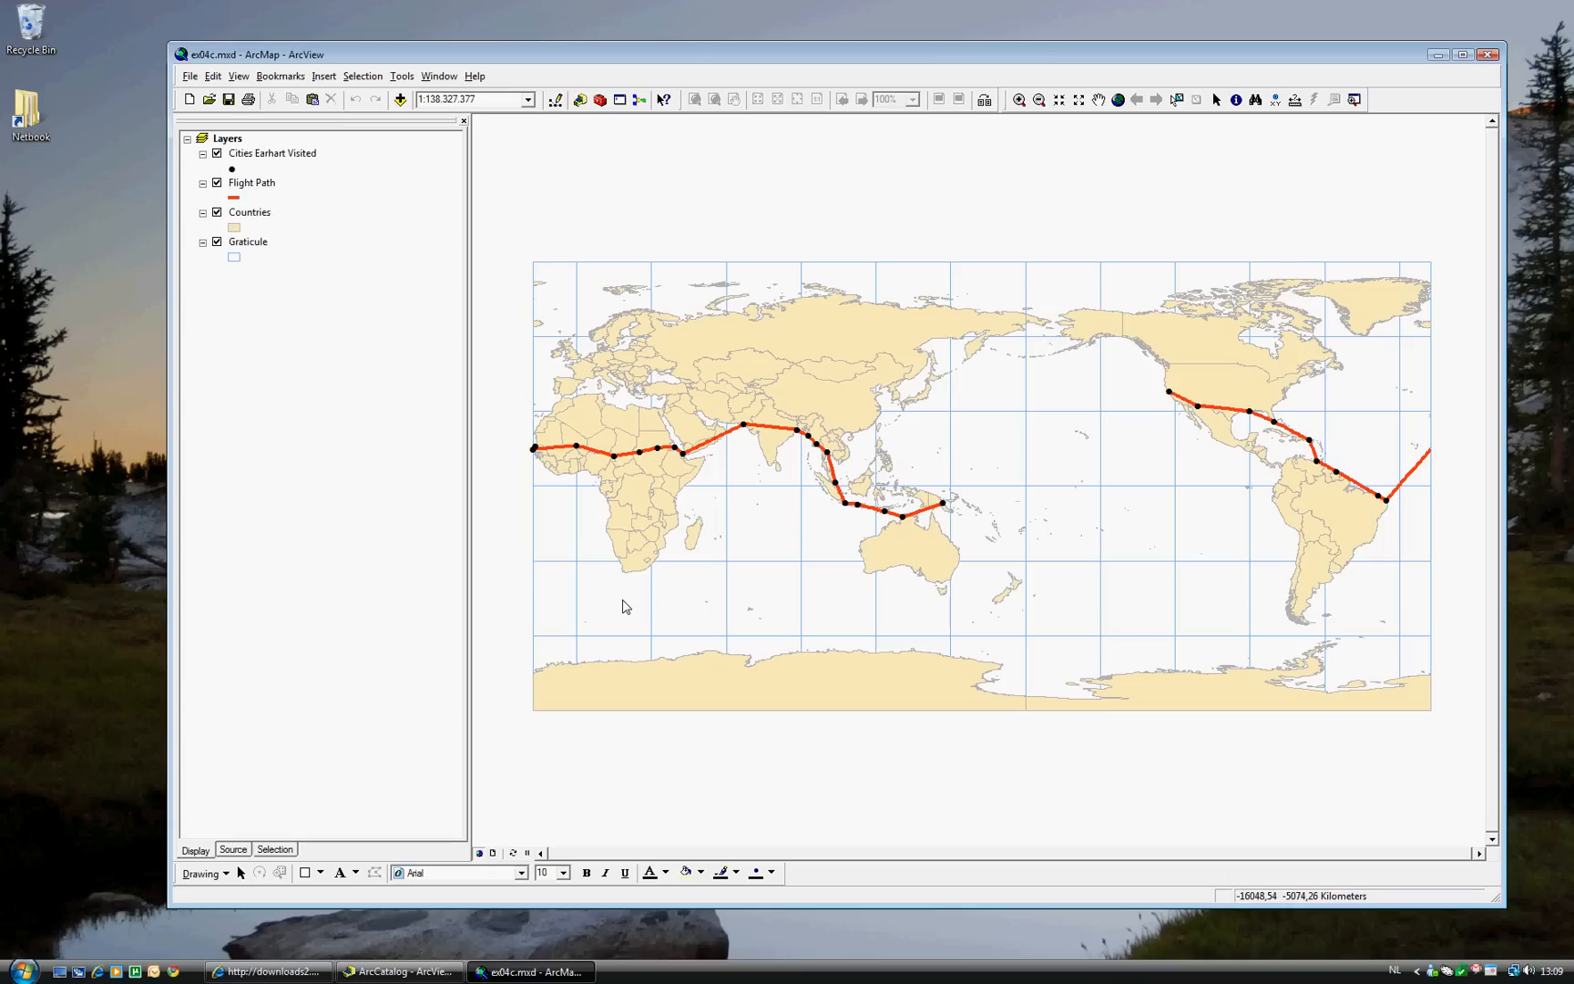
mouse_move(690, 576)
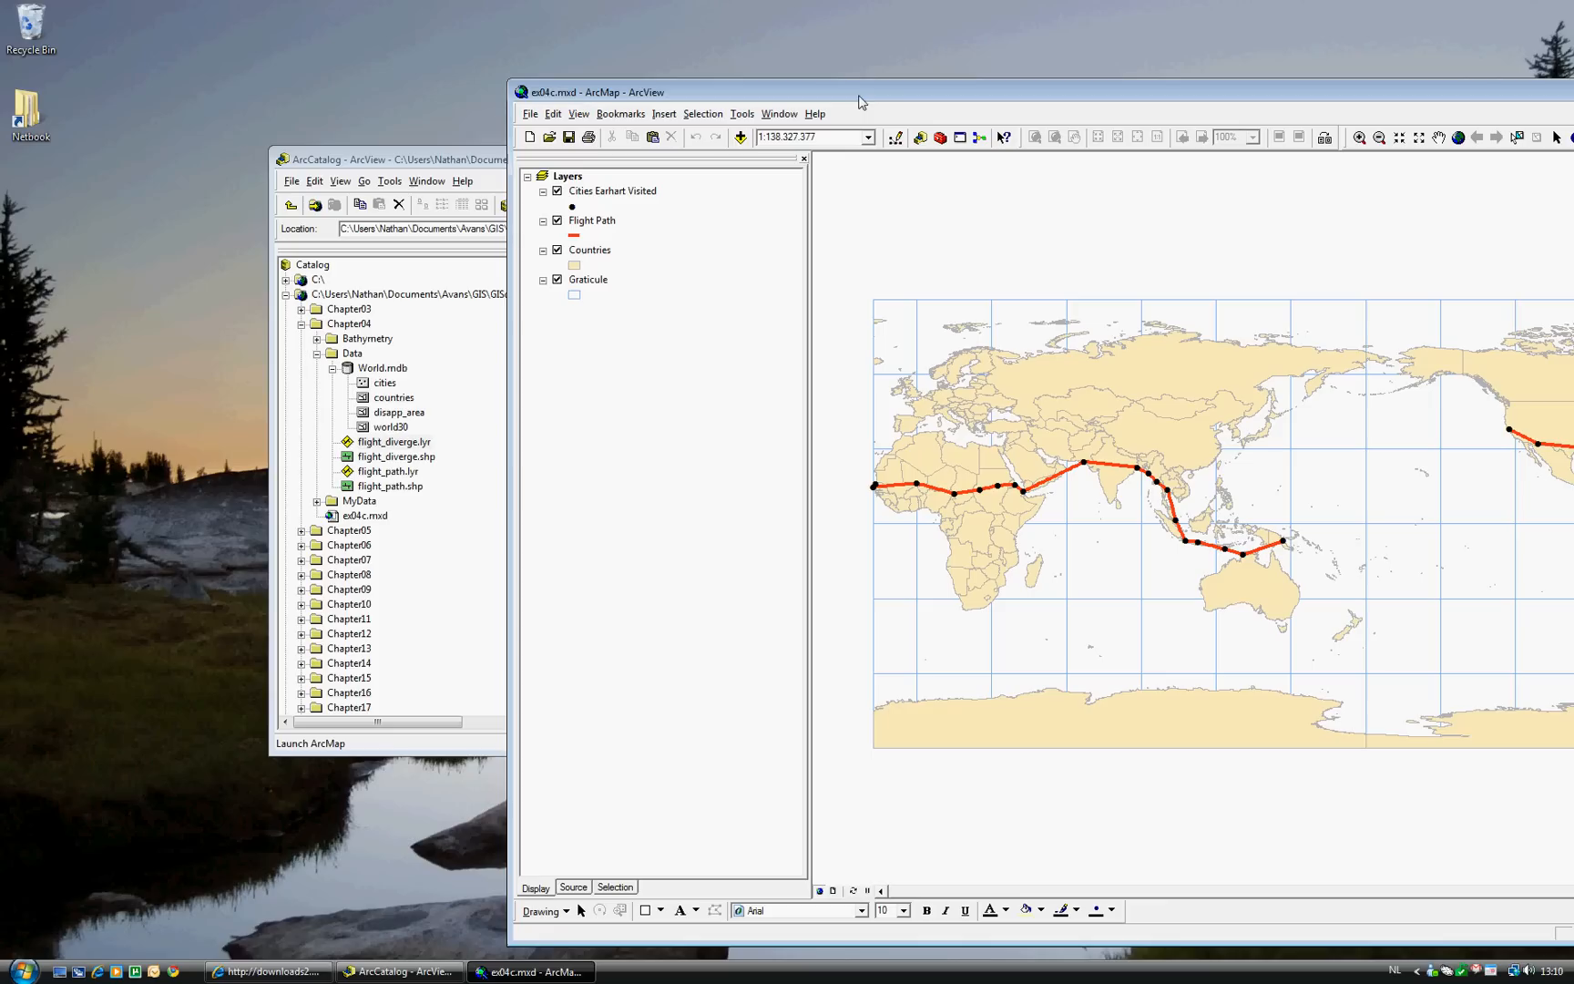
Add flight_diverge.lyr from ArcCatalog to the ArcMap table of contents.
drag(861, 91, 811, 82)
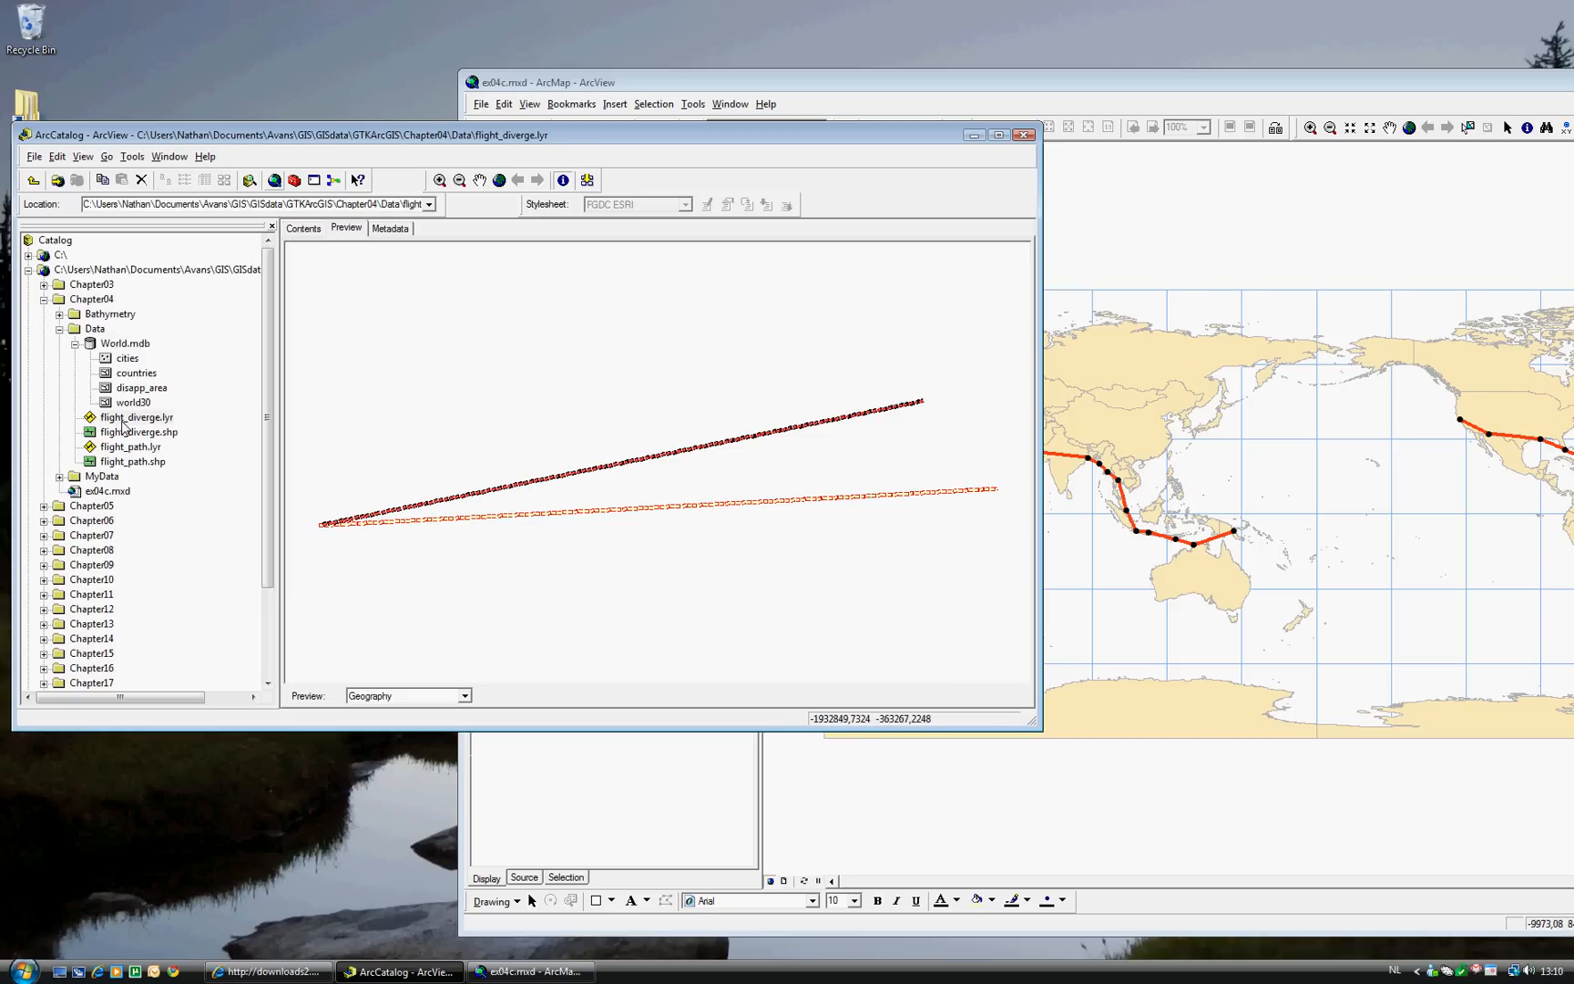
click(136, 417)
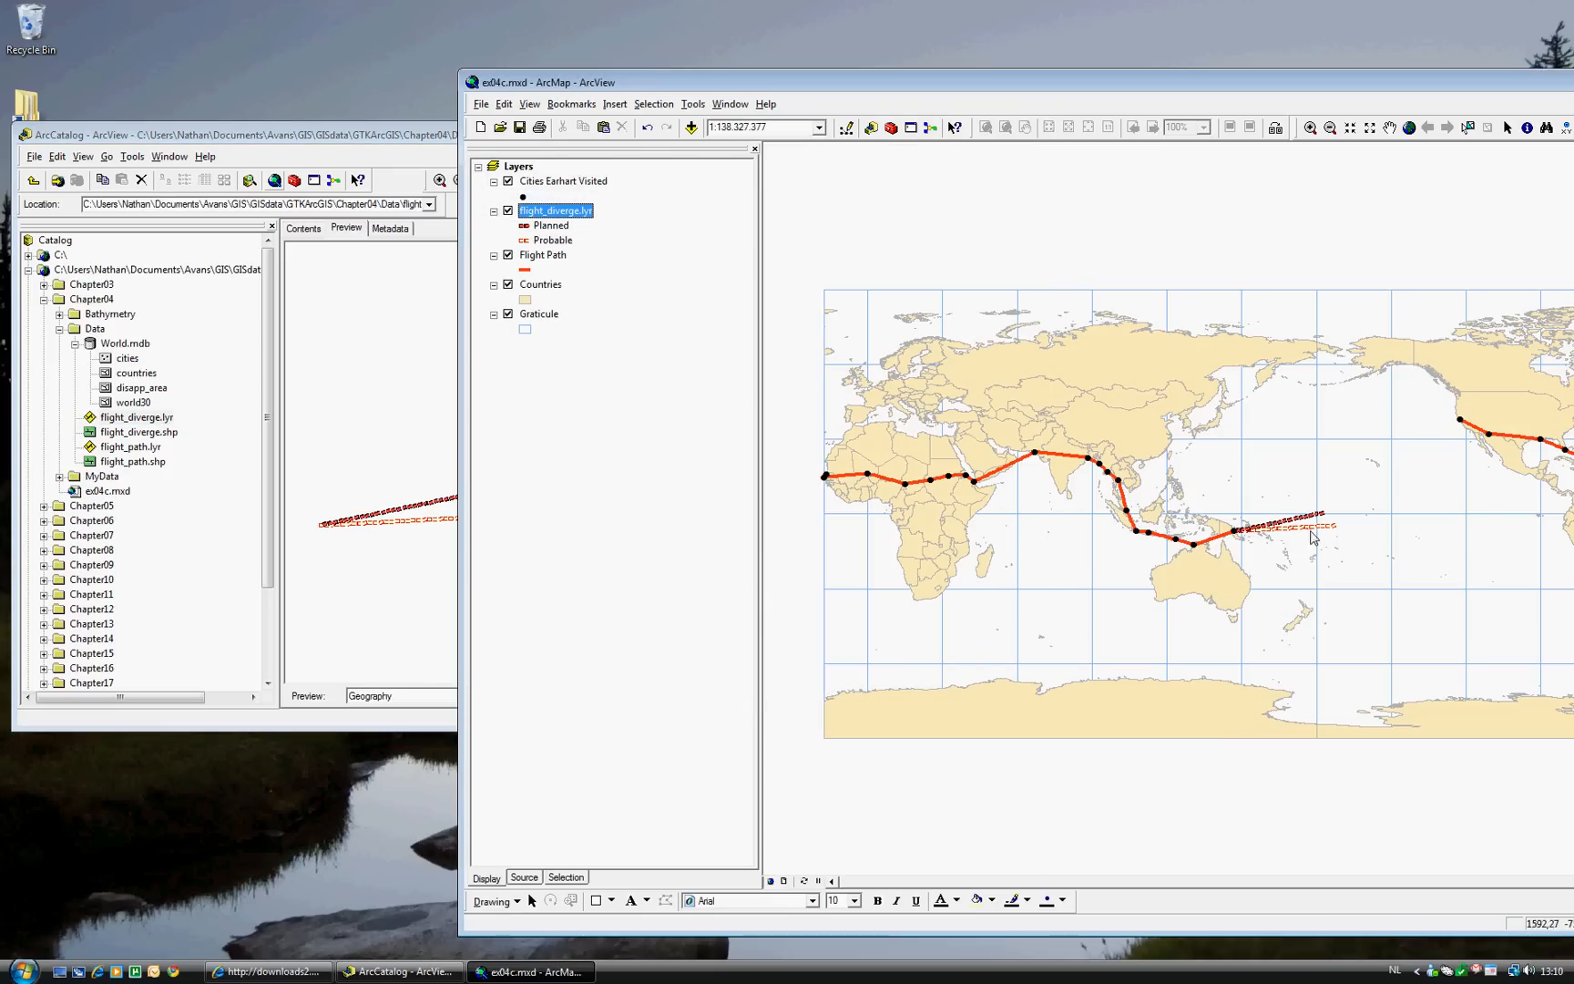
mouse_move(1288, 547)
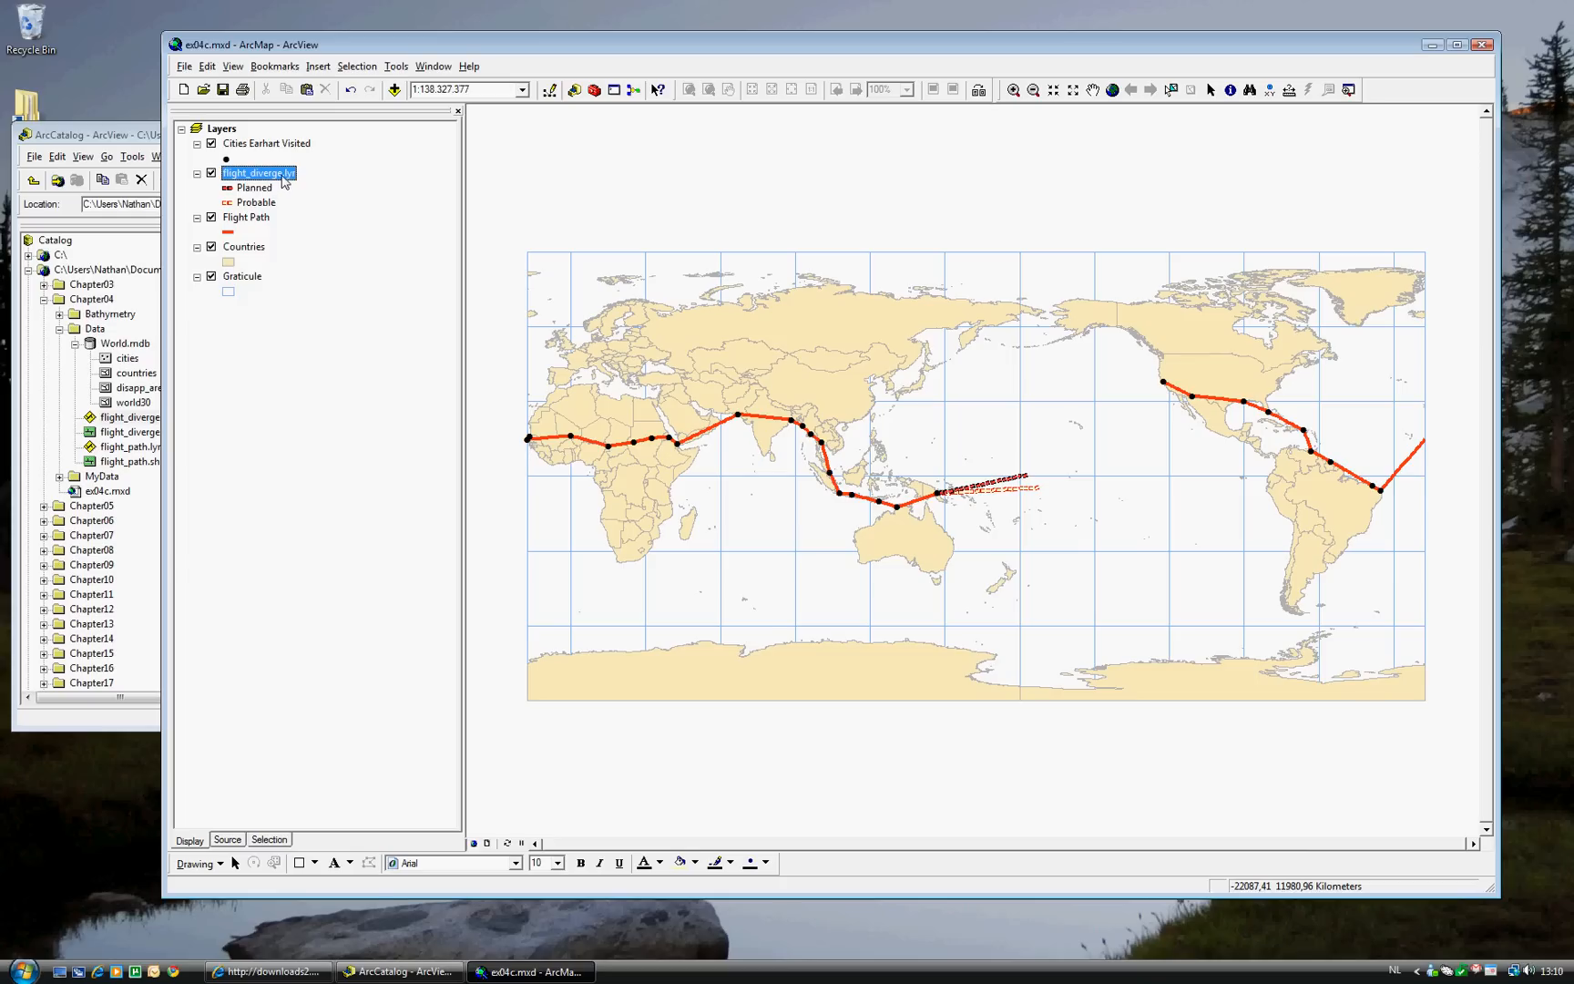
mouse_move(278, 181)
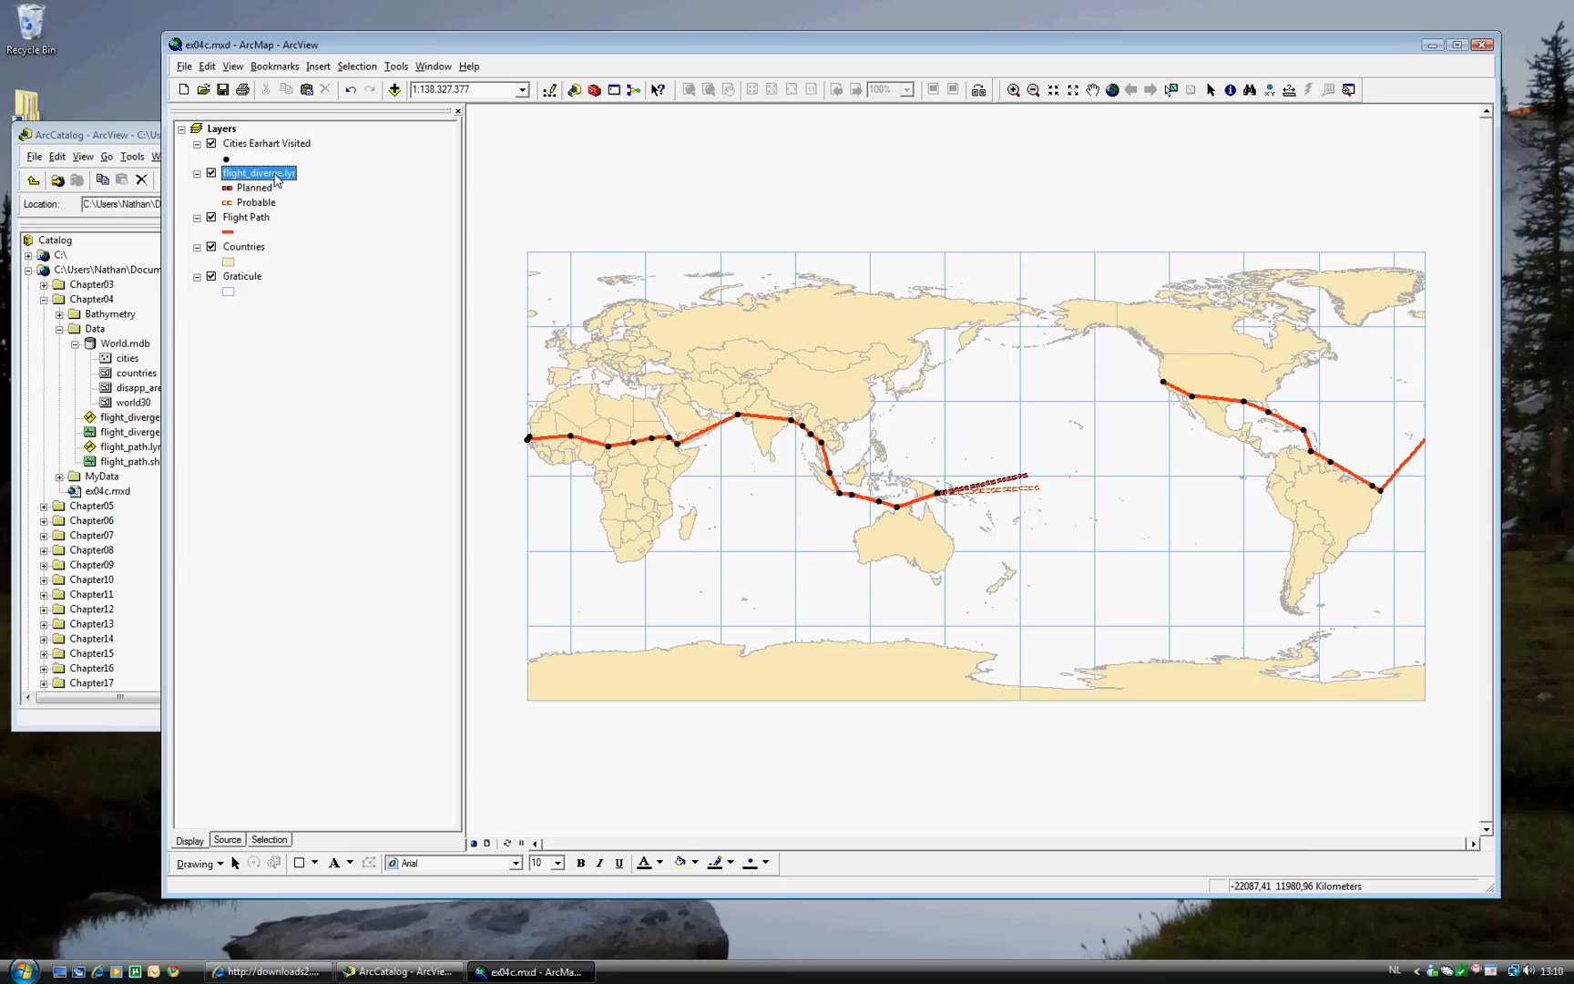
Rename flight_diverge.lyr to 'Diverging Flight Paths' in its layer properties.
right_click(259, 173)
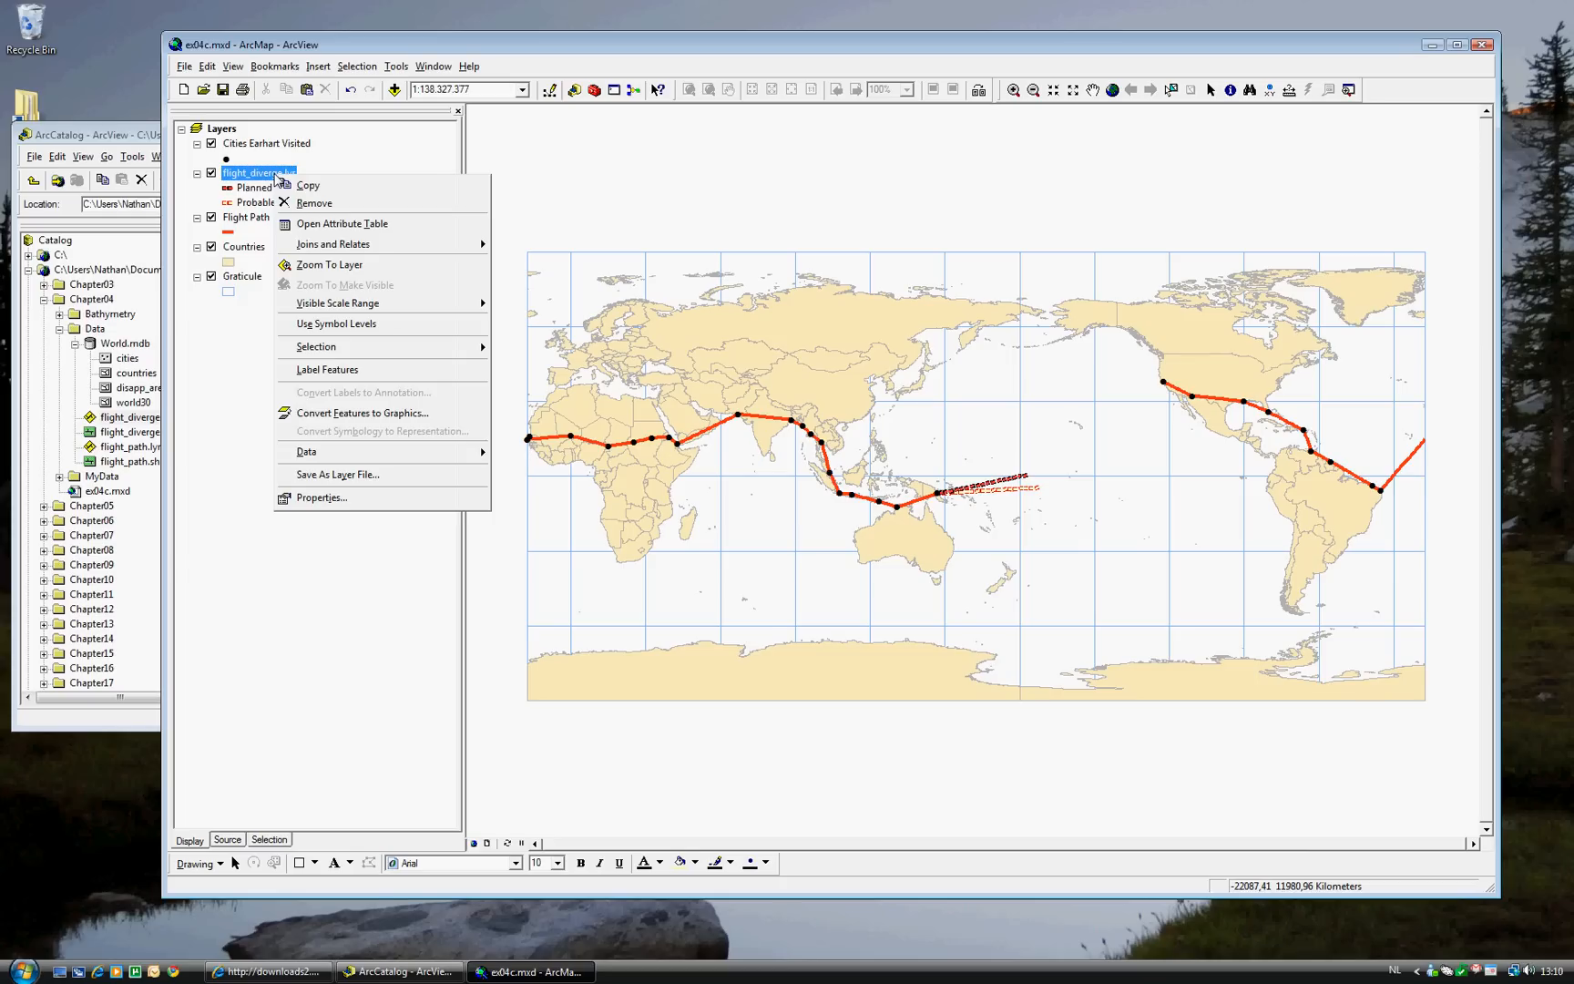
mouse_move(362, 391)
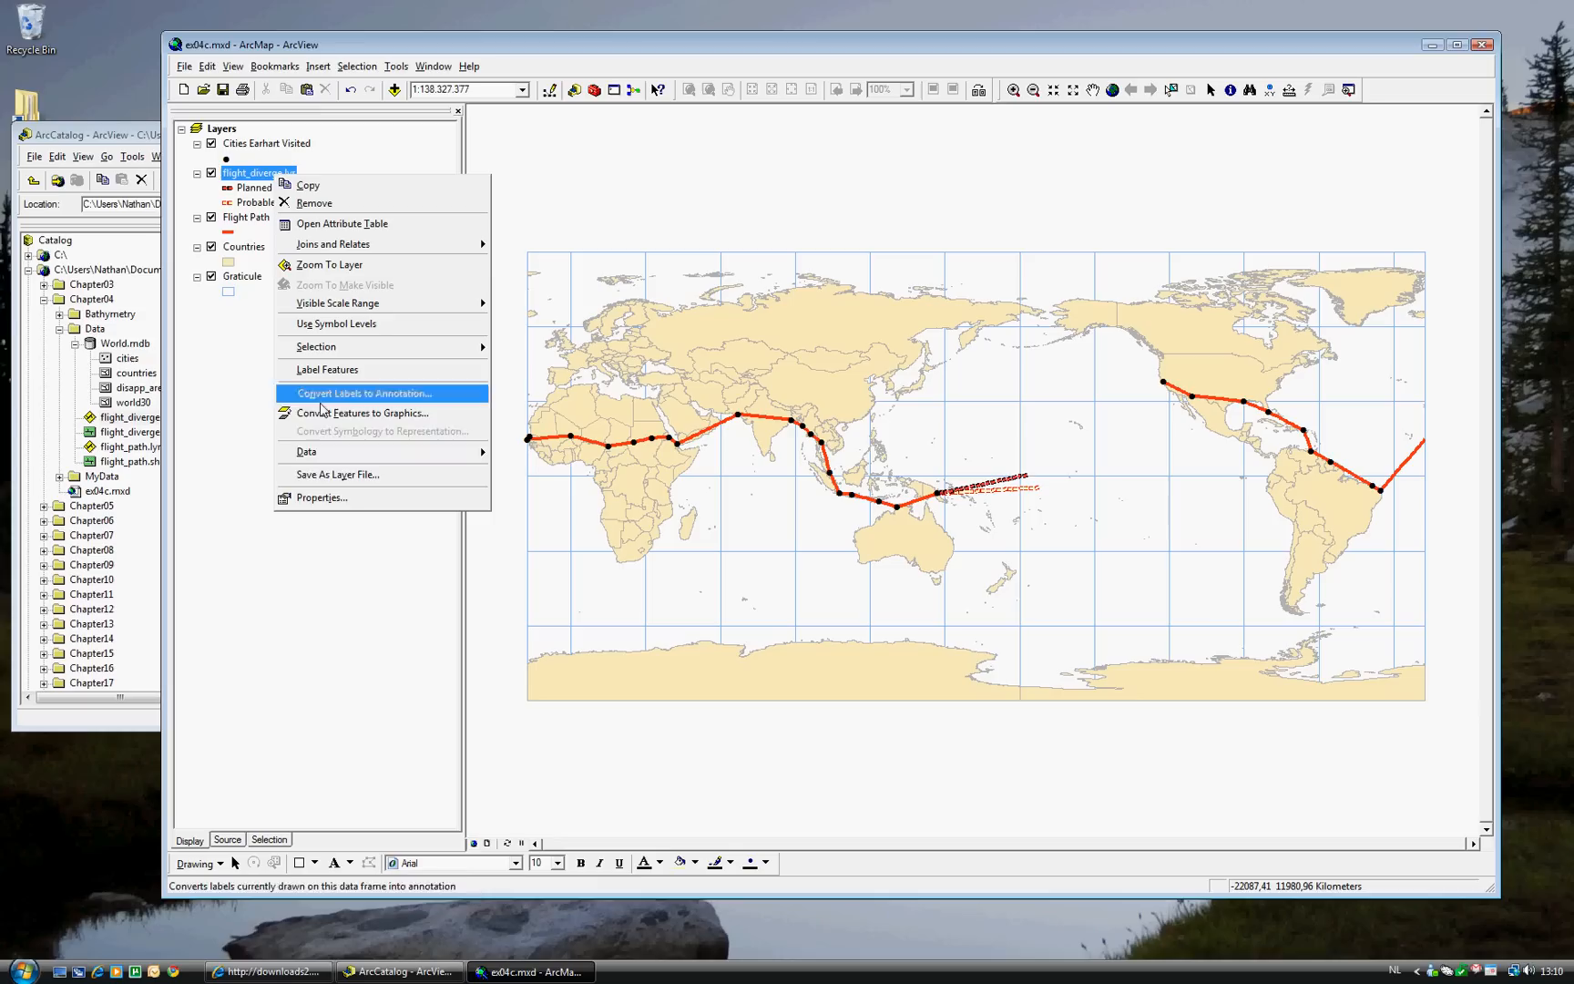
click(321, 498)
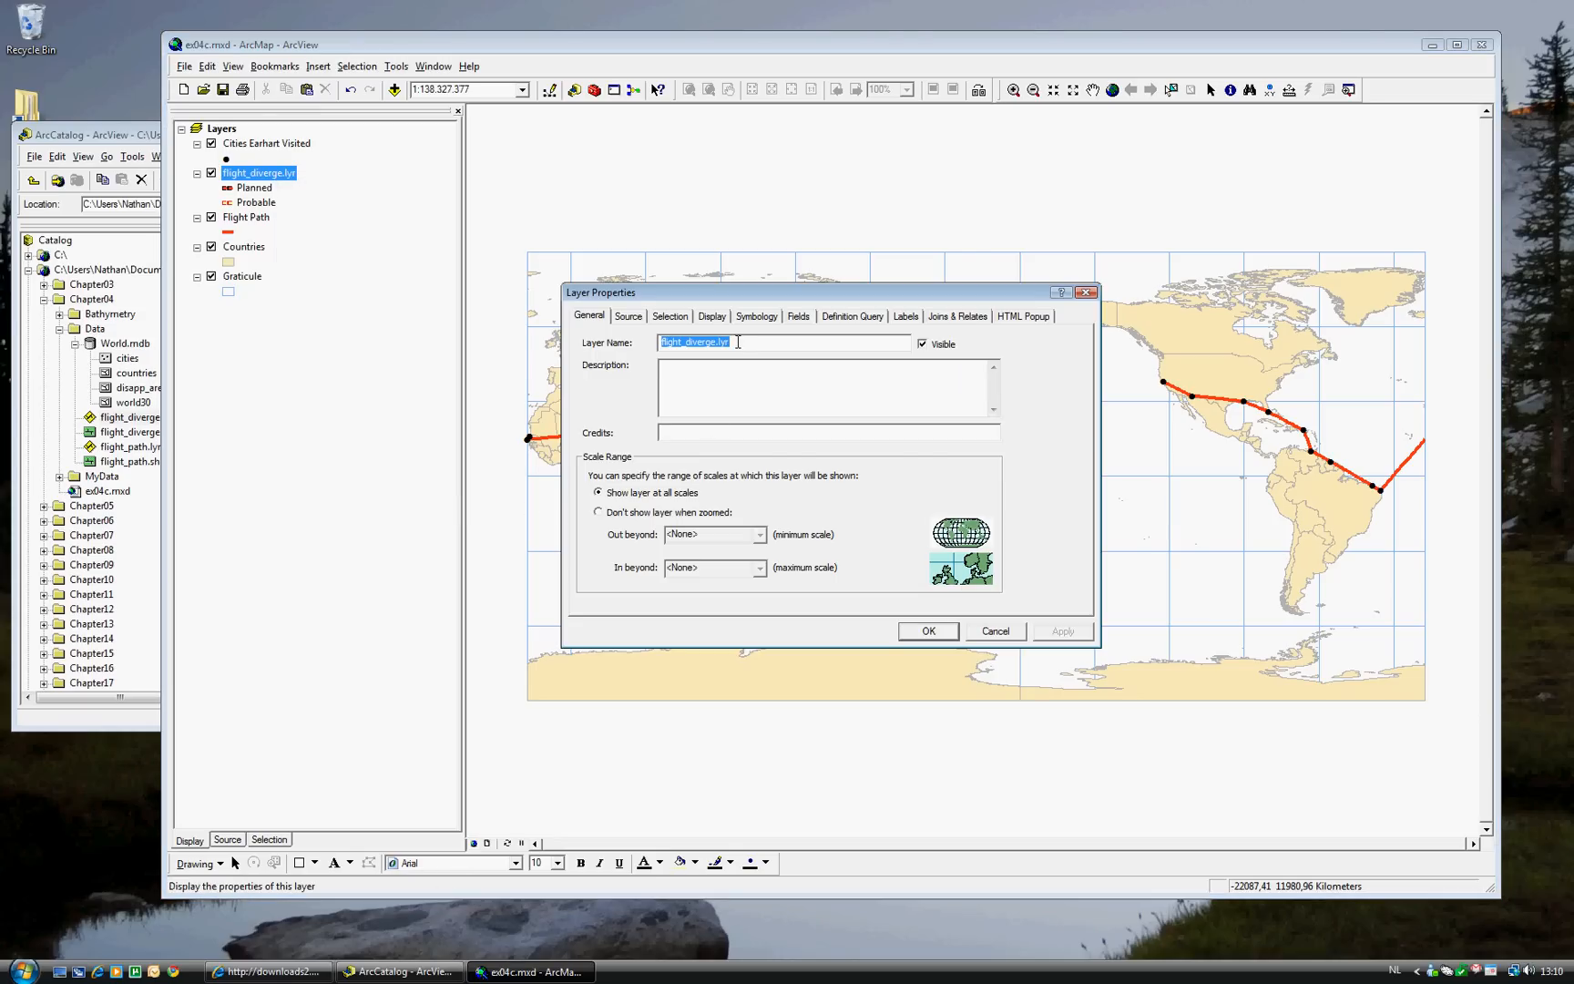
text(D)
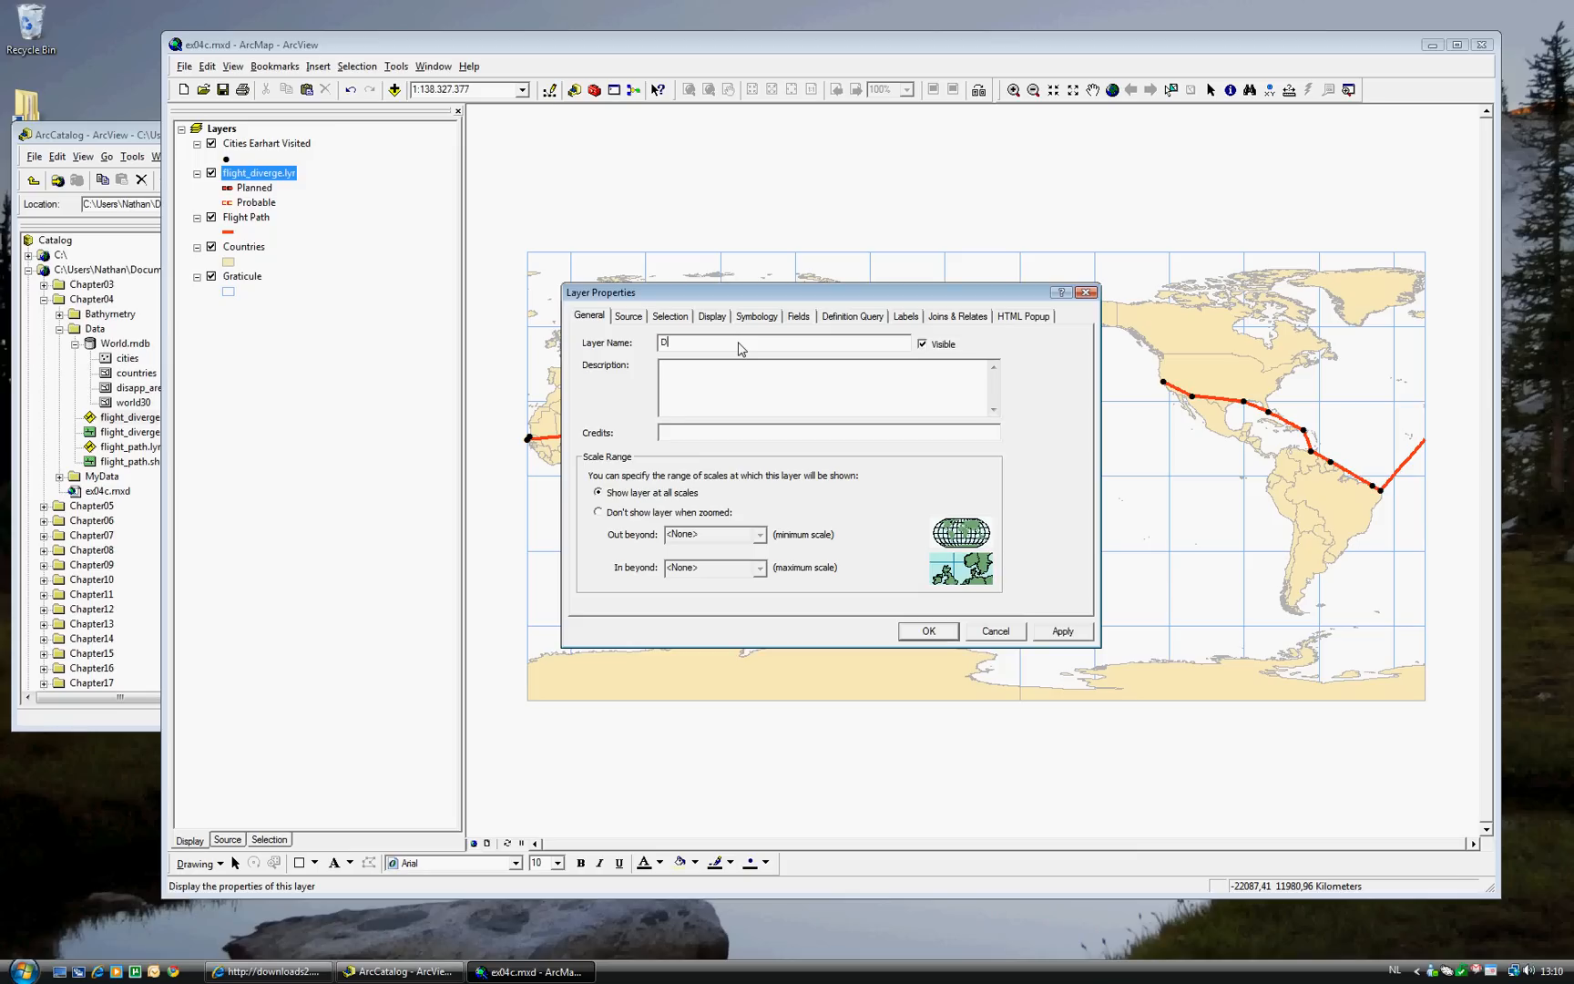
text(iverging Flight Paths)
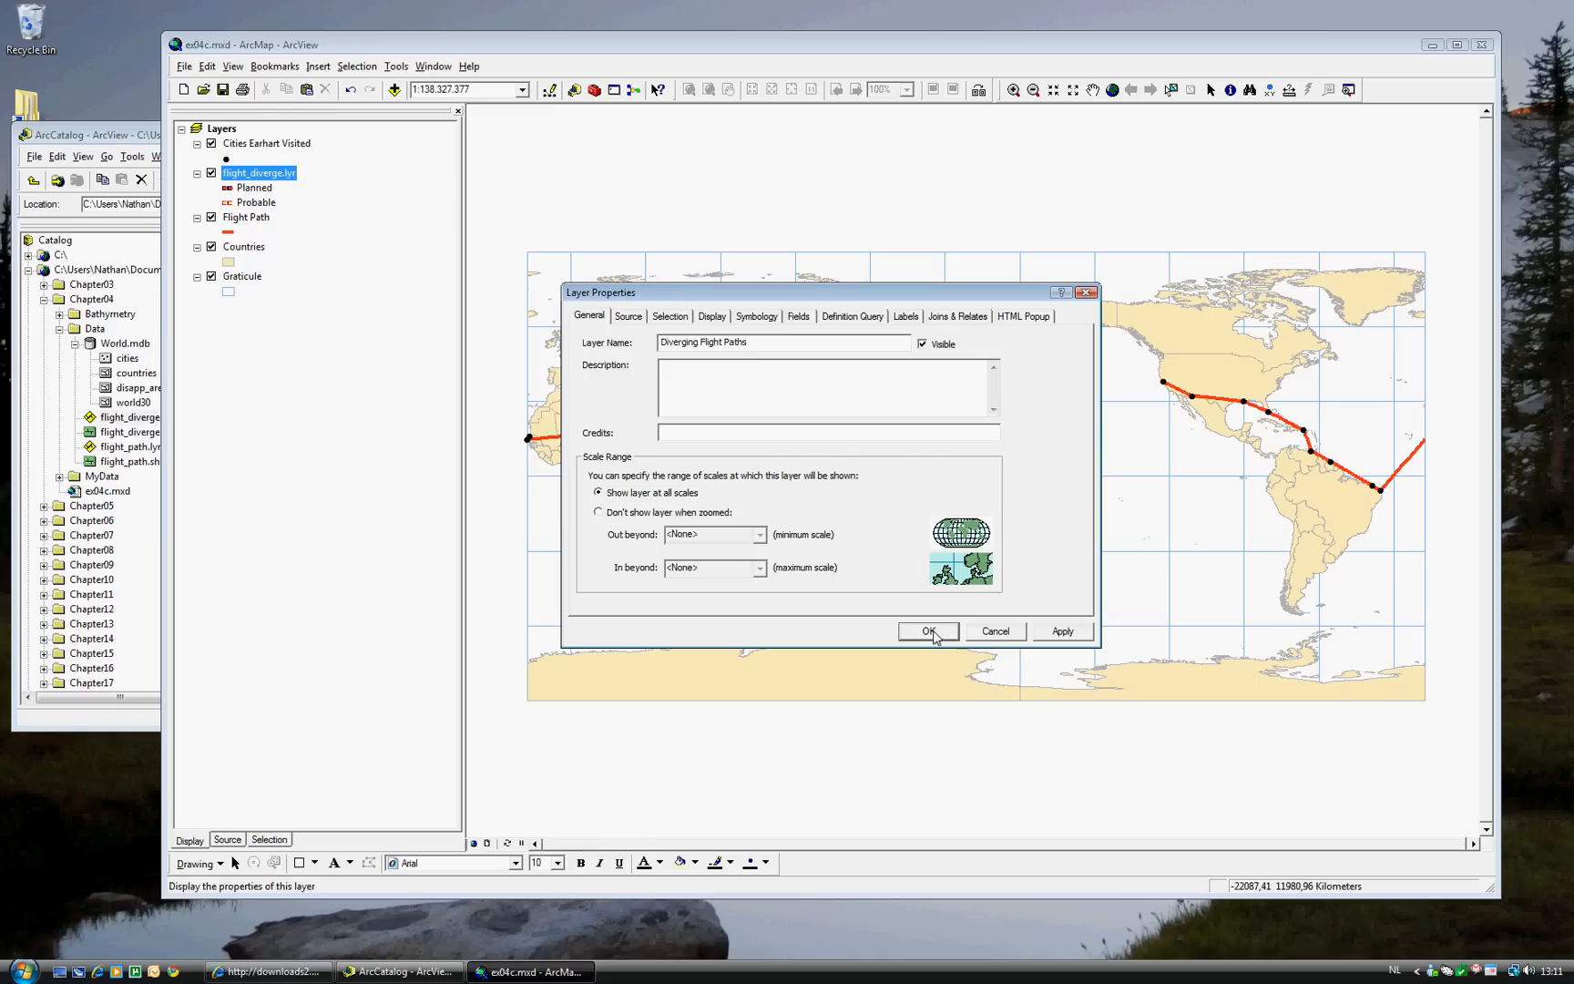
click(928, 632)
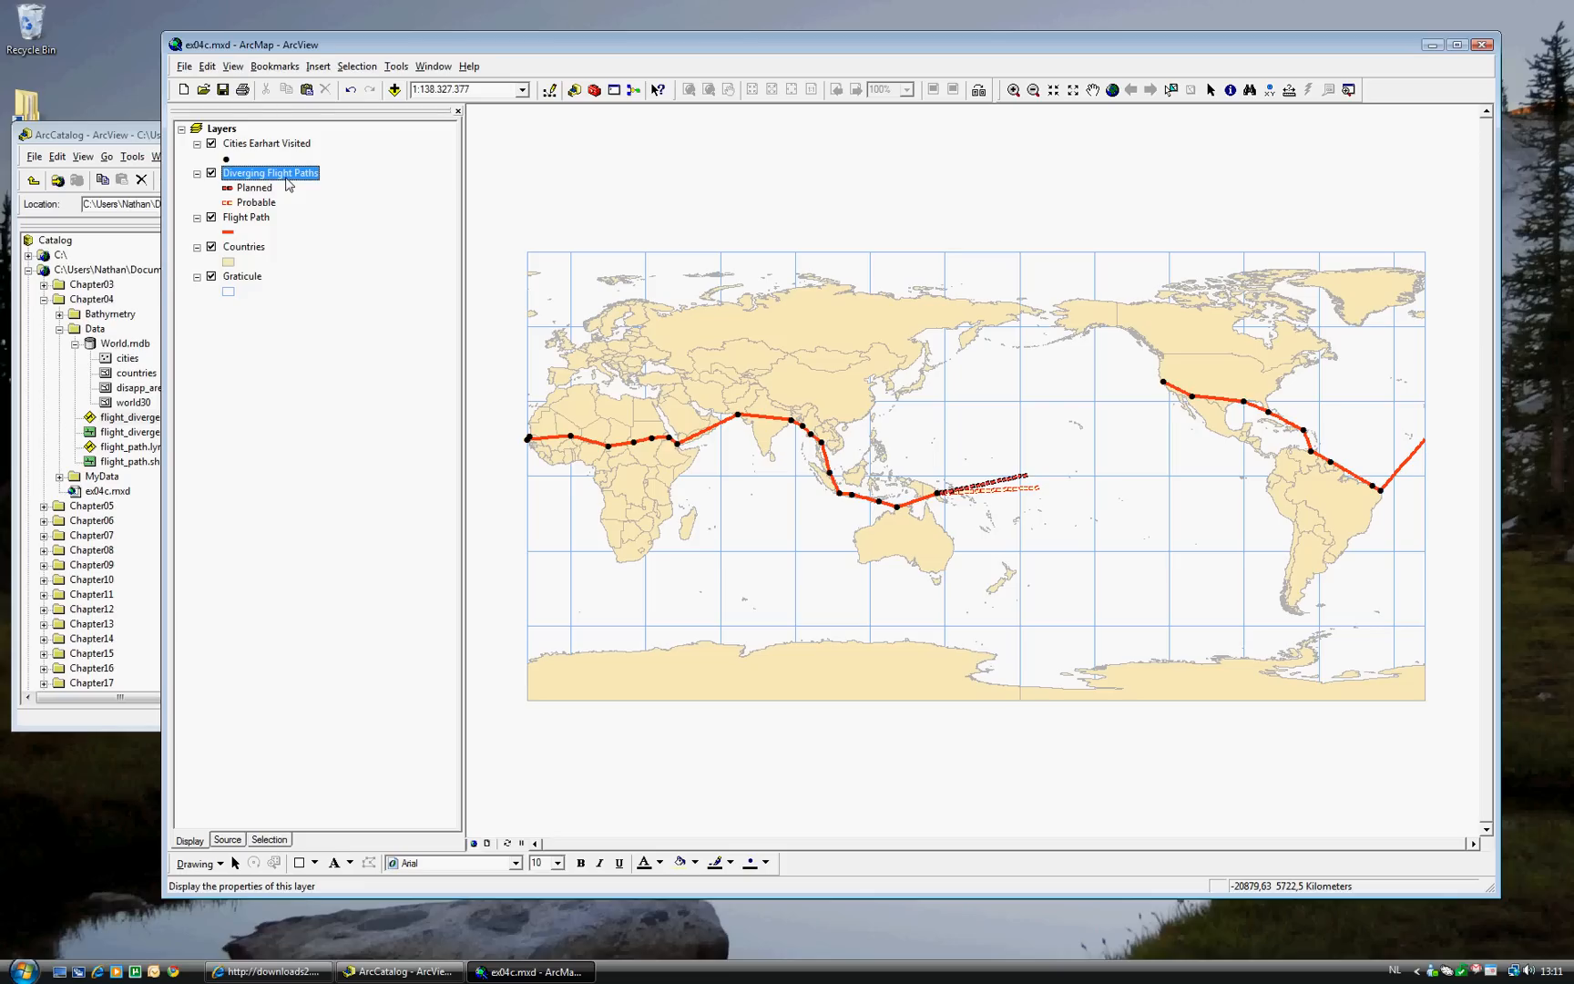
mouse_move(337, 377)
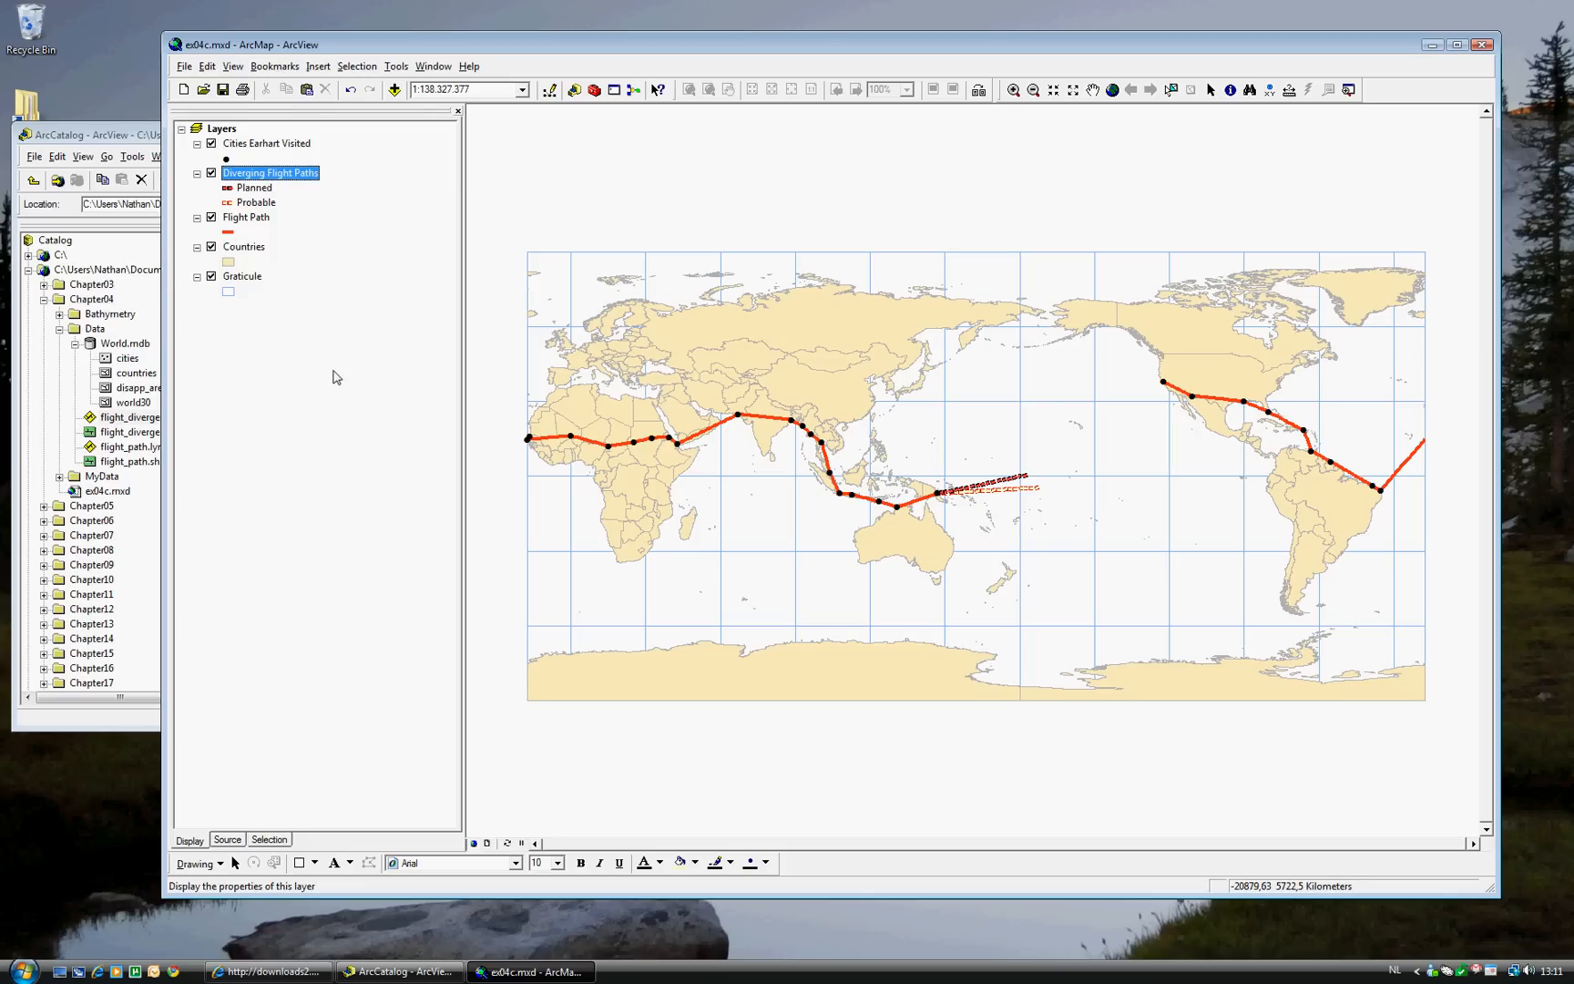
mouse_move(755, 270)
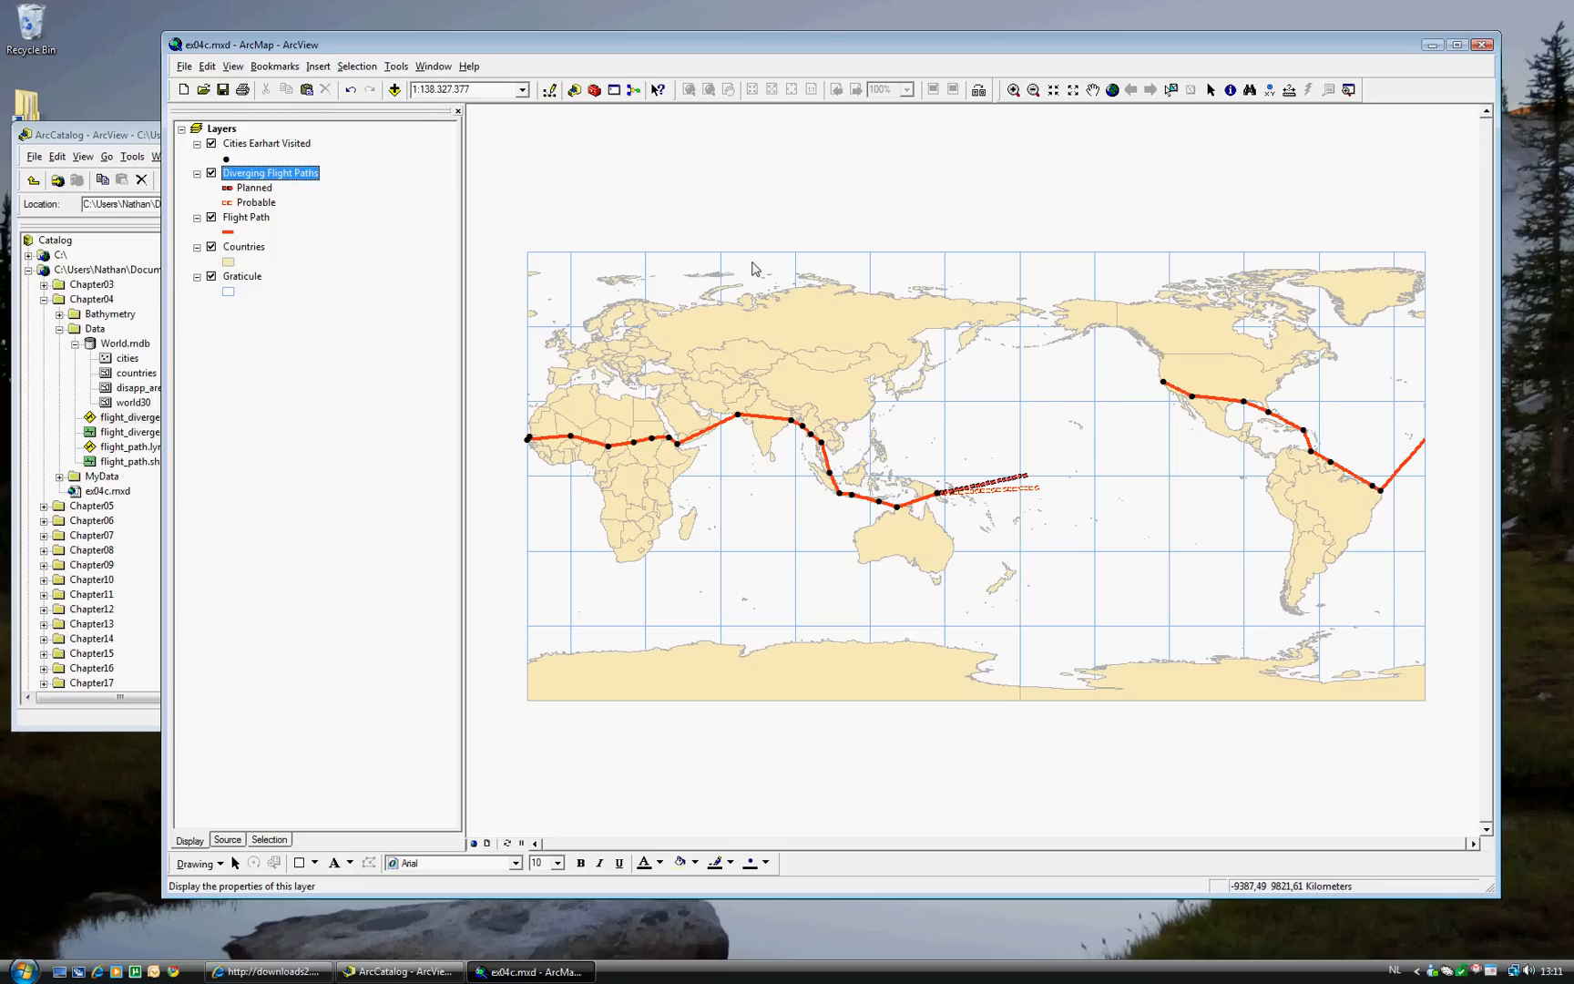
mouse_move(917, 661)
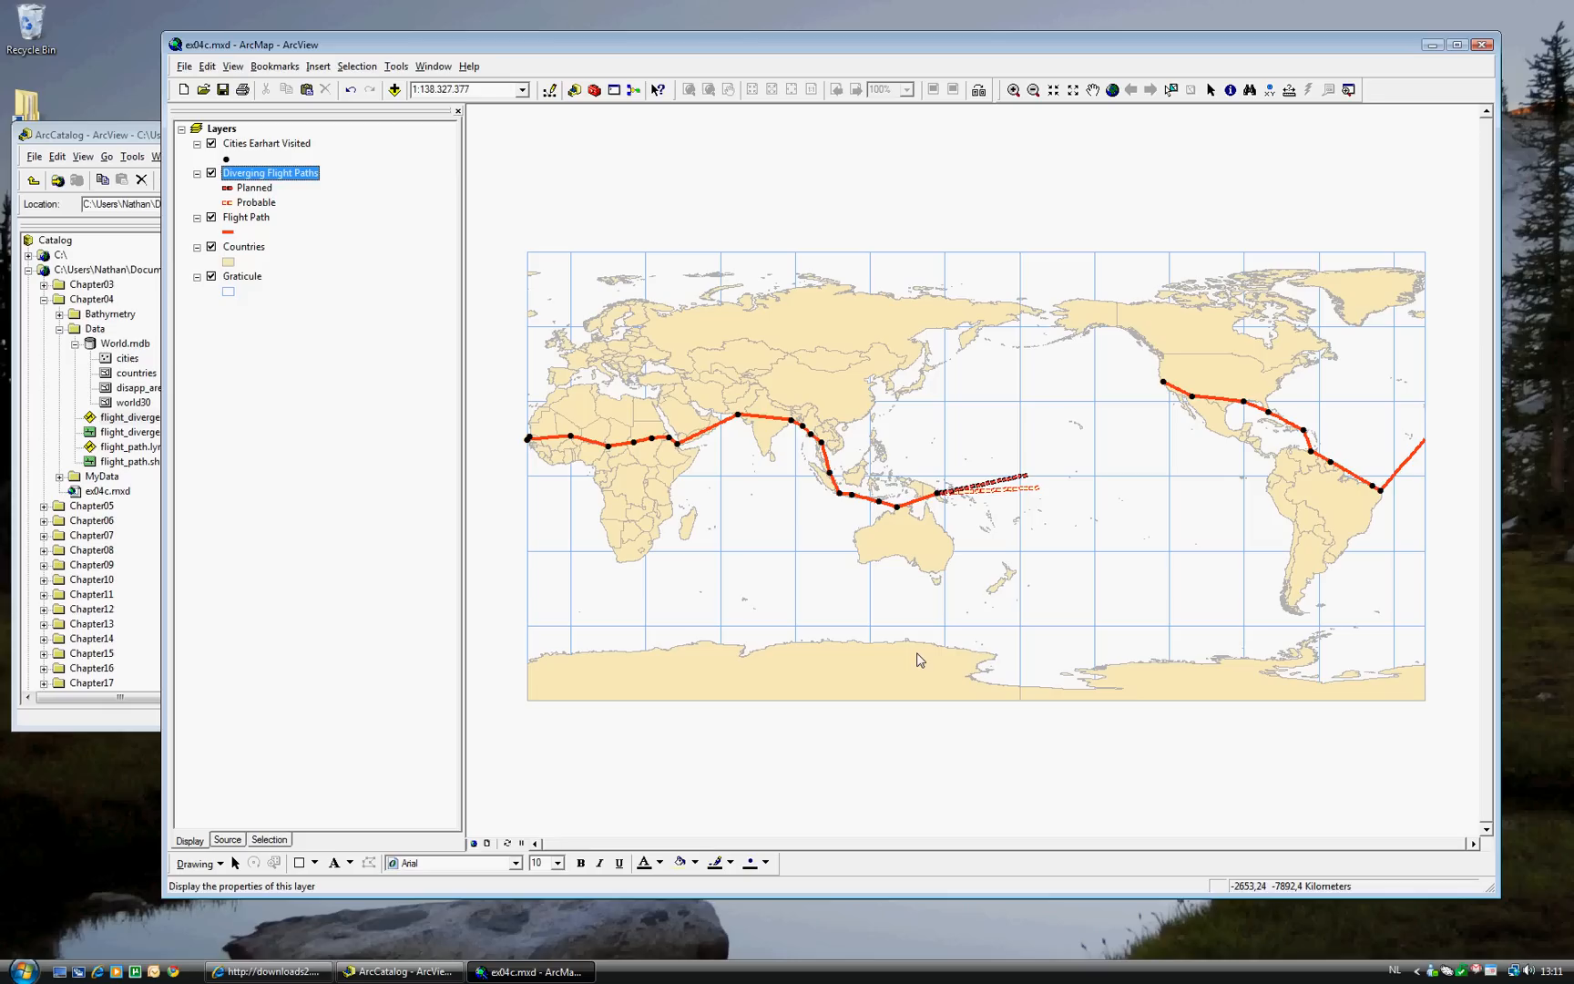
mouse_move(917, 655)
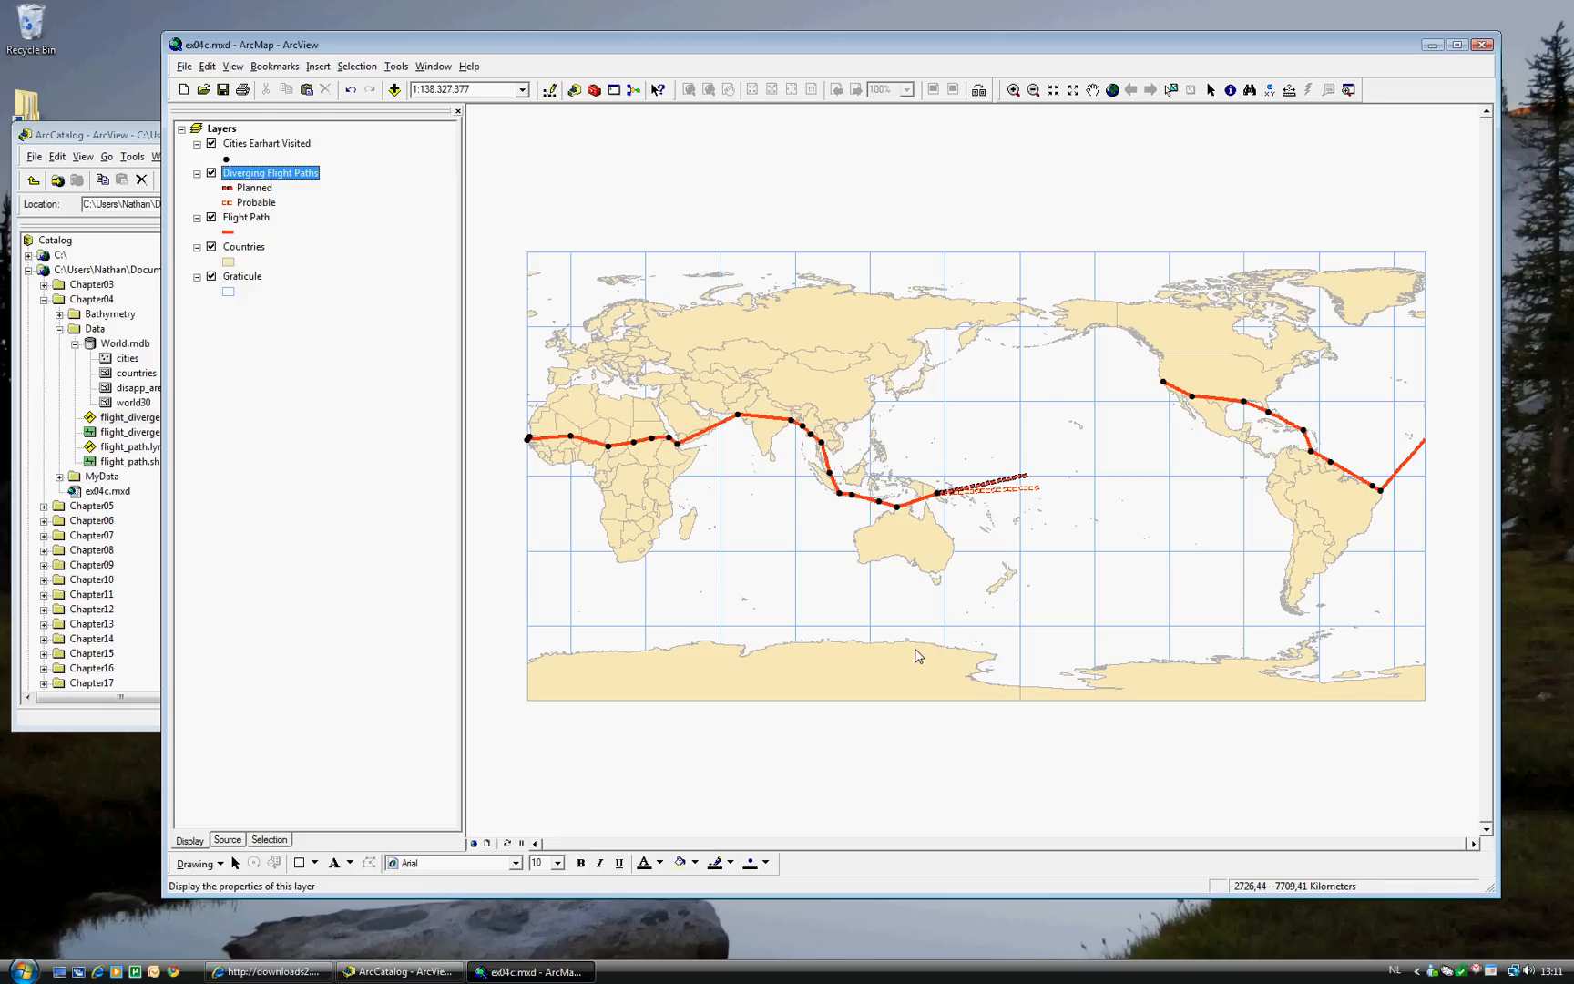
mouse_move(918, 660)
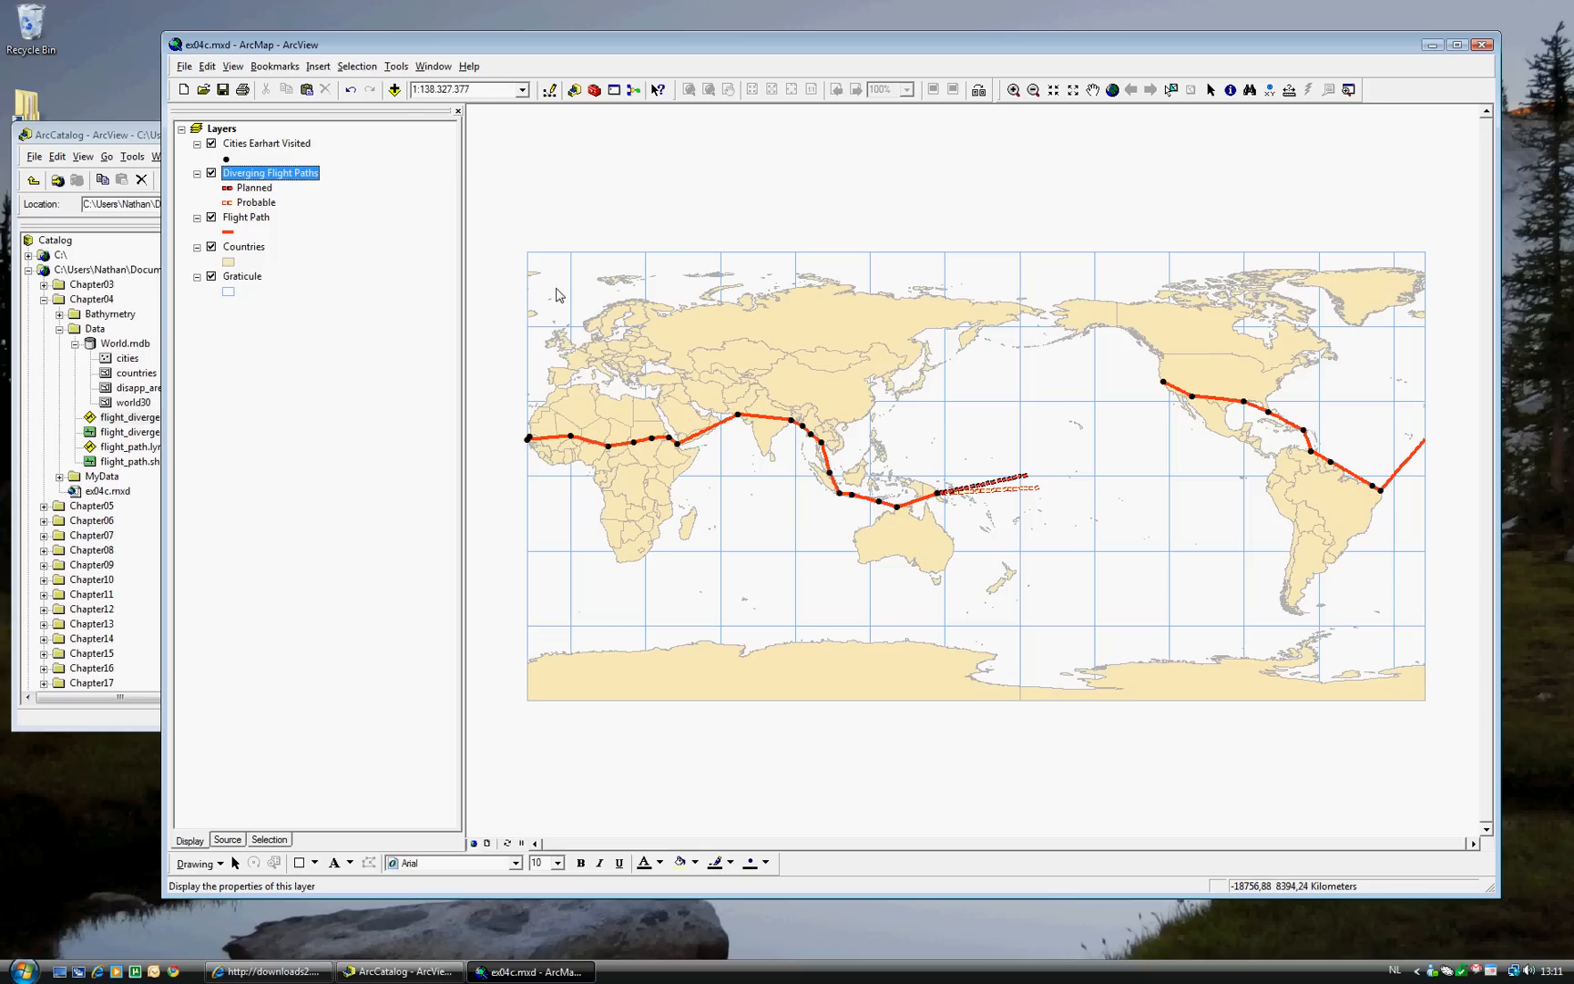
mouse_move(476, 157)
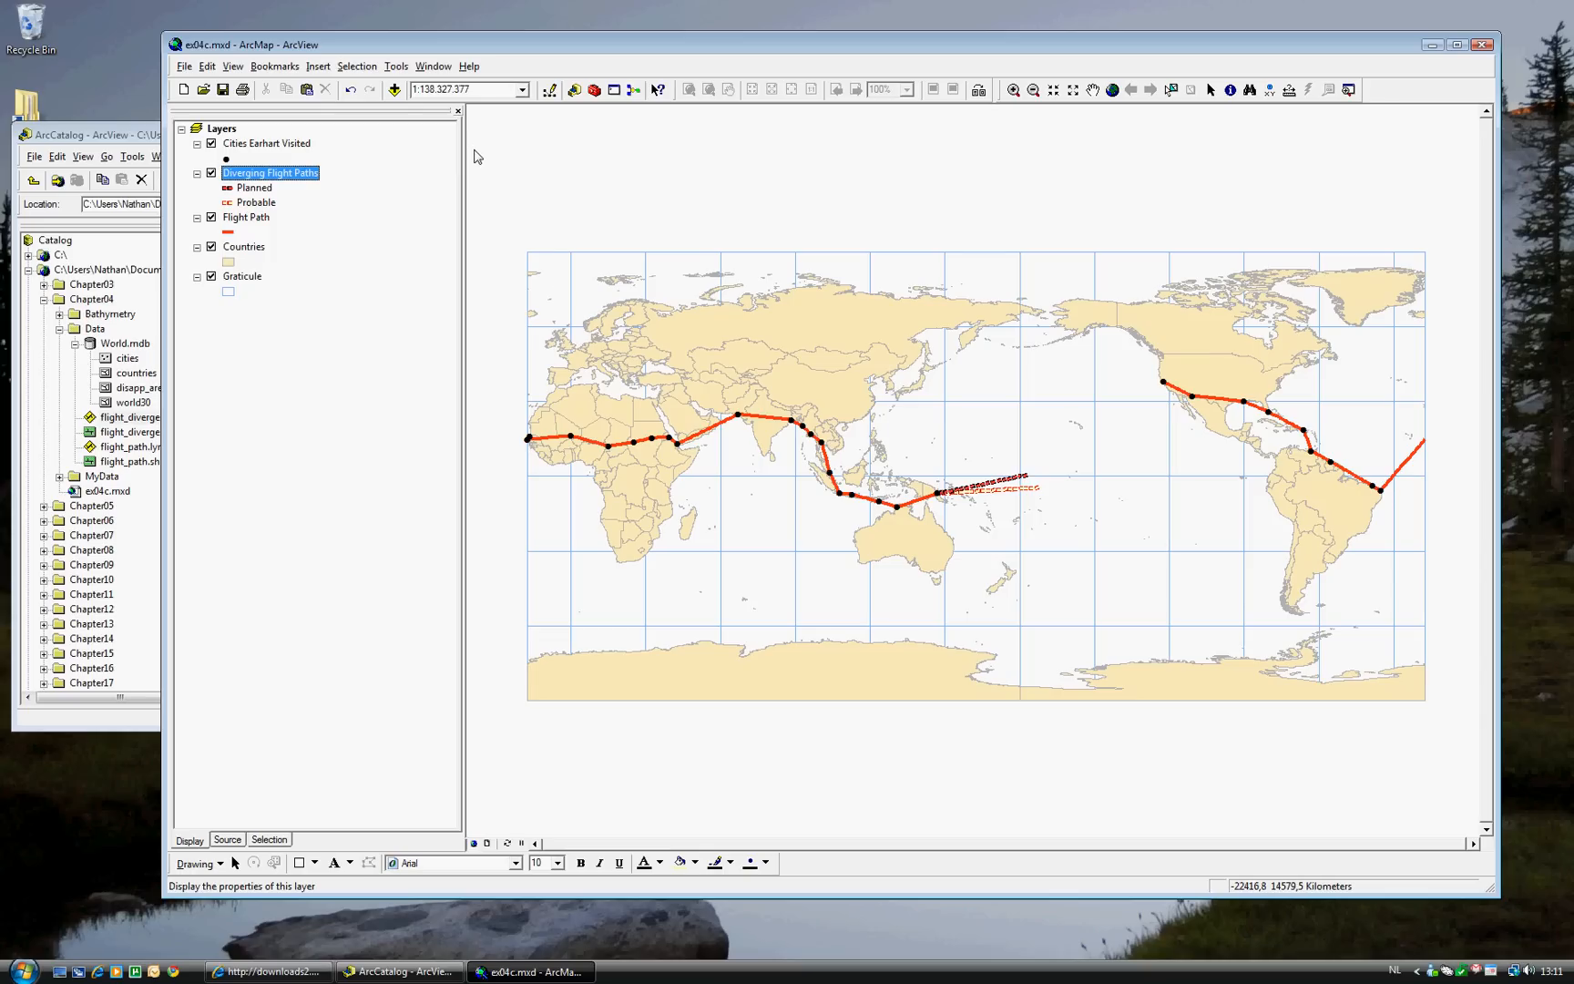
mouse_move(328, 75)
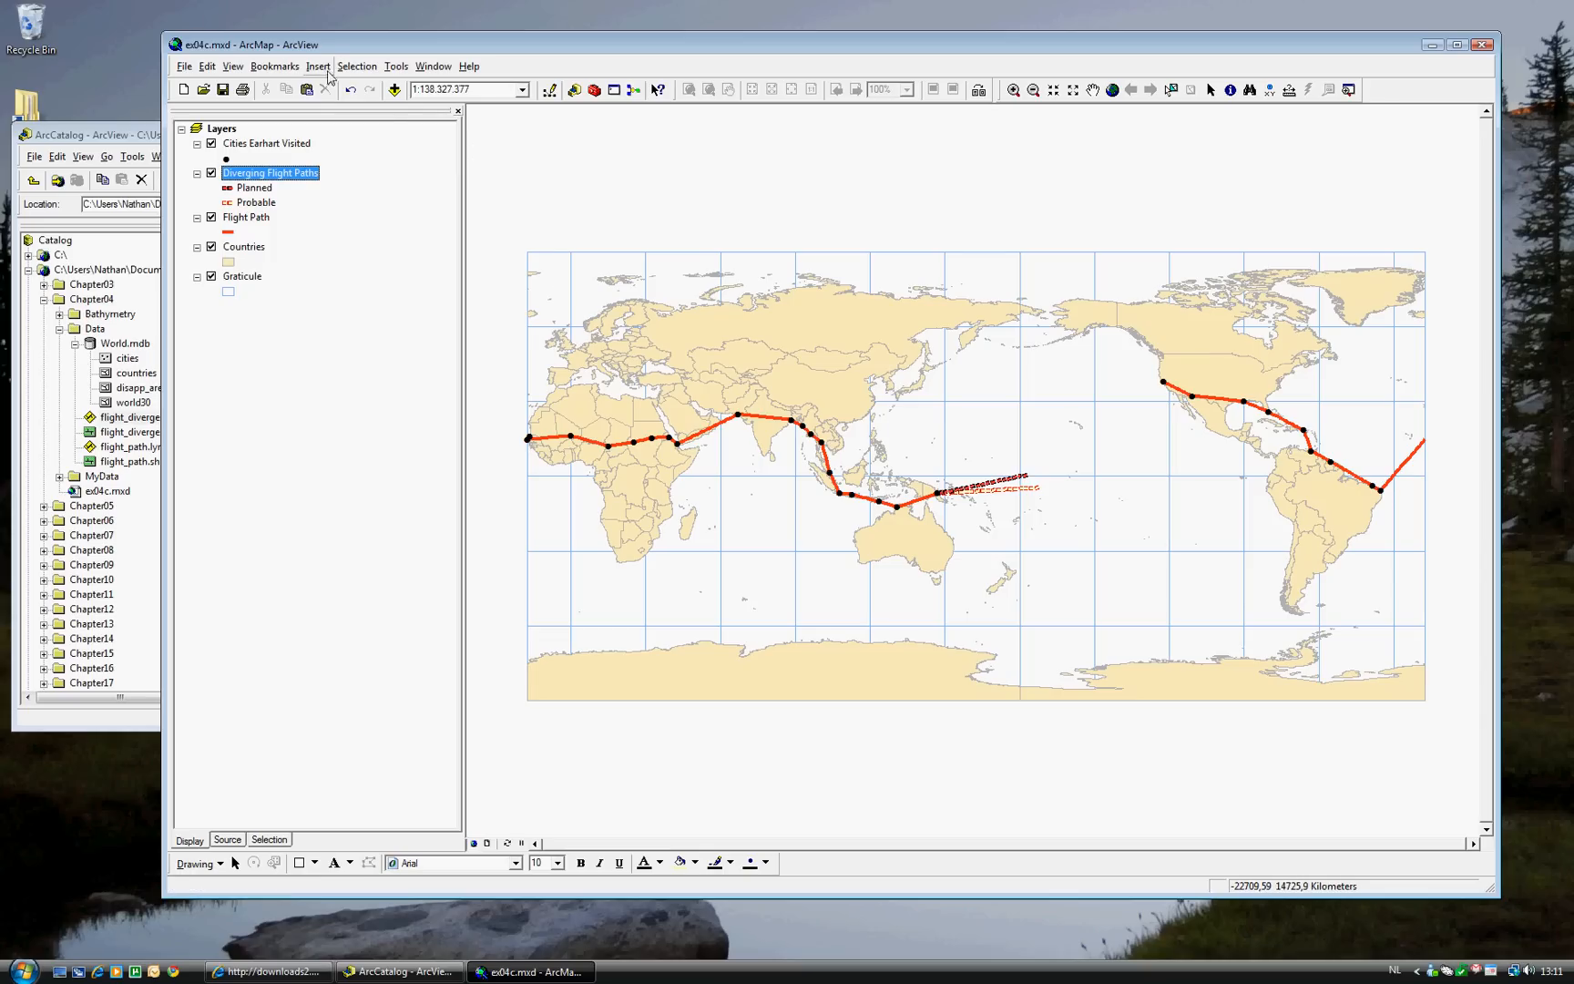
Show the View menu with its Data View and Layout View choices.
click(232, 66)
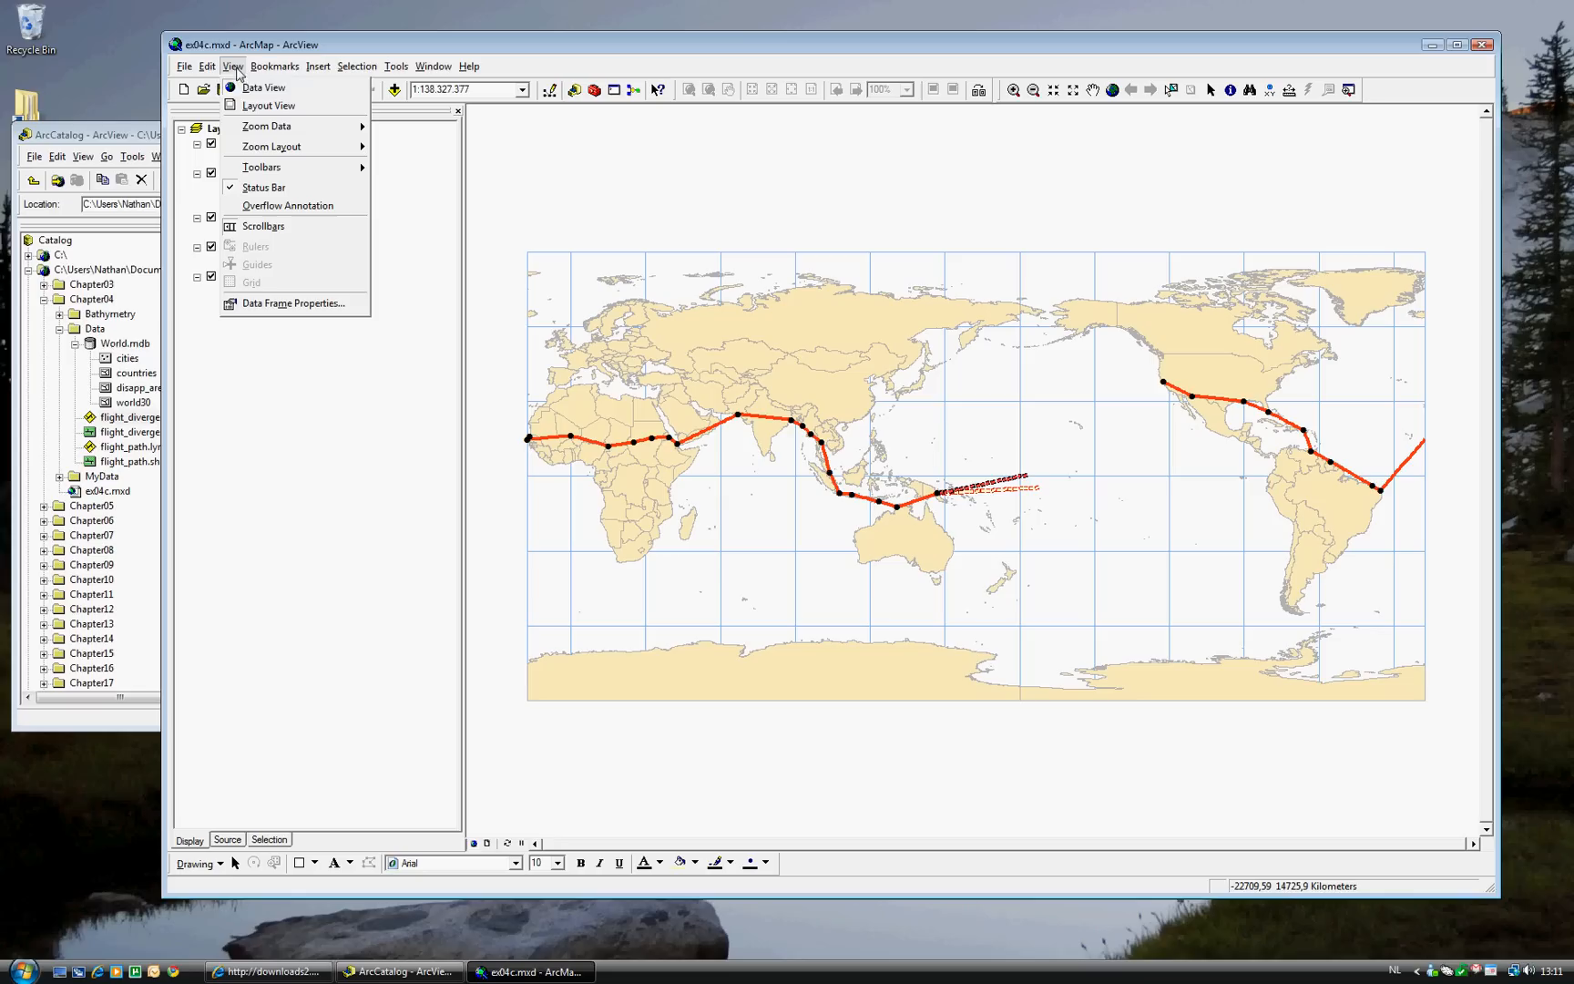
mouse_move(267, 106)
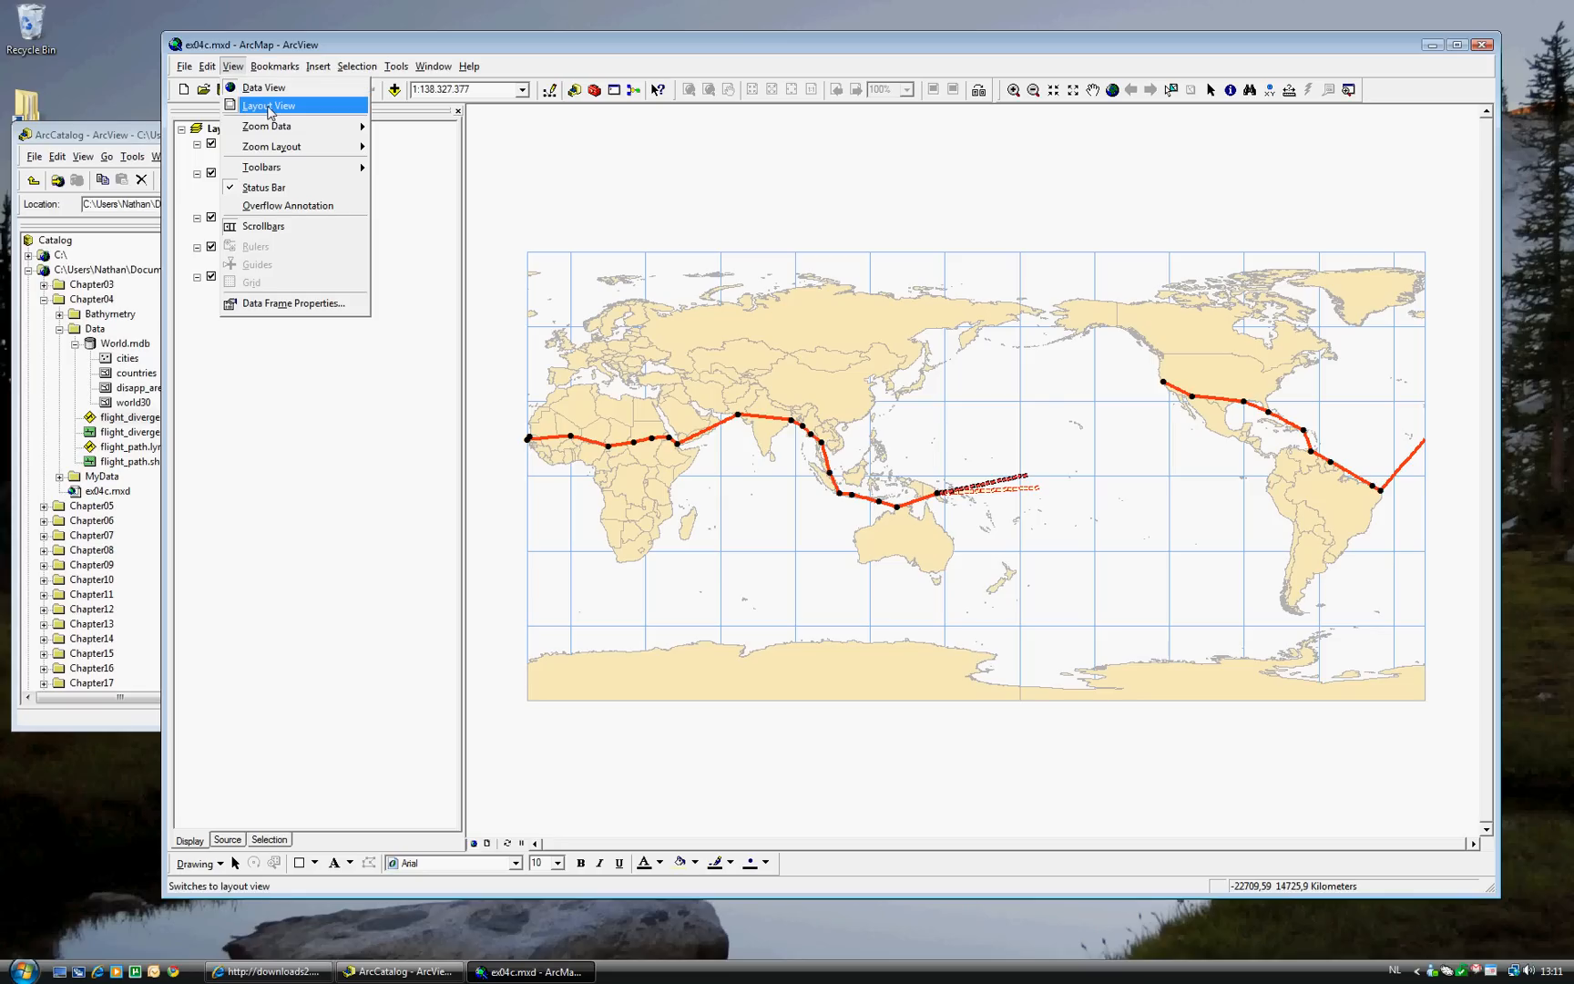
Switch ArcMap to Layout View showing the 'Amelia Earhart's Last Flight' page.
click(267, 105)
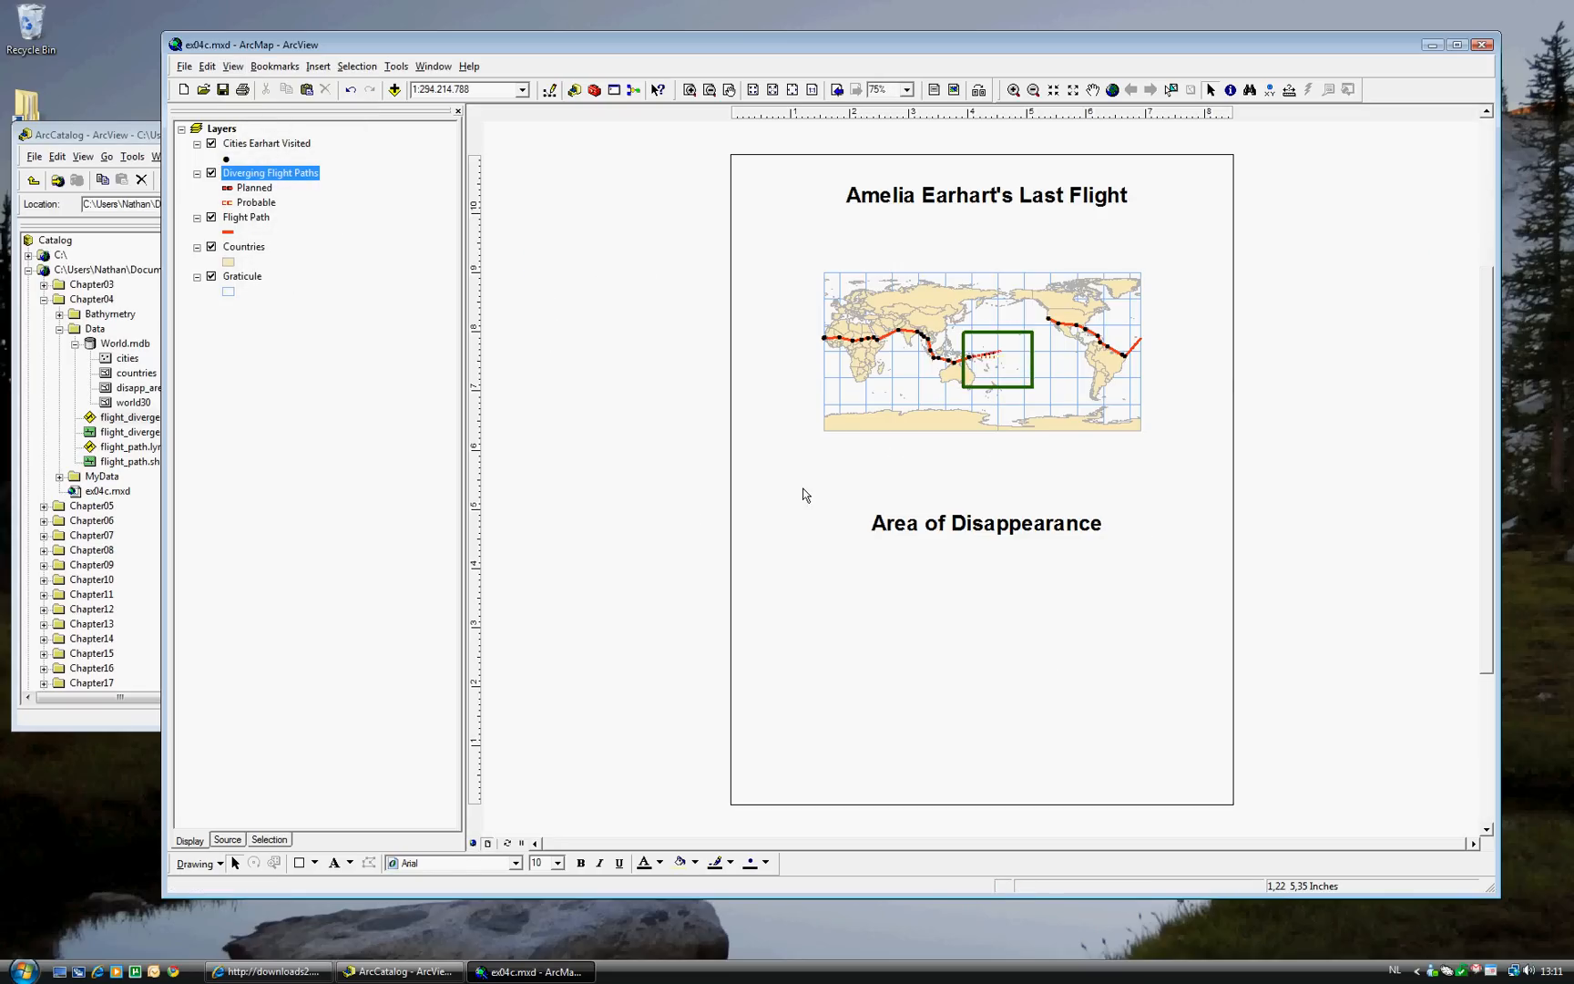
mouse_move(812, 487)
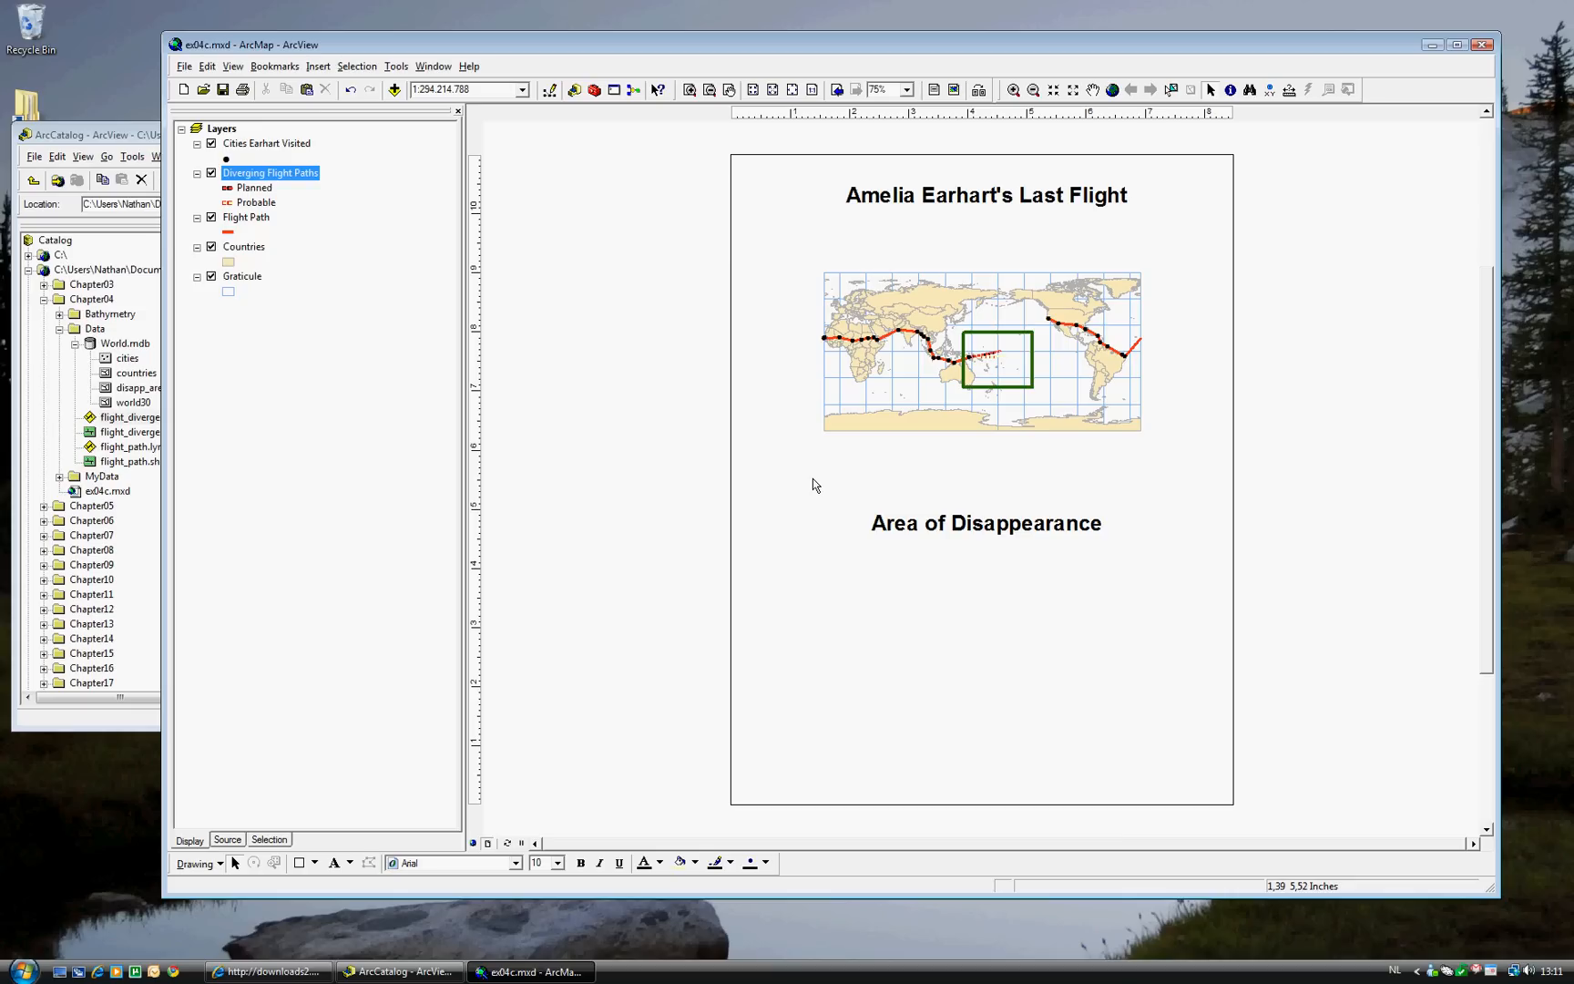
mouse_move(1064, 454)
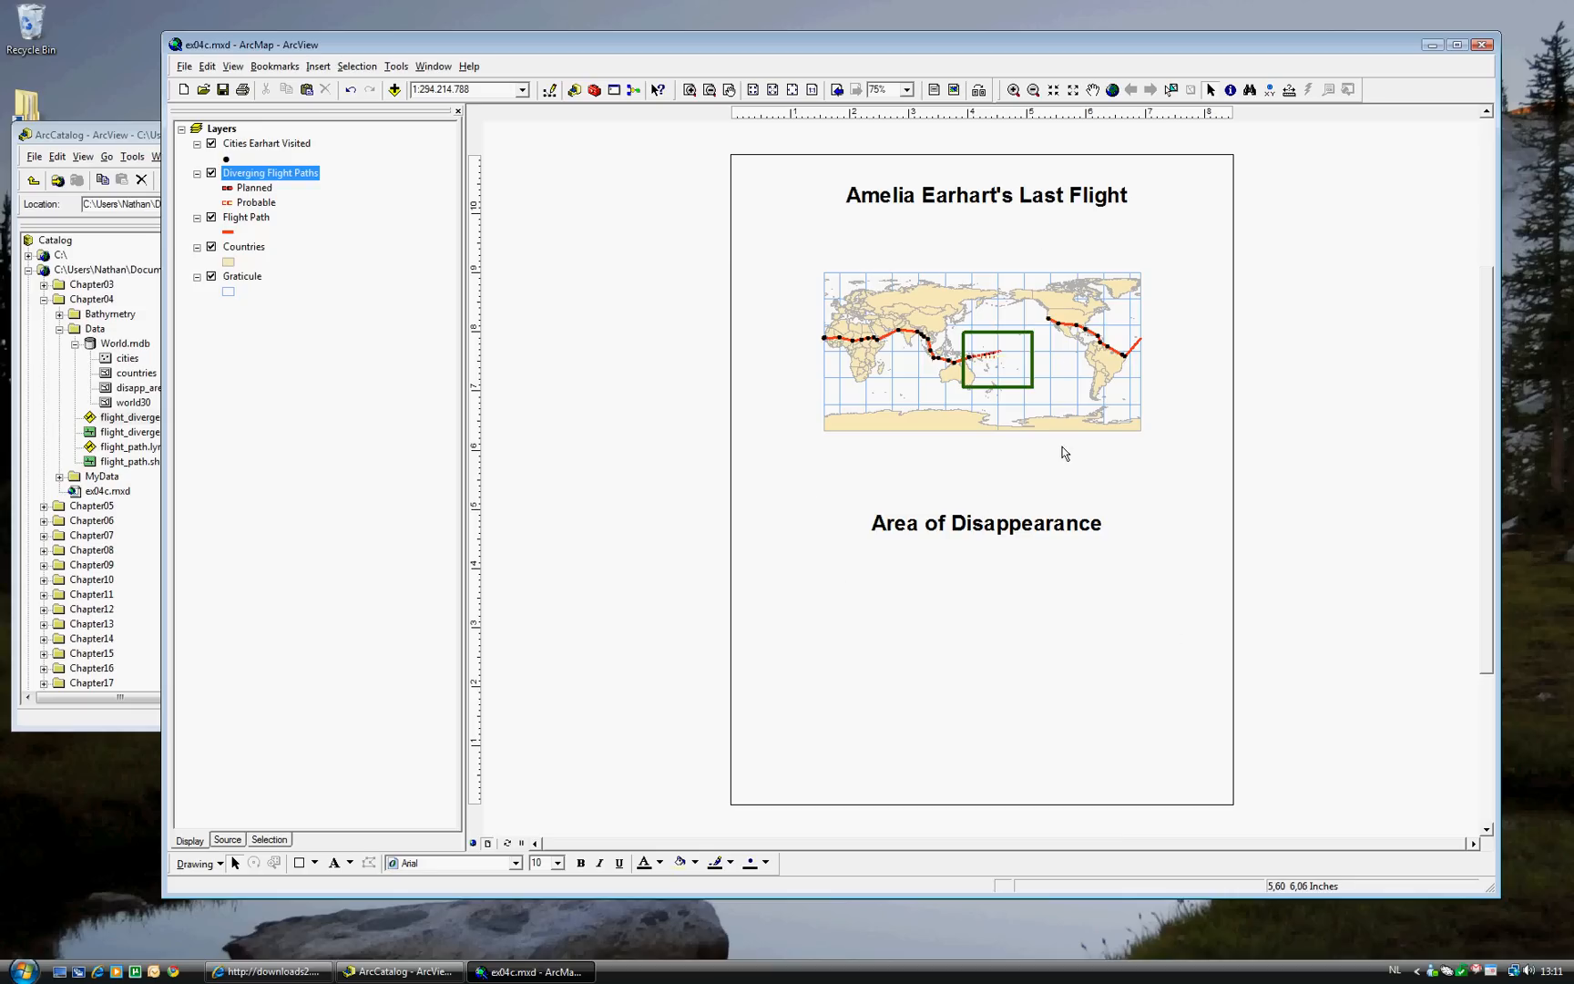
mouse_move(1081, 308)
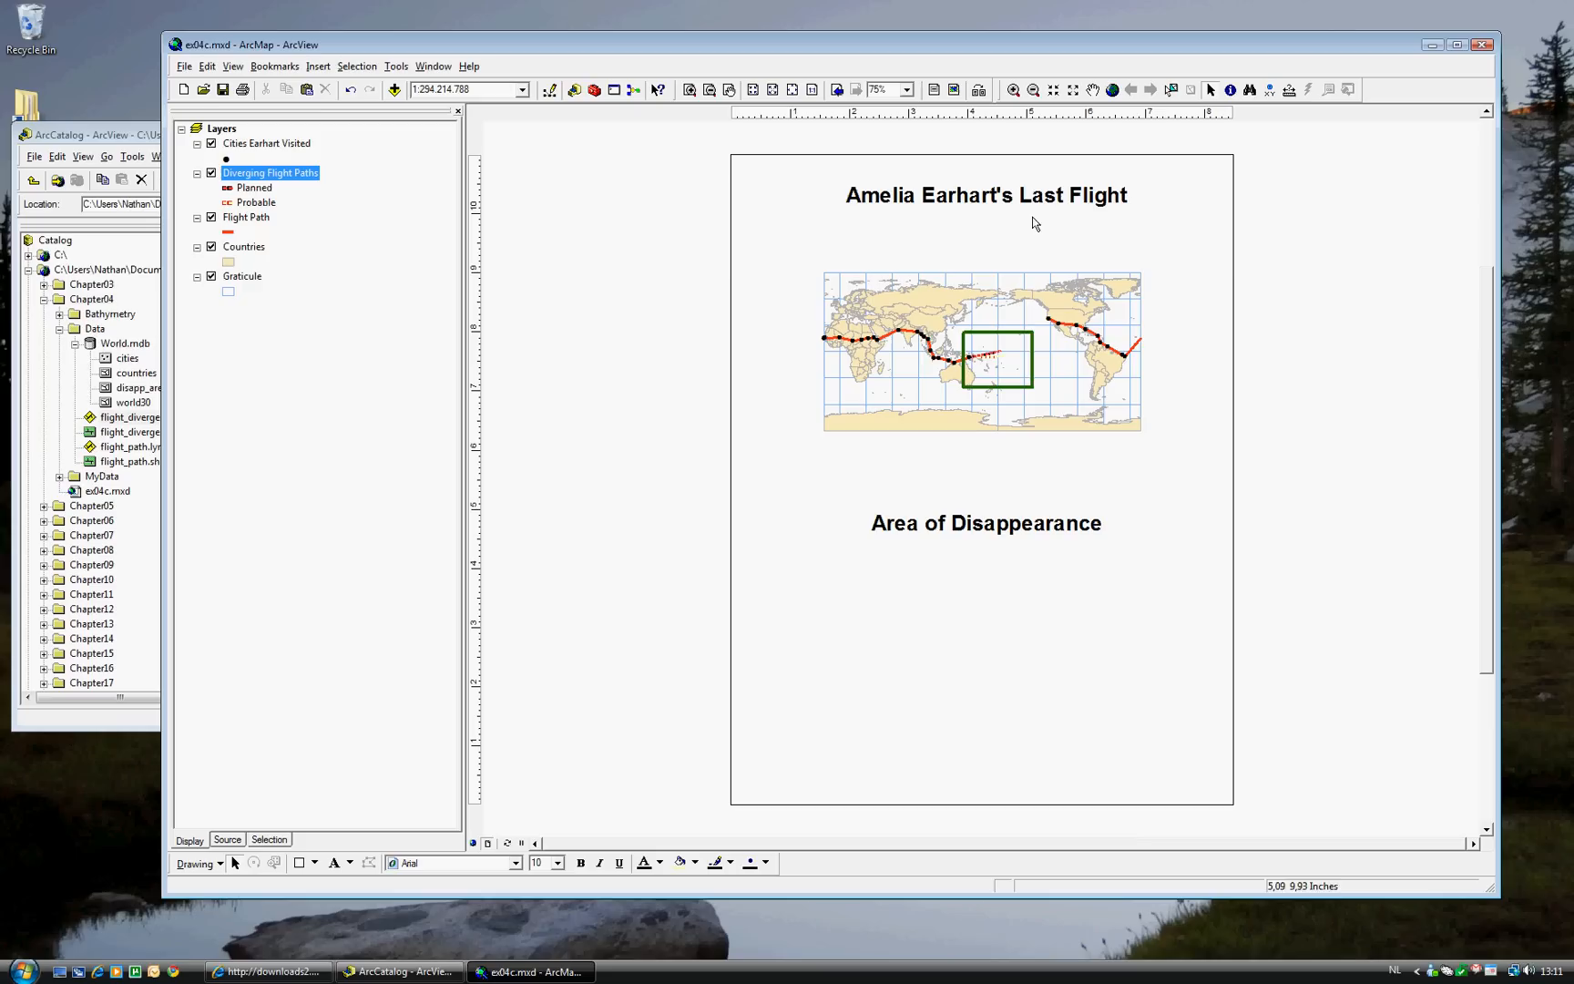
mouse_move(979, 660)
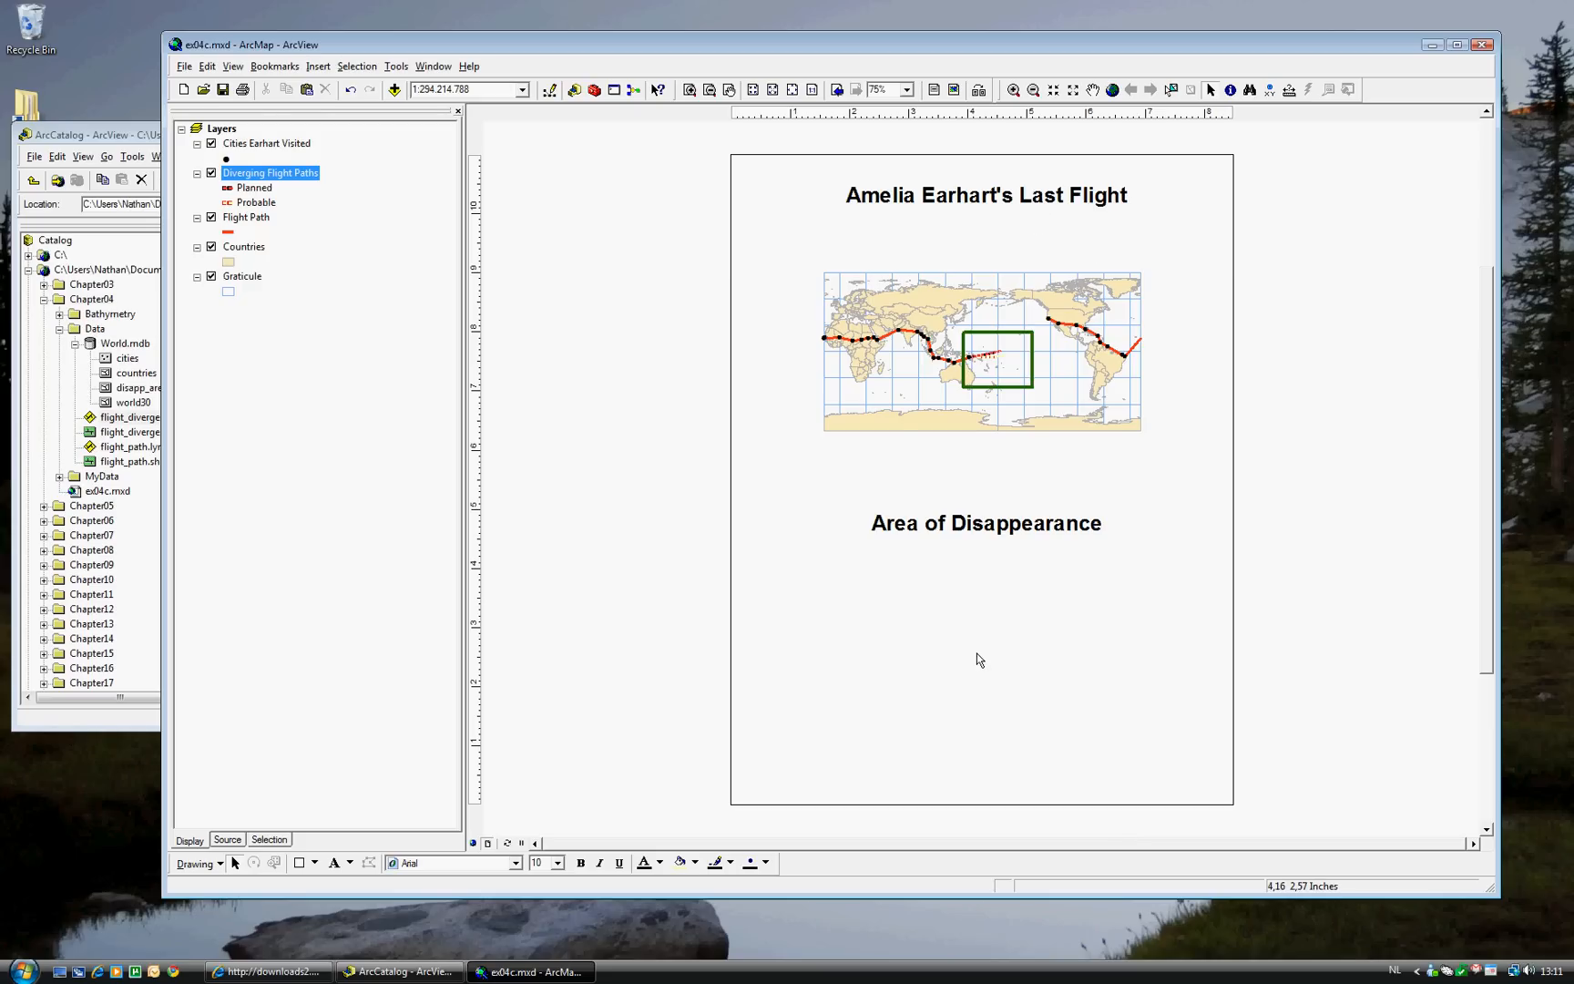
mouse_move(829, 693)
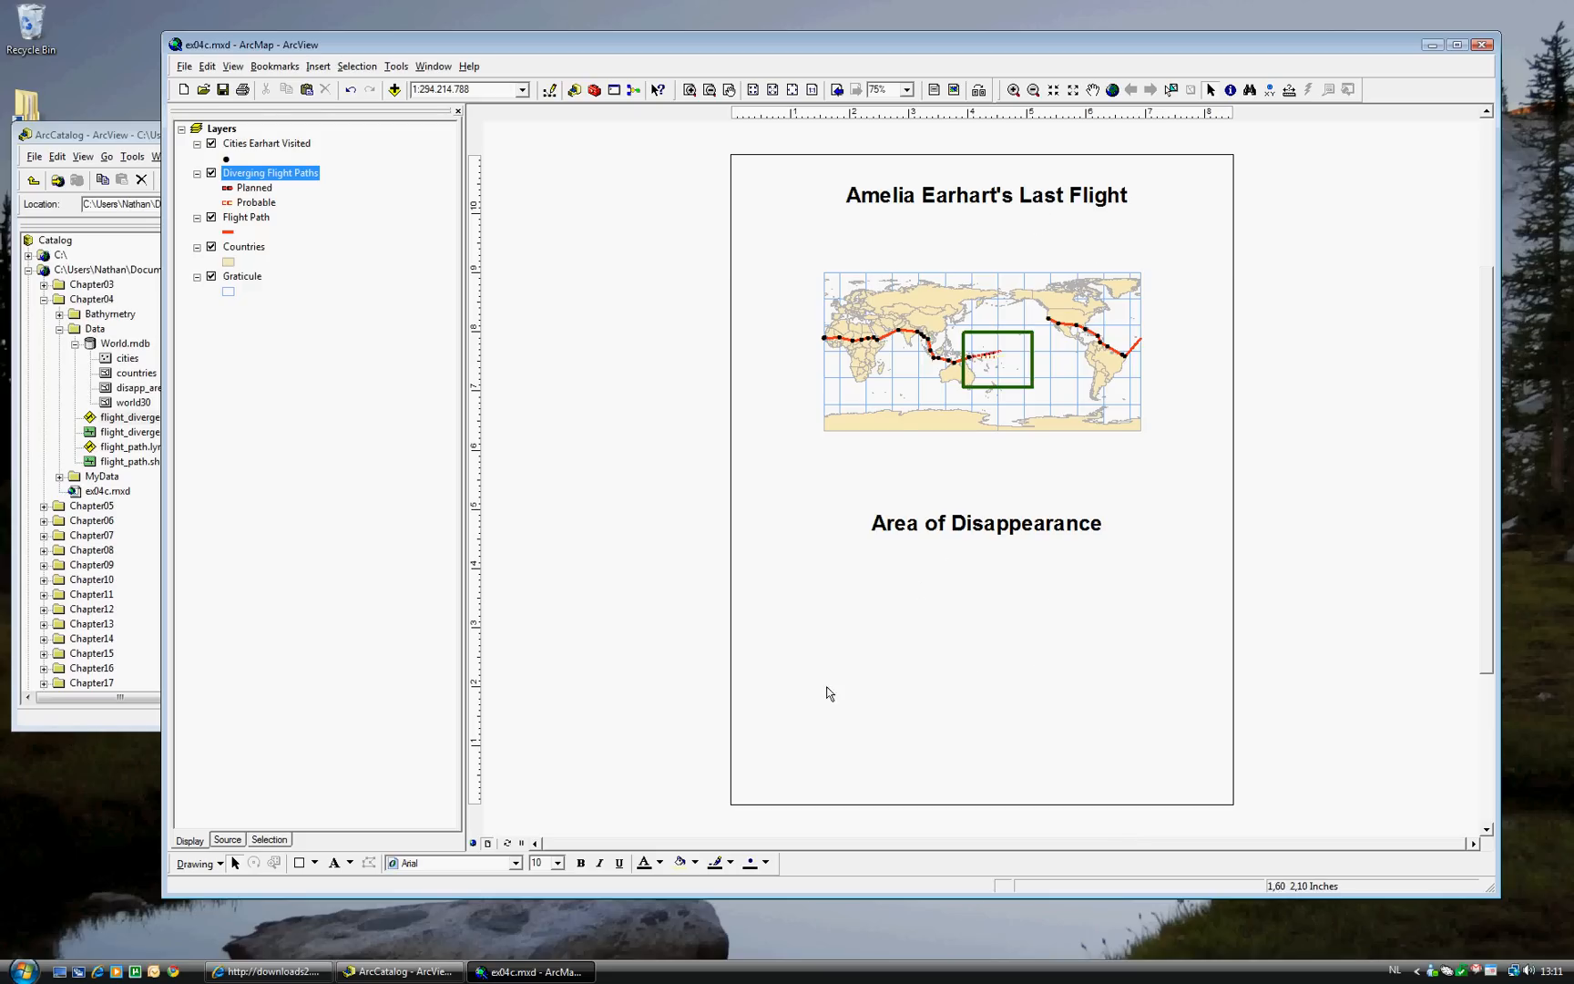
mouse_move(971, 771)
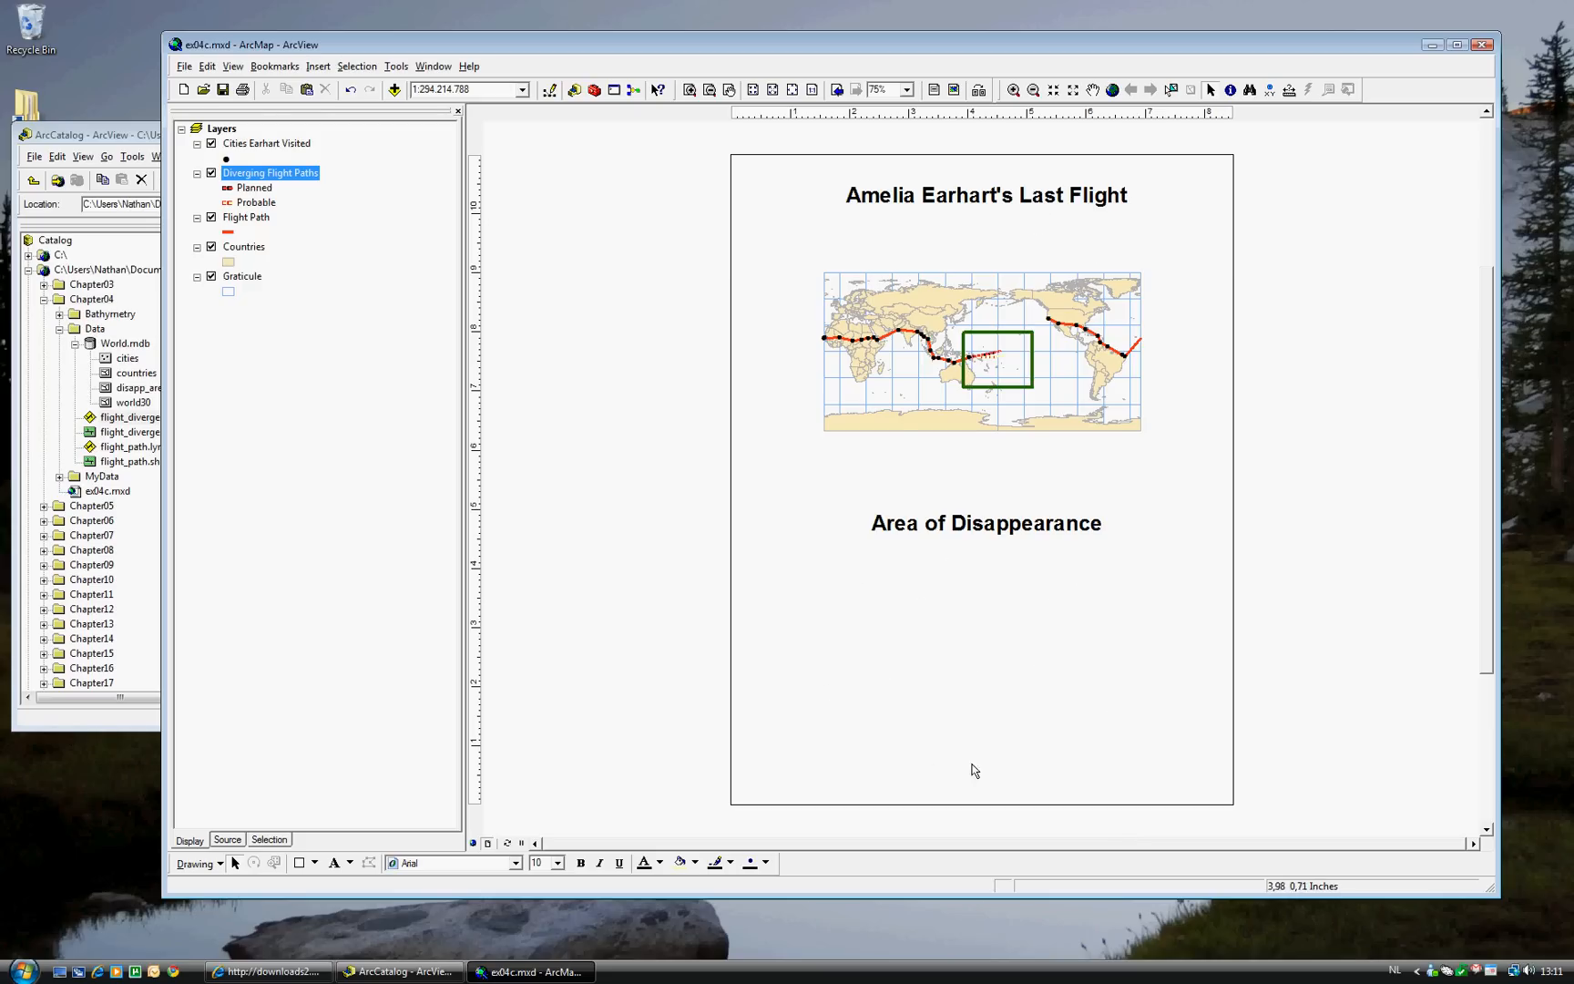
mouse_move(1055, 731)
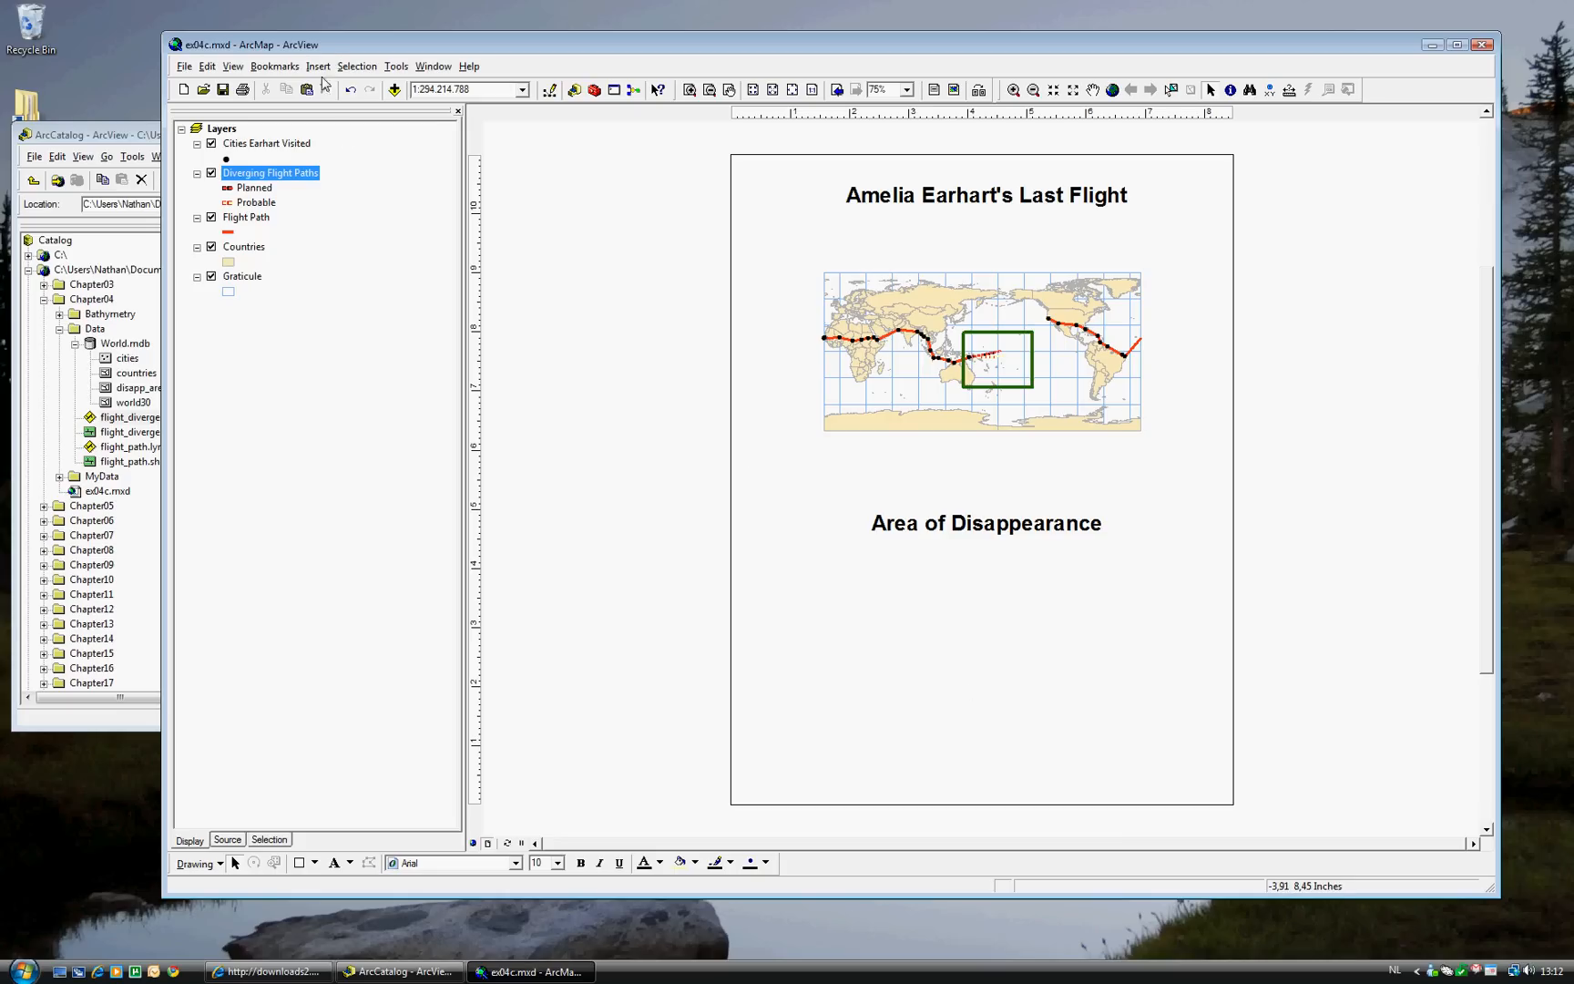
Insert a New Data Frame and place it below the 'Area of Disappearance' heading.
click(317, 65)
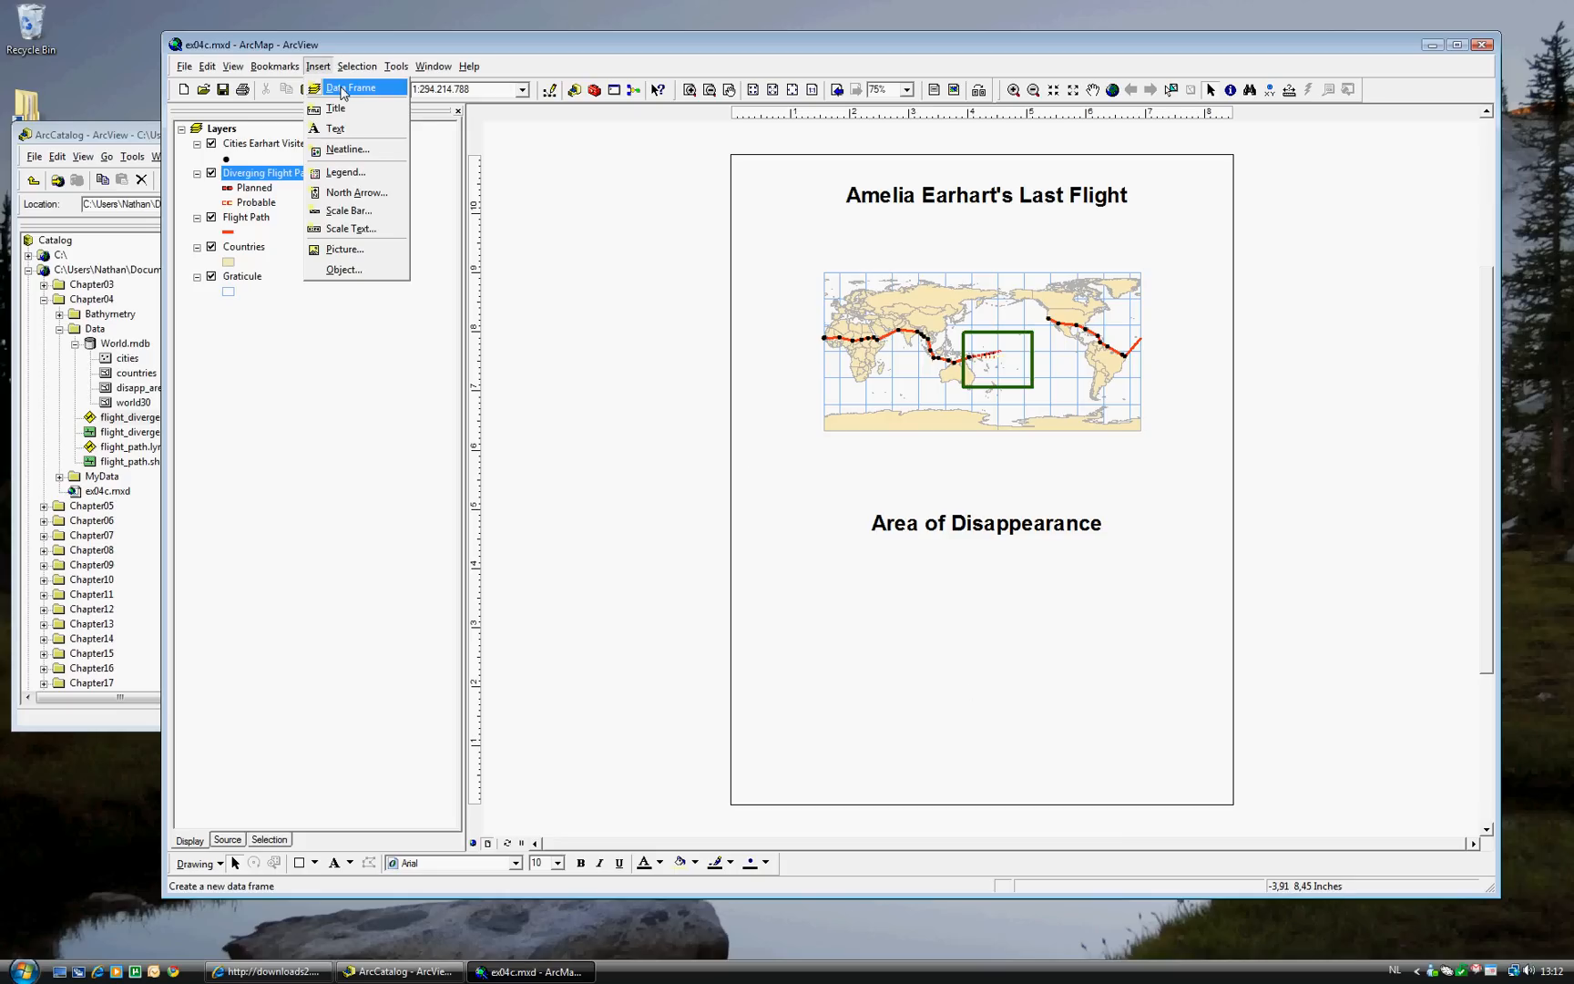
click(351, 87)
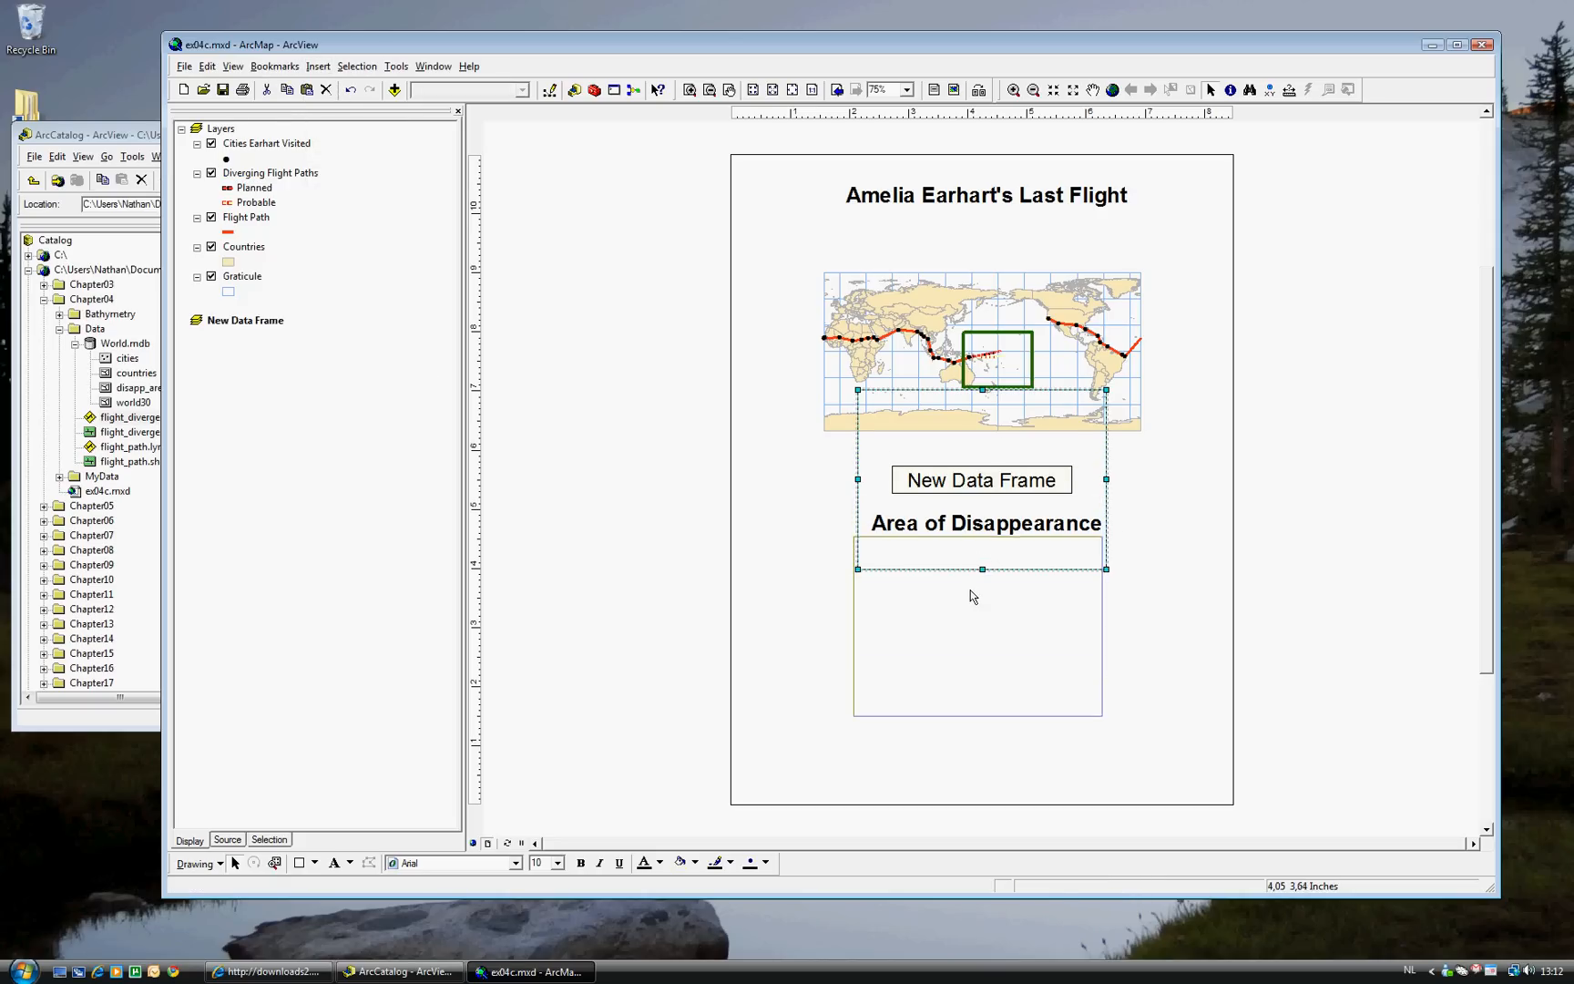
drag(981, 479, 977, 629)
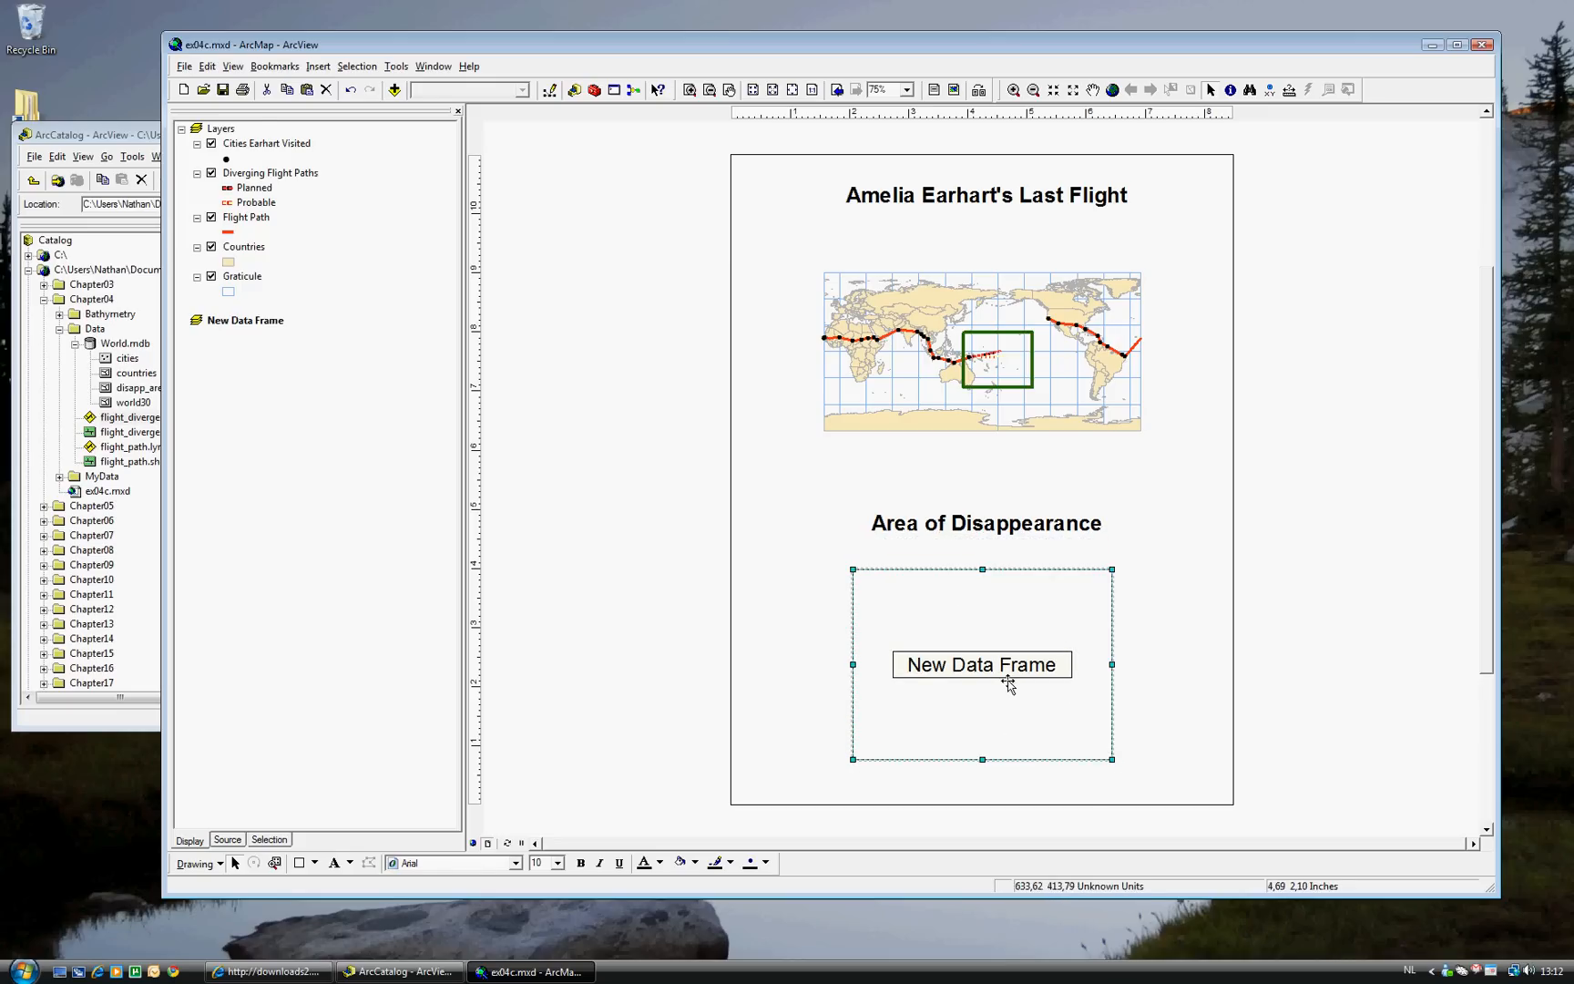
mouse_move(1000, 635)
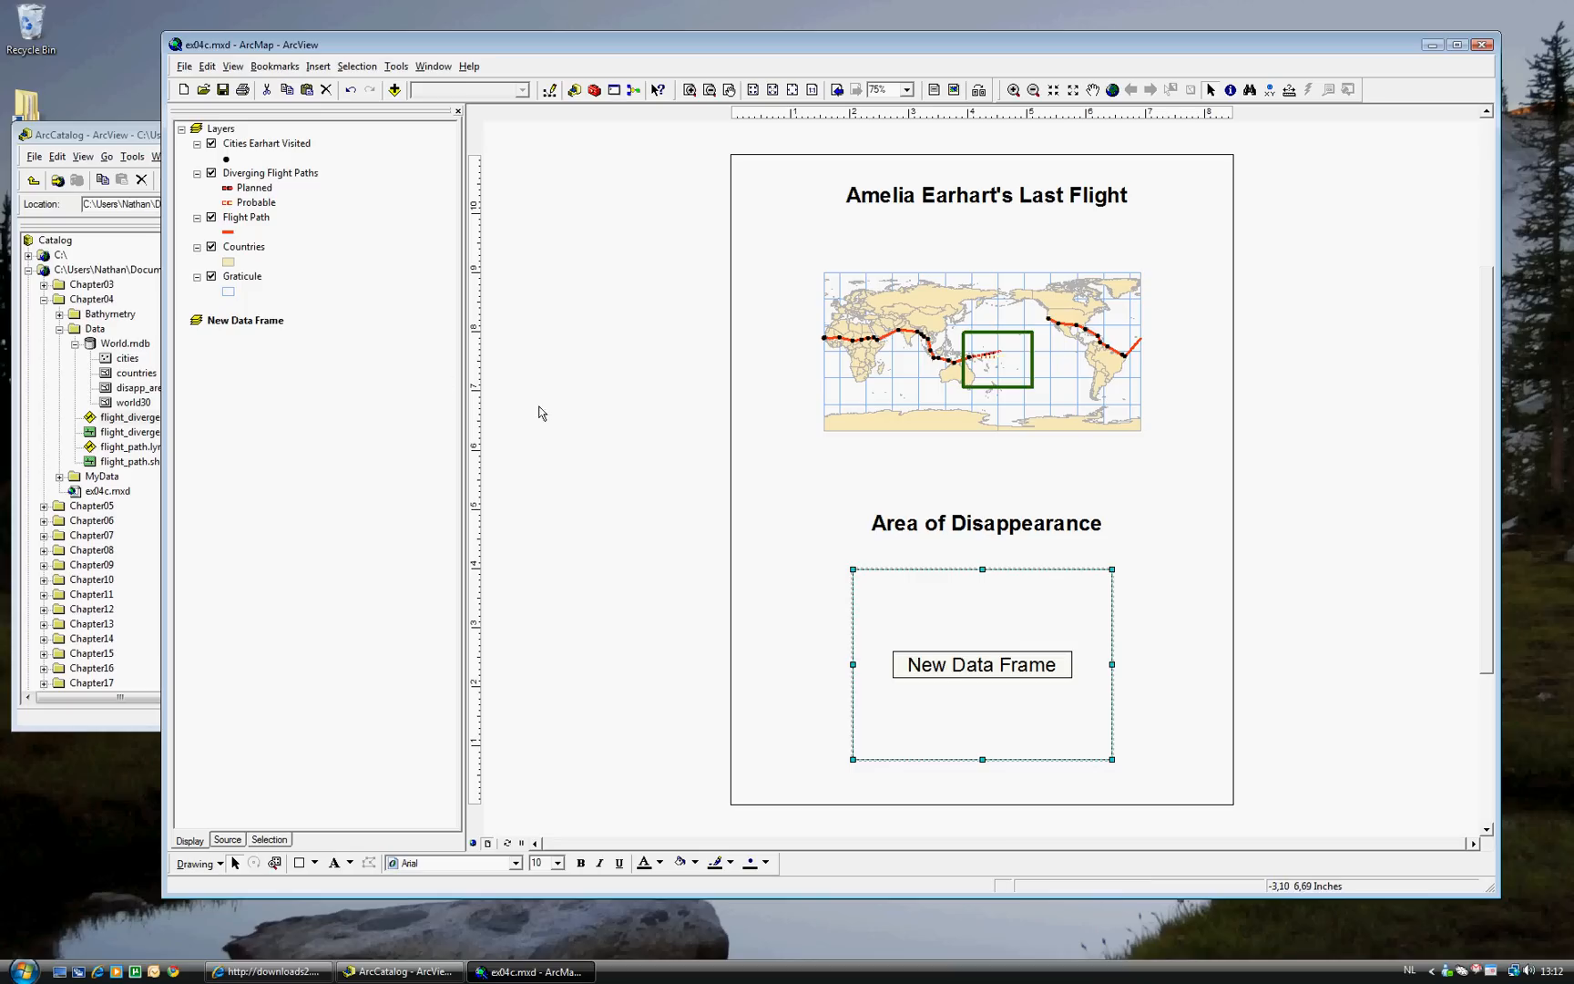
double_click(244, 319)
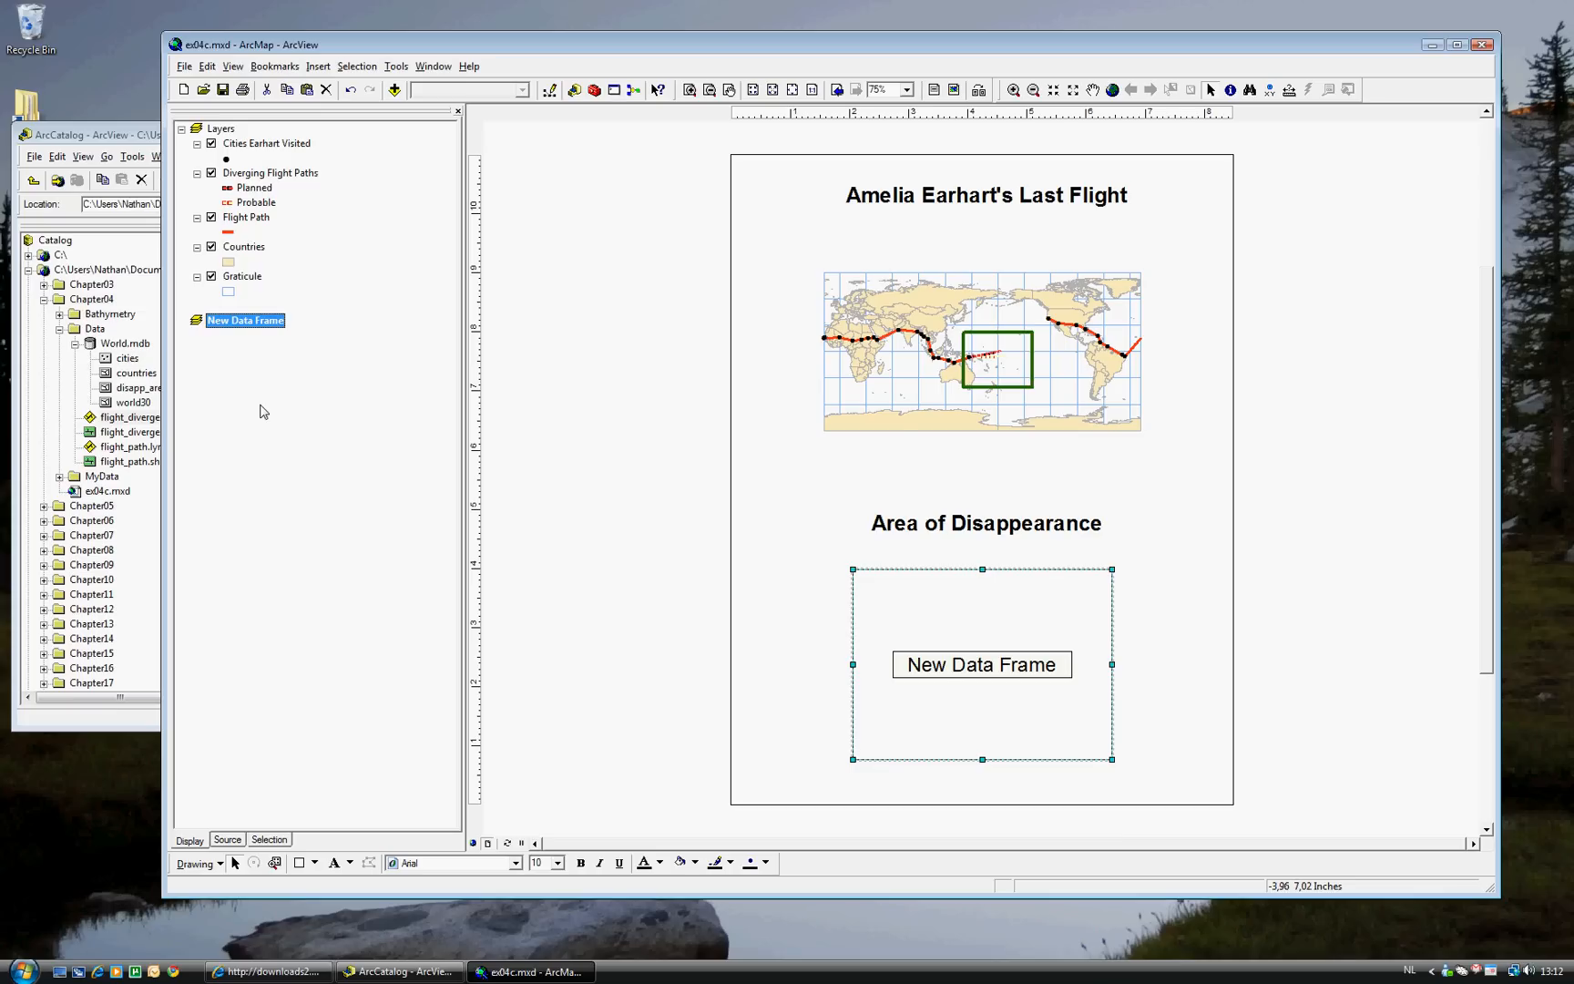
mouse_move(328, 462)
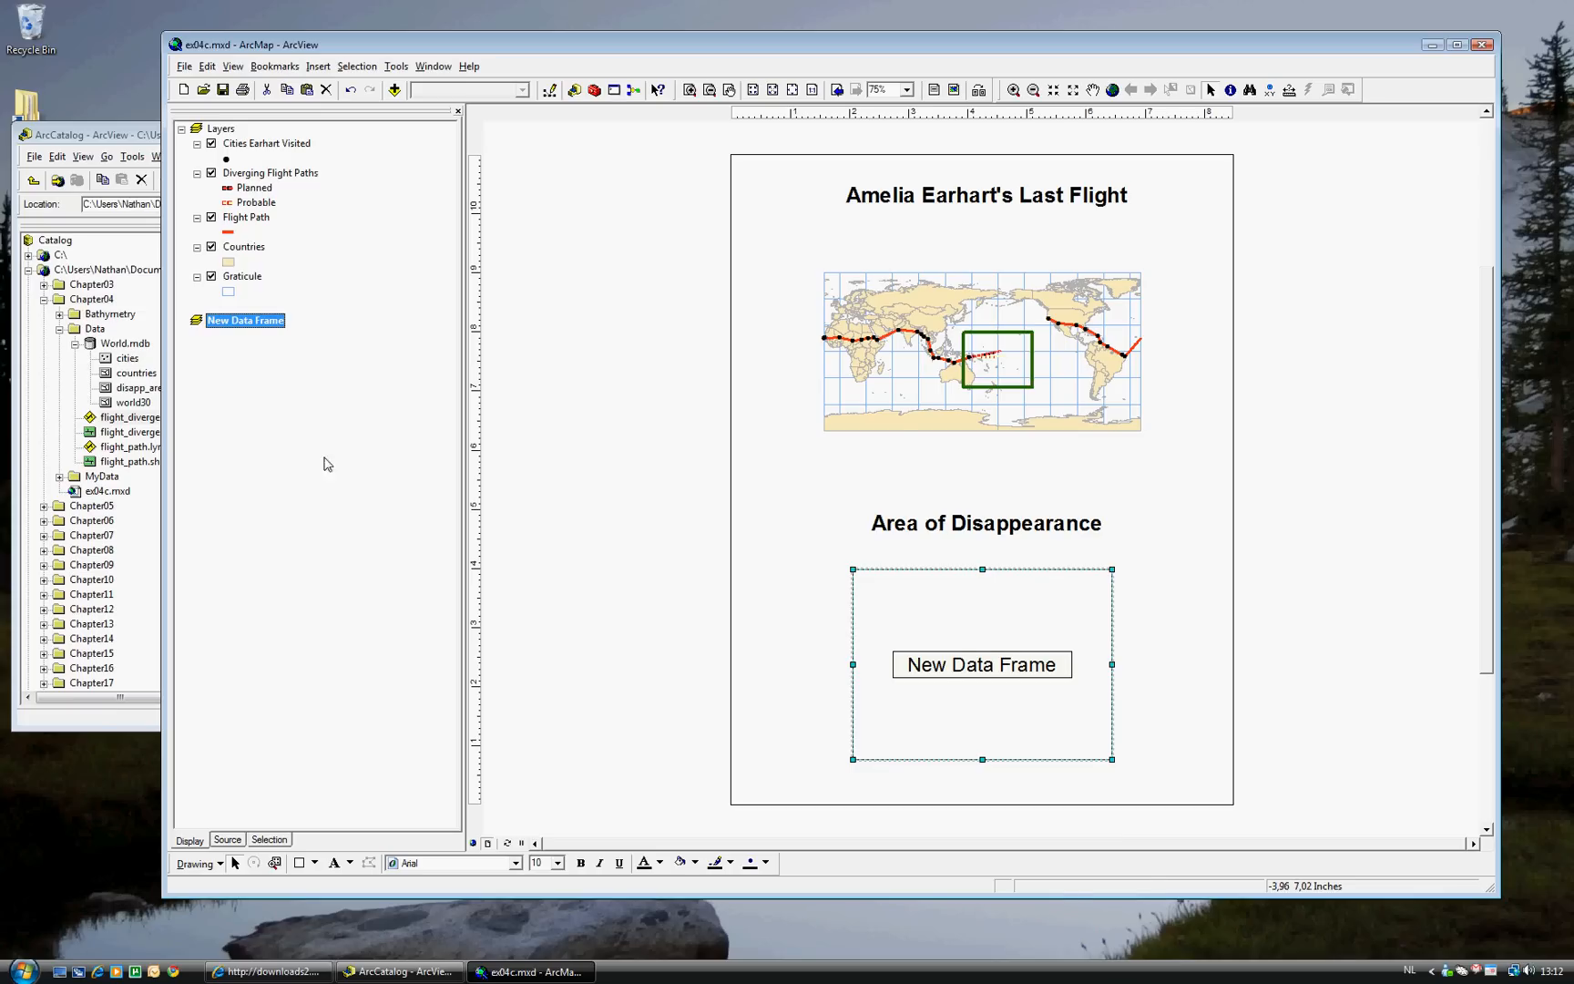
mouse_move(250, 390)
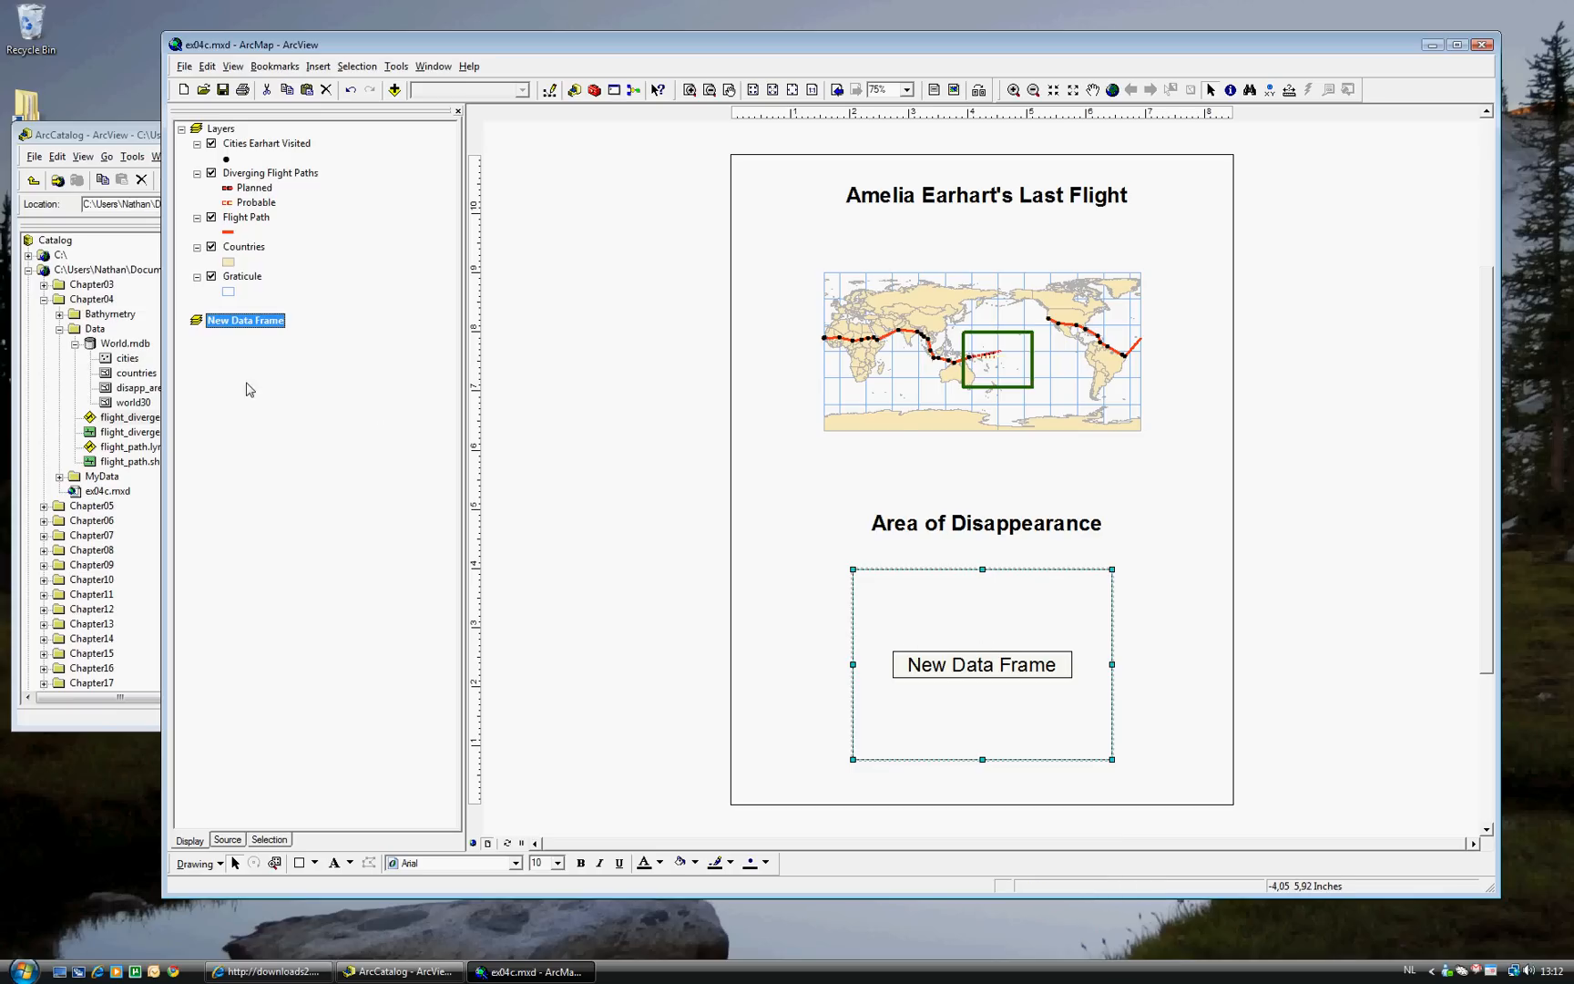
mouse_move(284, 445)
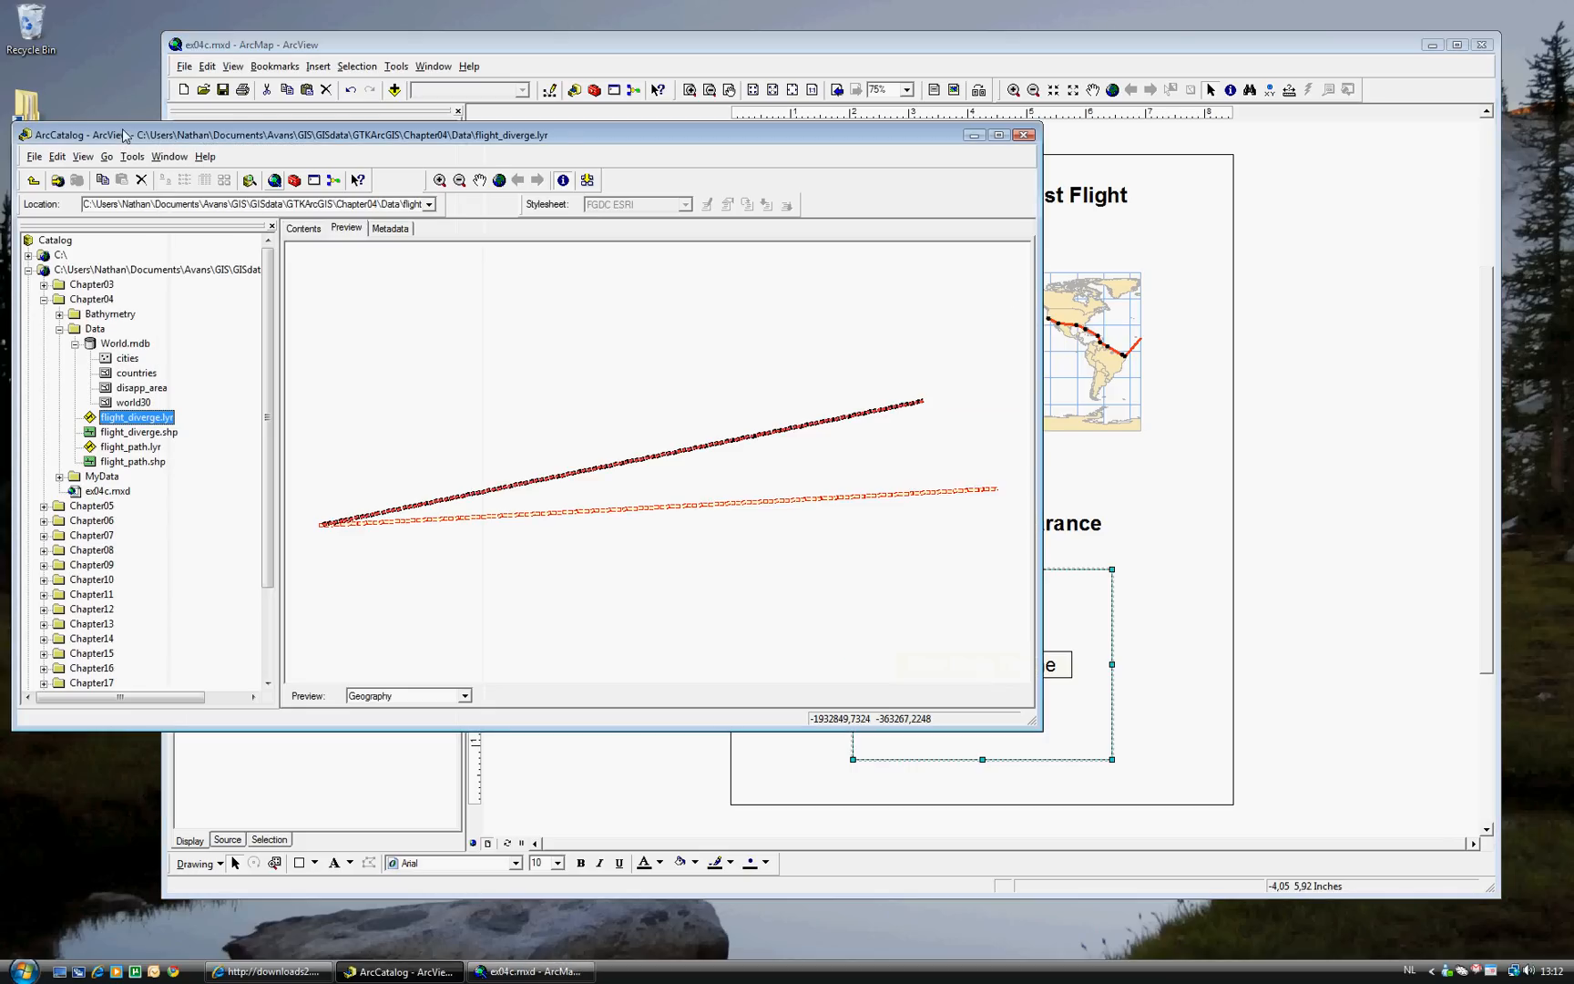
mouse_move(150, 396)
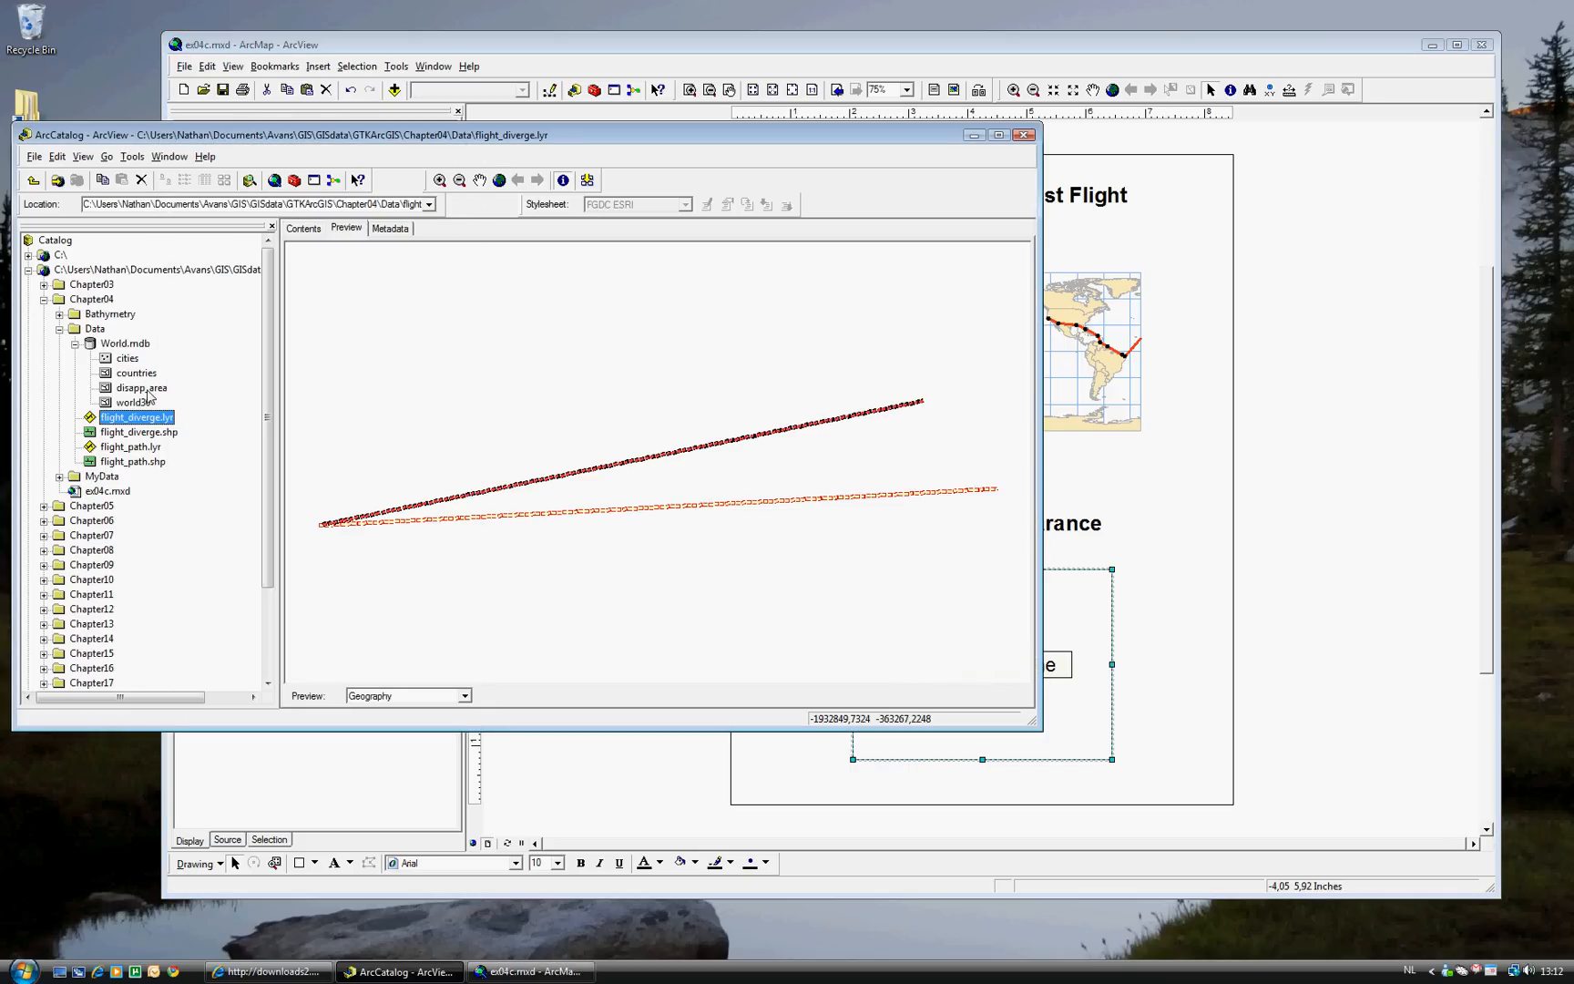
Select the disapp_area dataset in World.mdb in ArcCatalog.
click(142, 388)
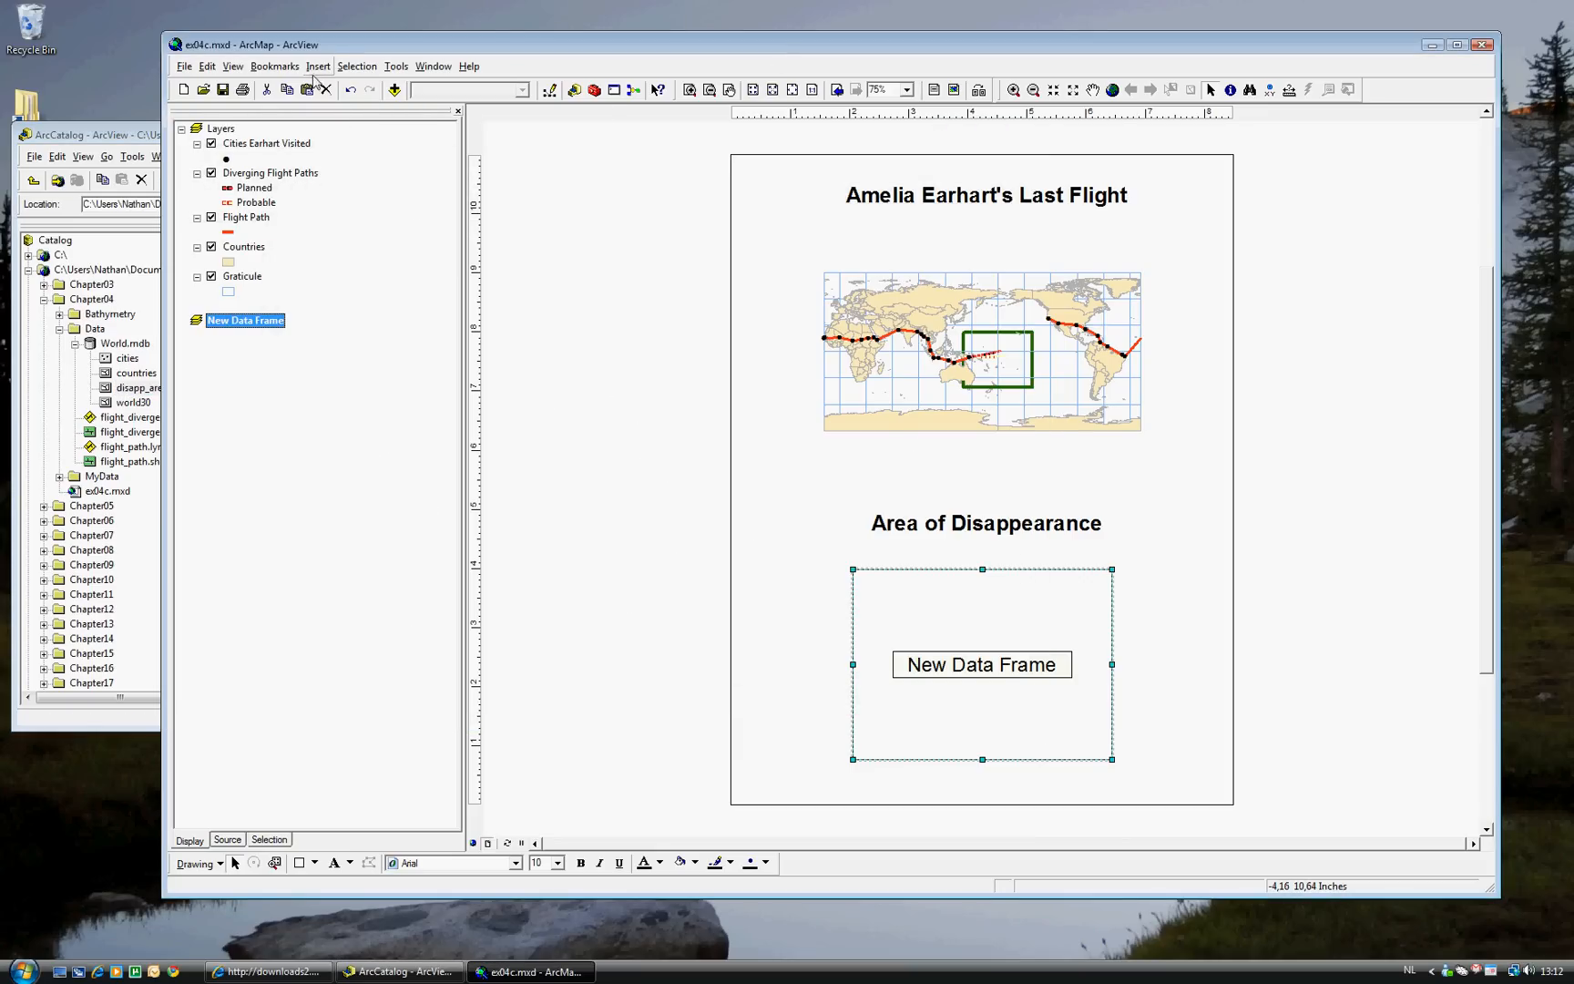
Switch to Data View and add disapp_area to the New Data Frame.
click(231, 65)
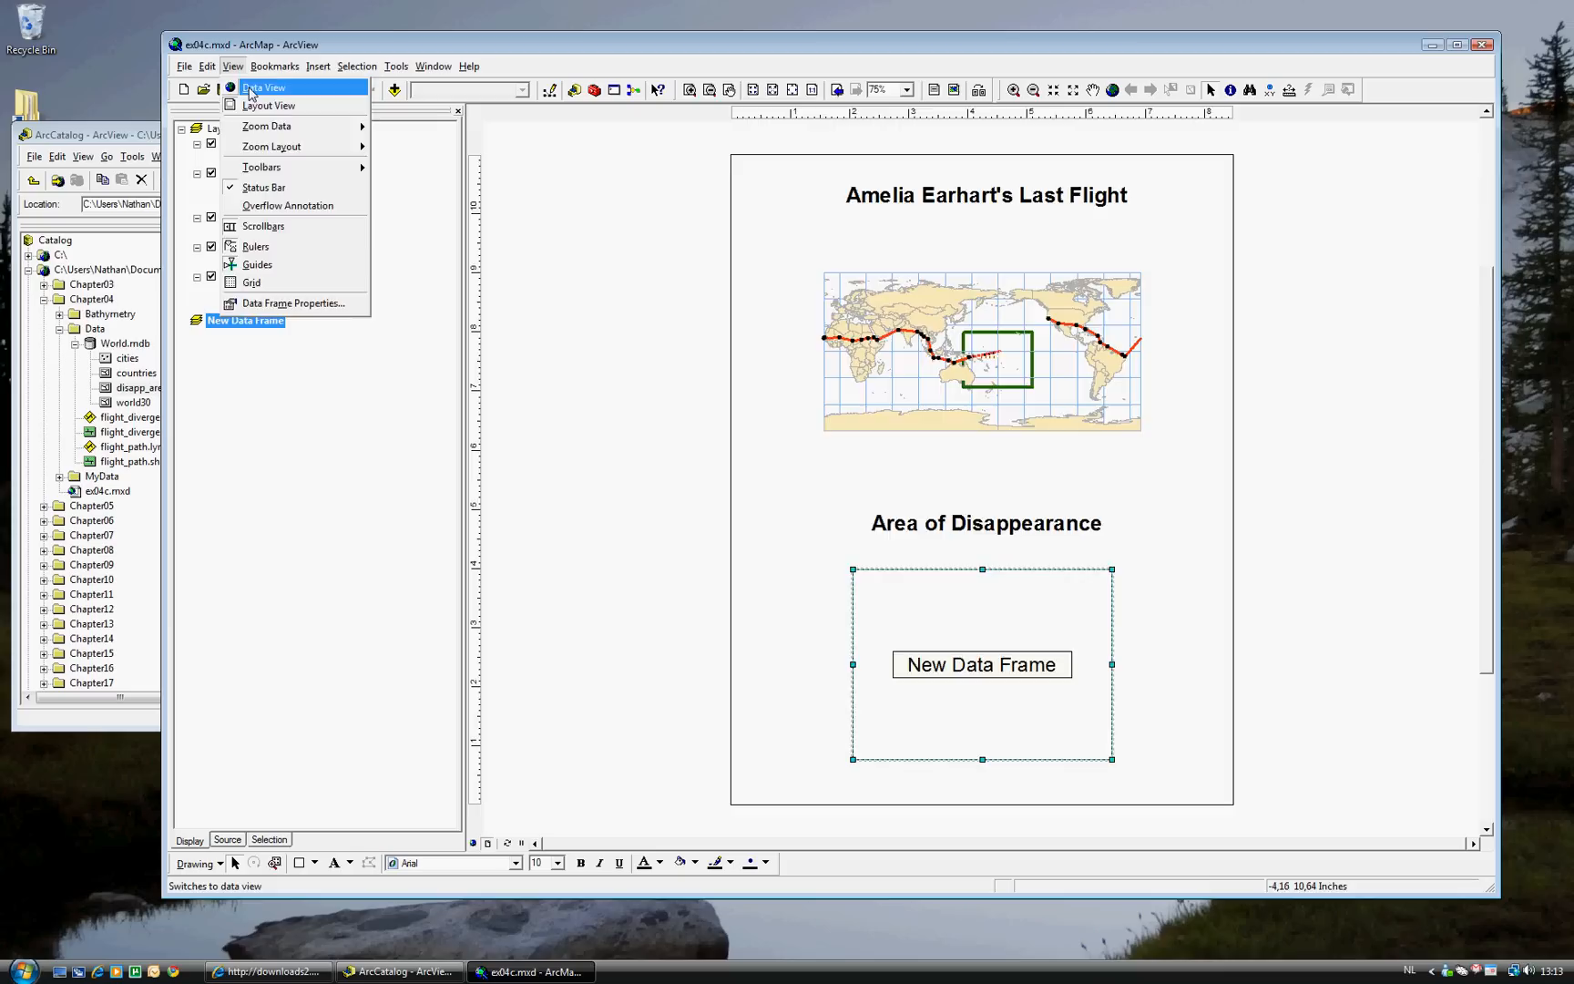
click(264, 87)
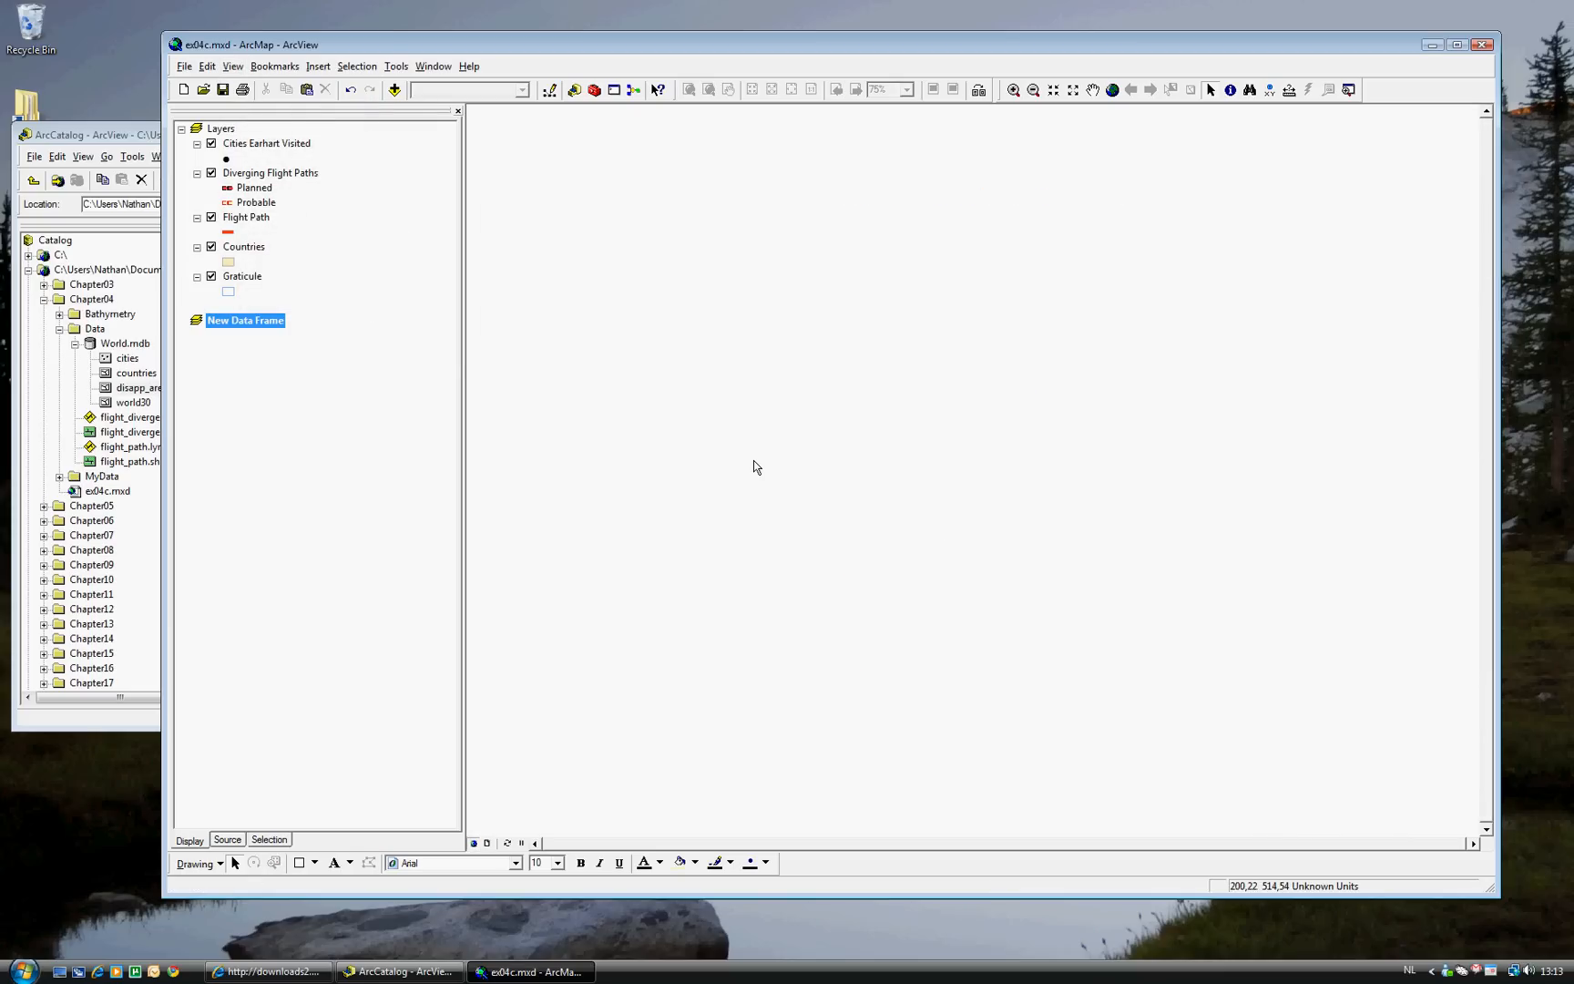
mouse_move(244, 73)
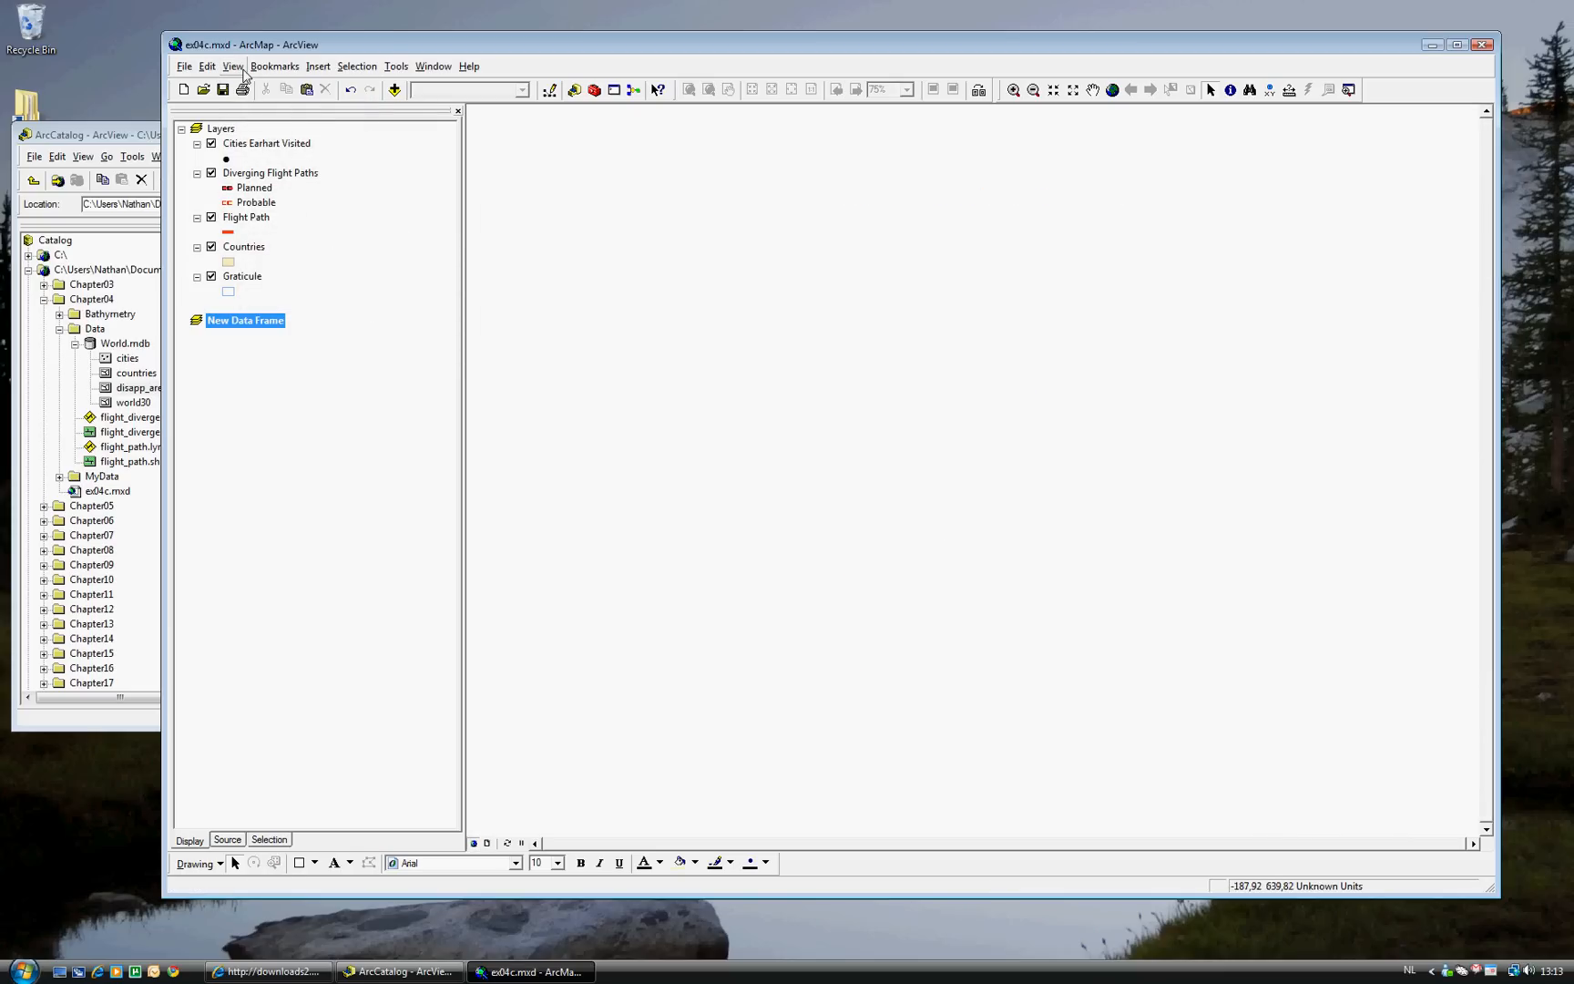
mouse_move(869, 603)
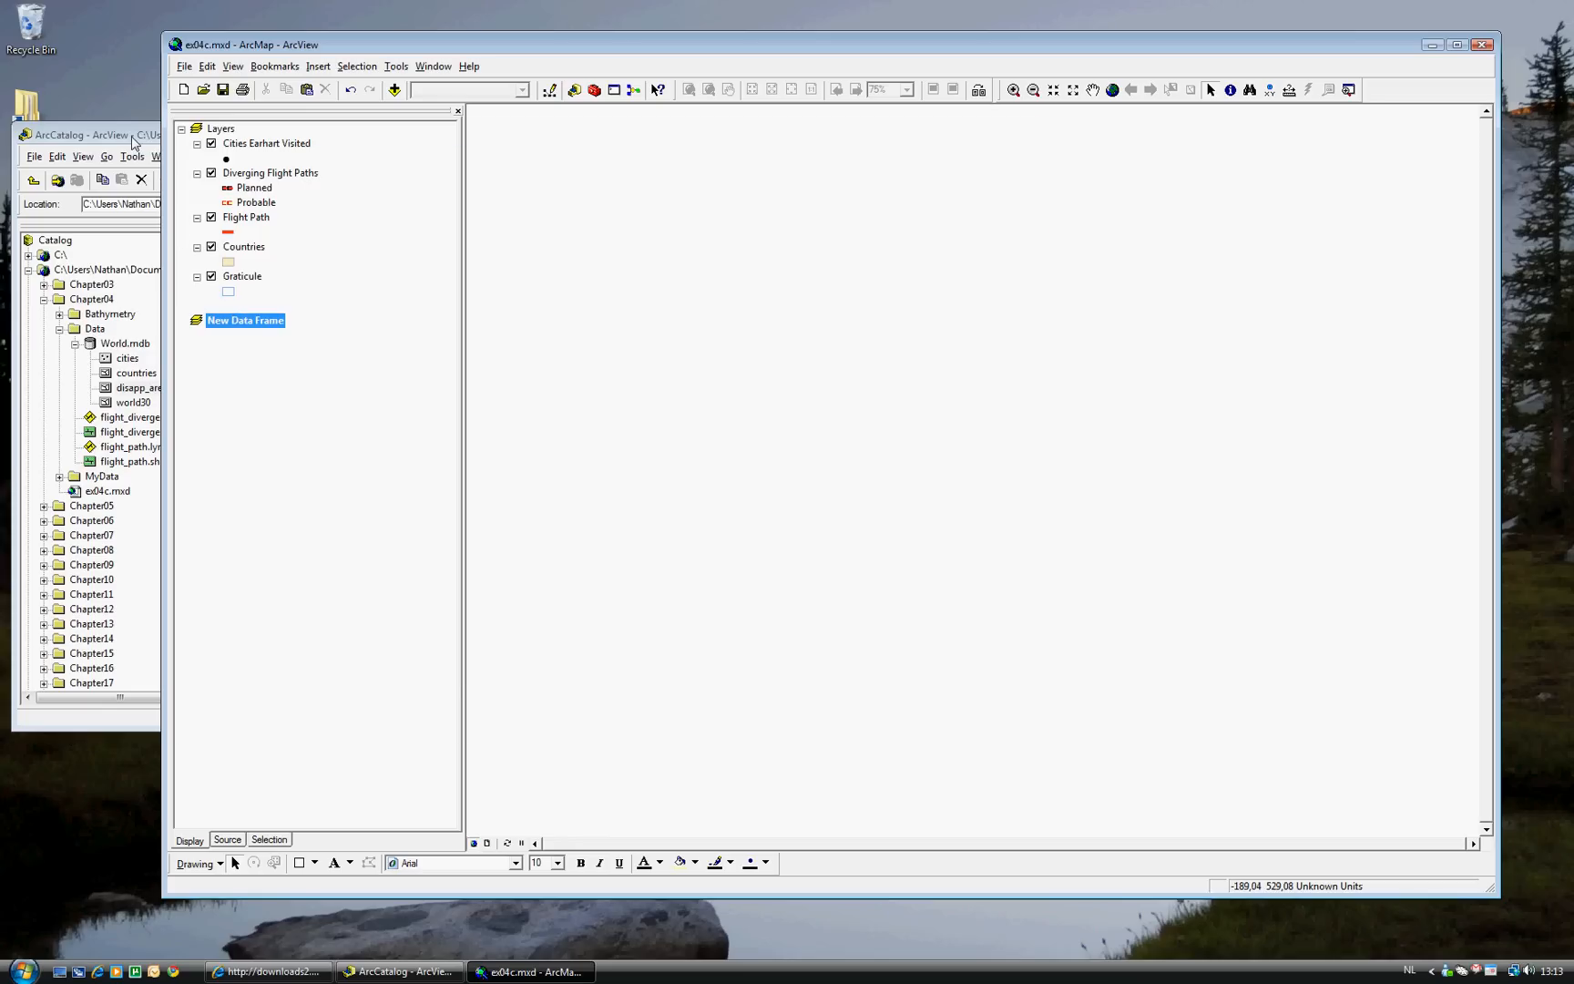
click(141, 389)
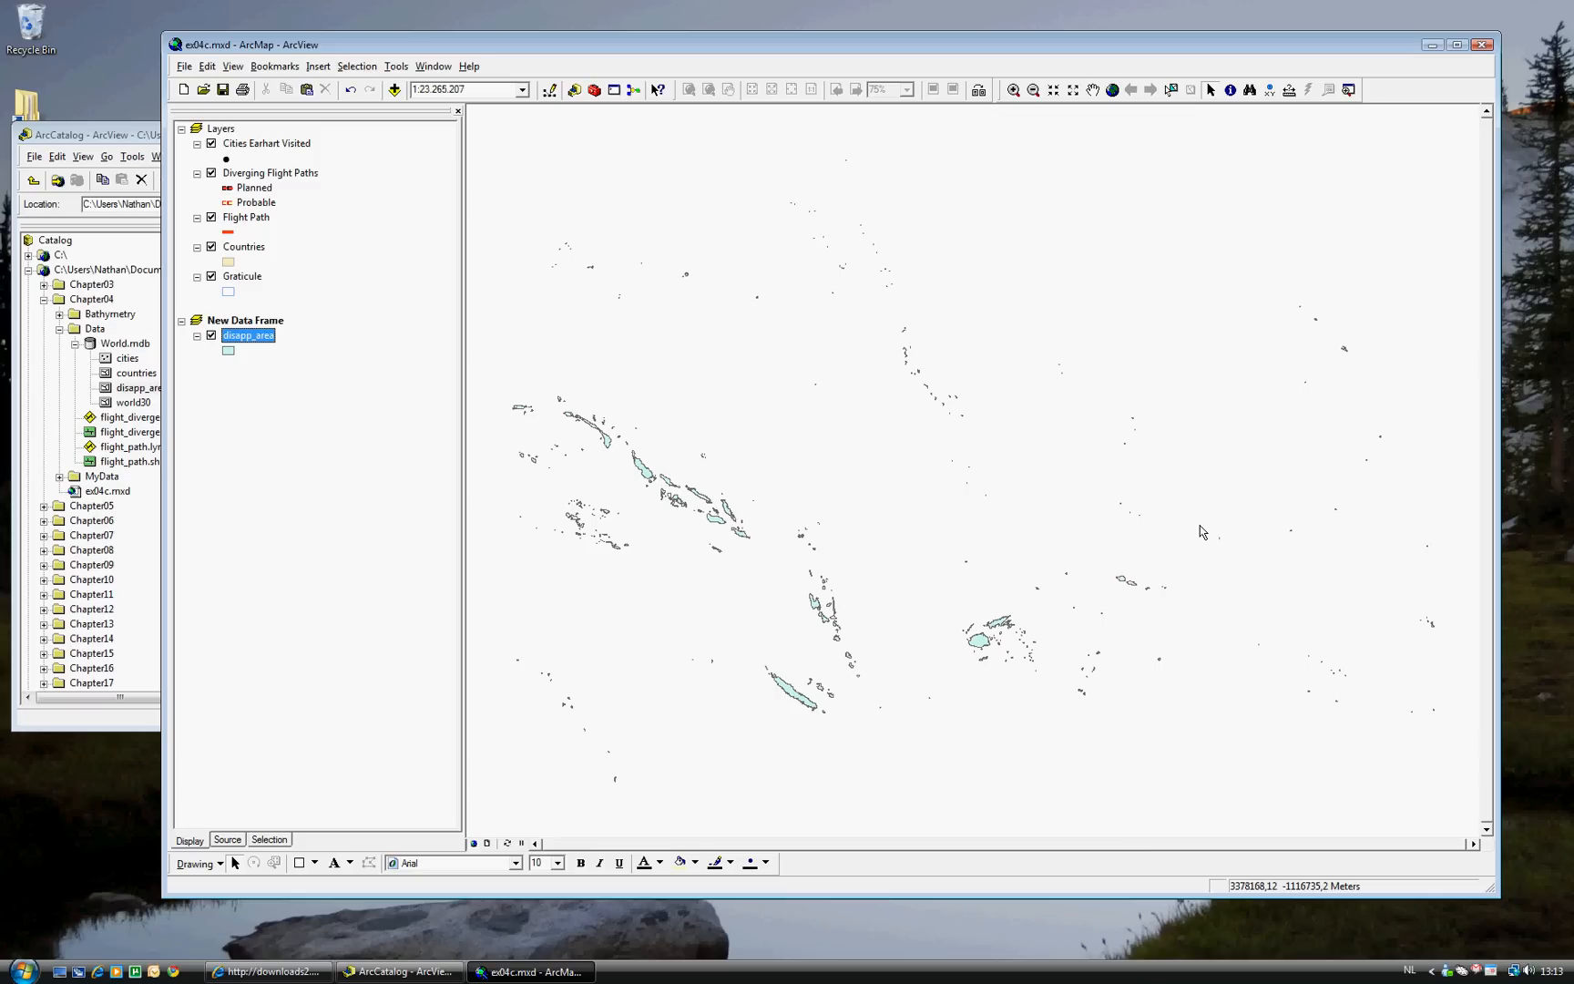
mouse_move(662, 503)
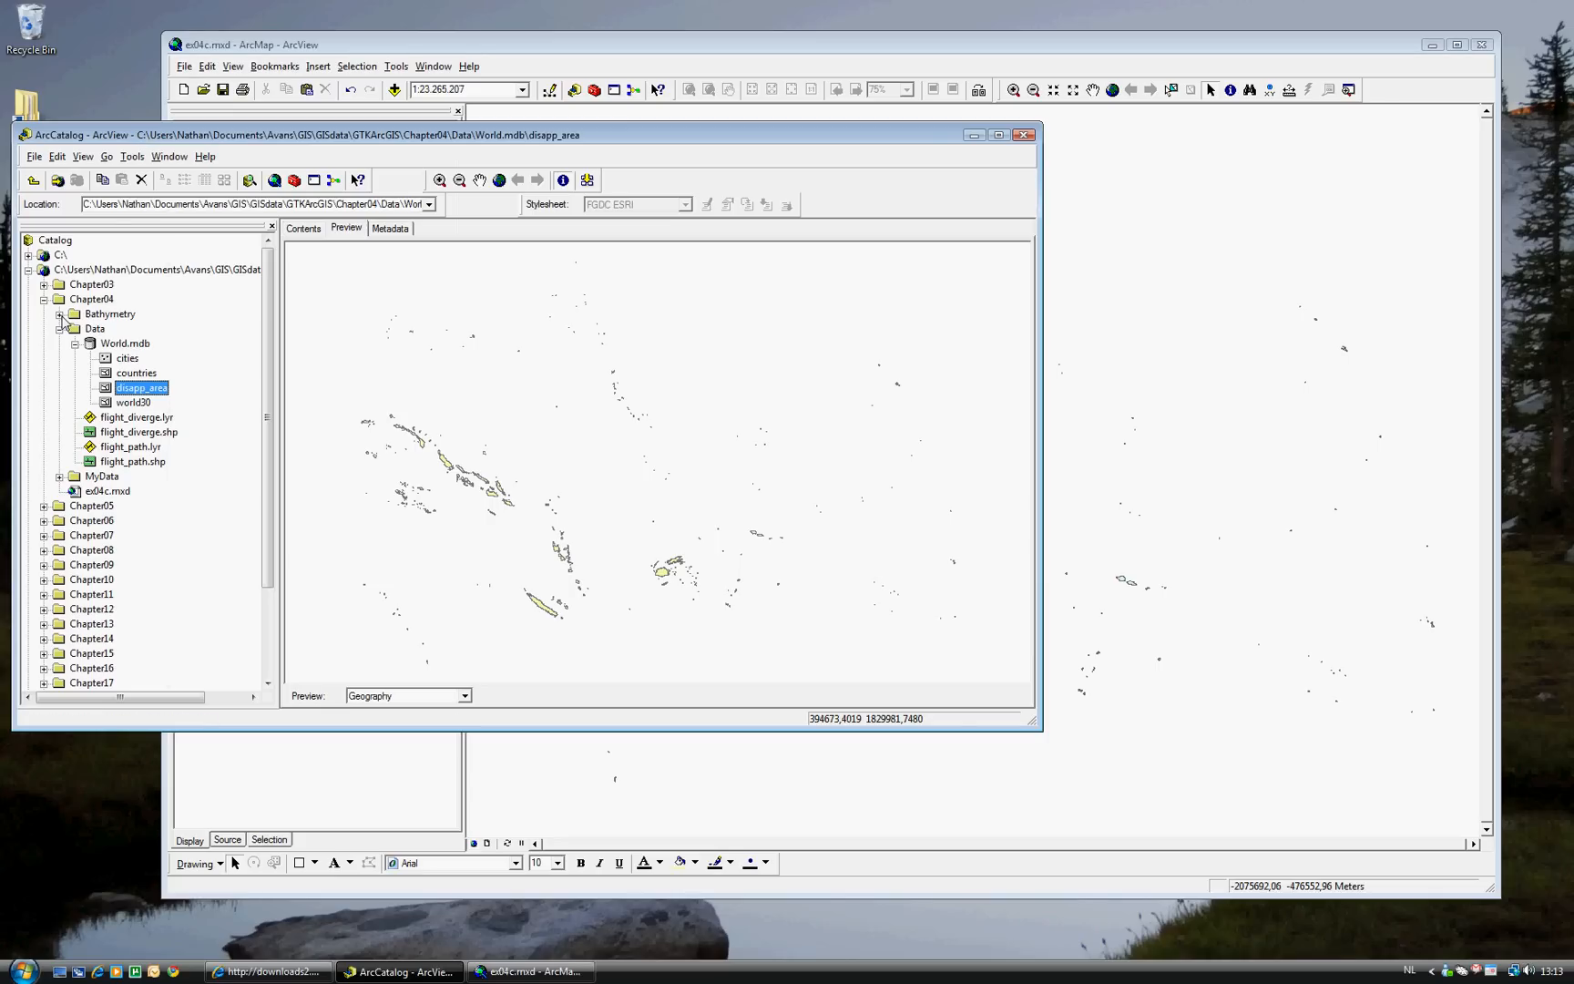
Expand the Bathymetry folder, preview seafloor.tif and pick seafloor.lyr for the map.
click(60, 313)
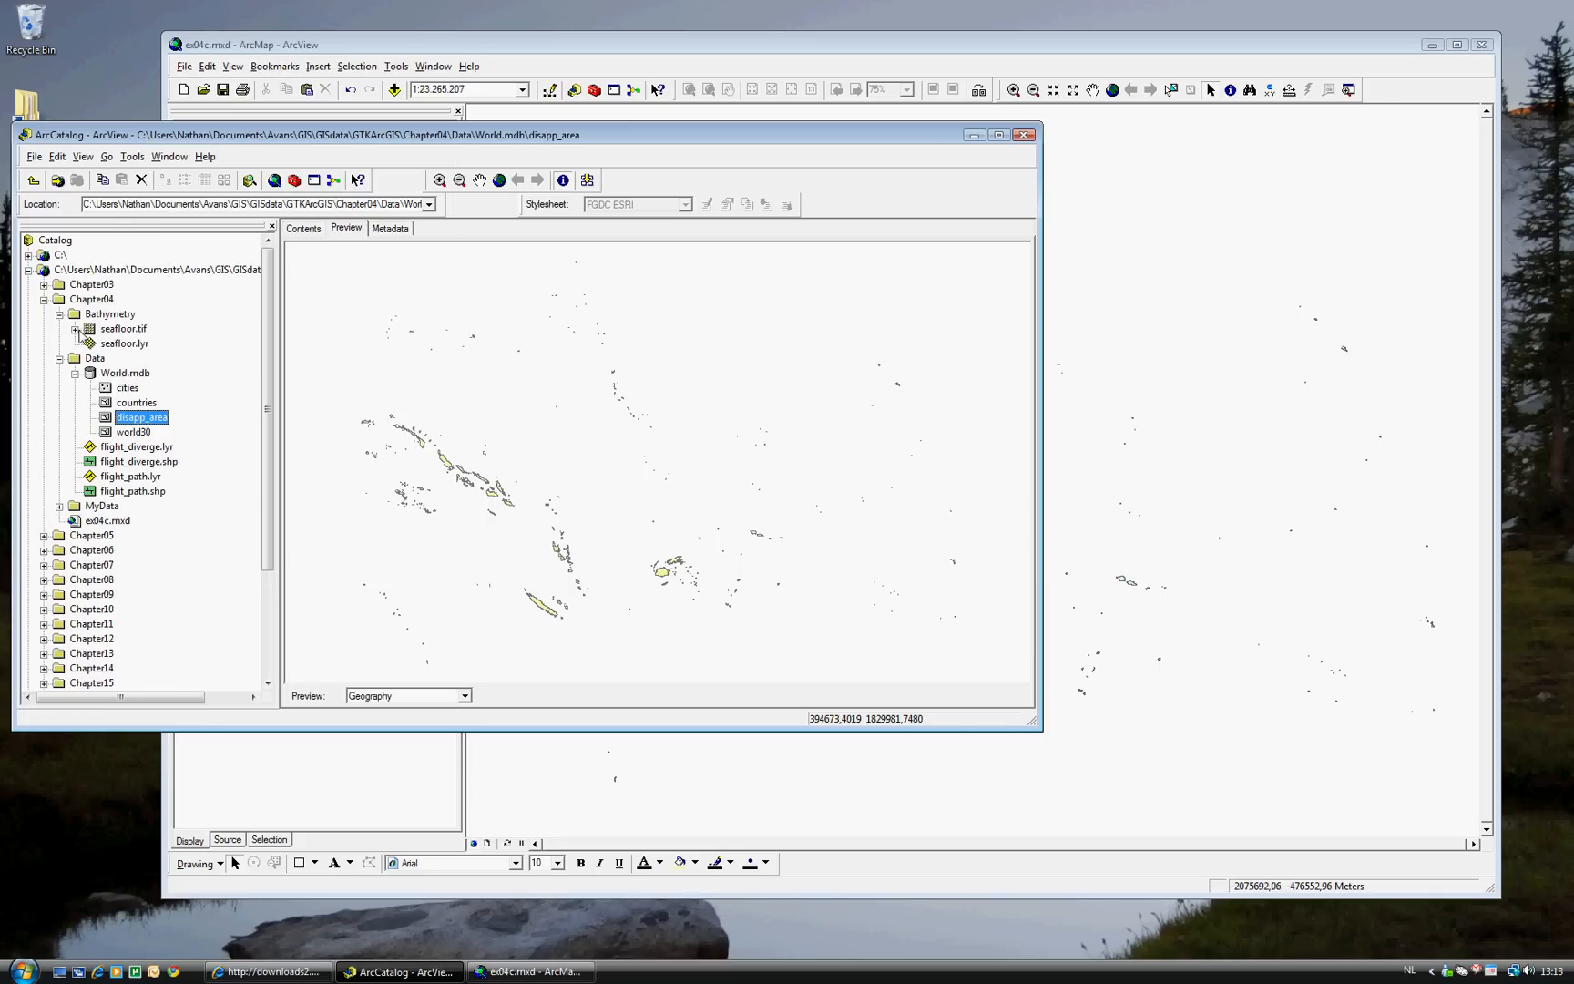
click(122, 328)
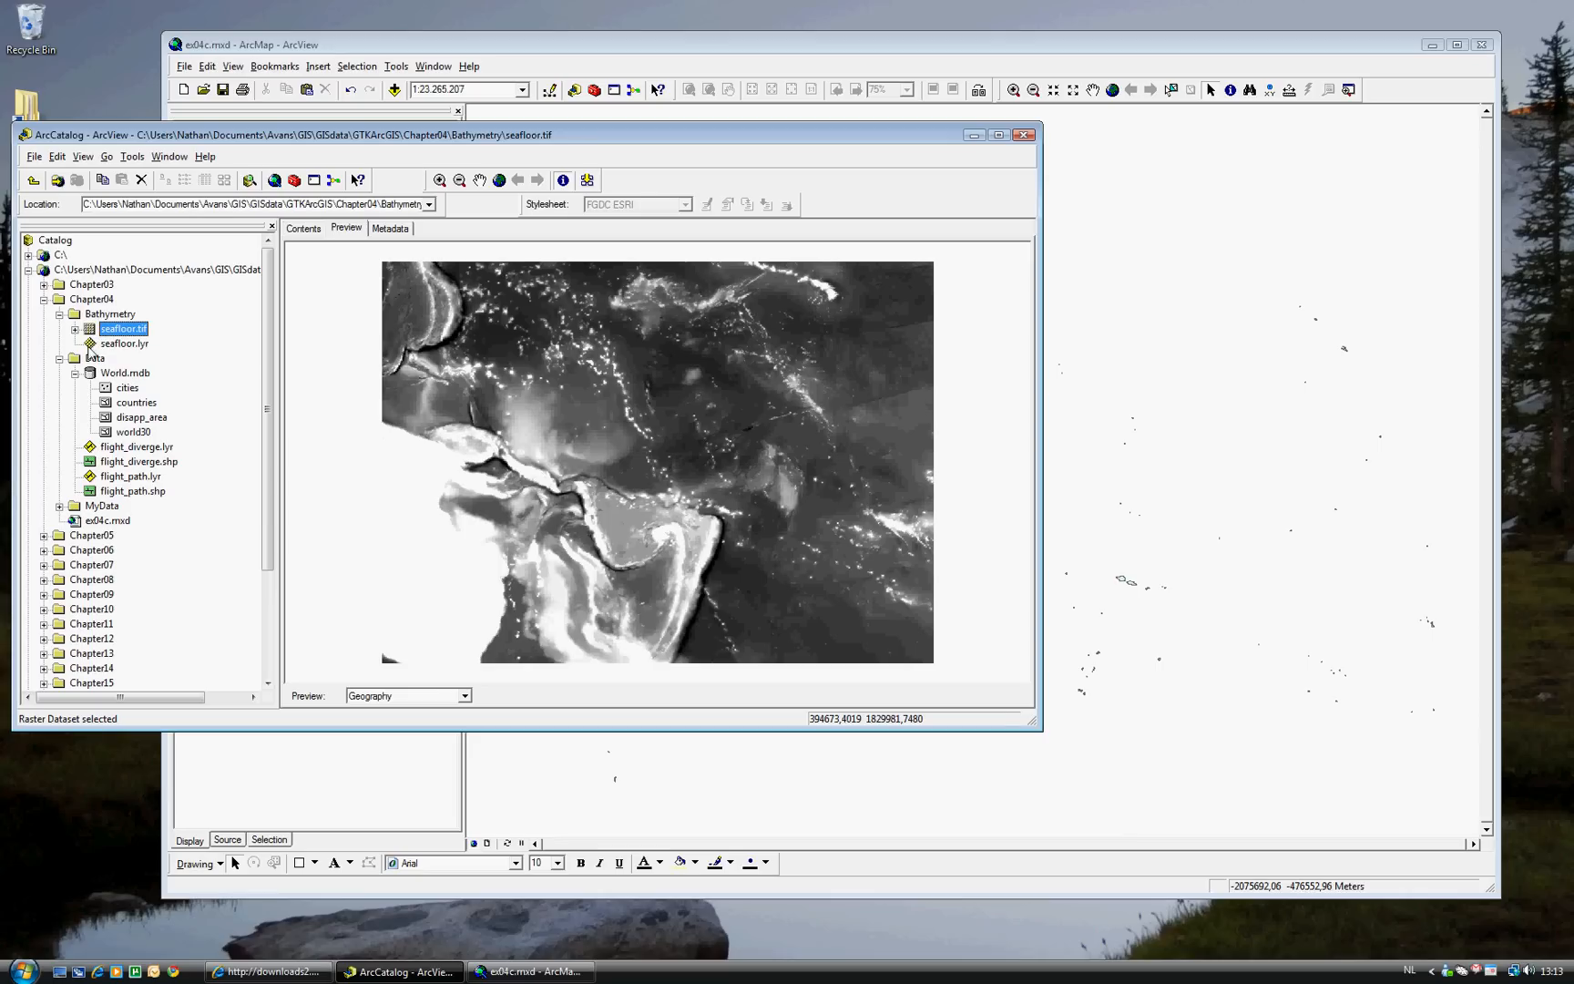
click(124, 342)
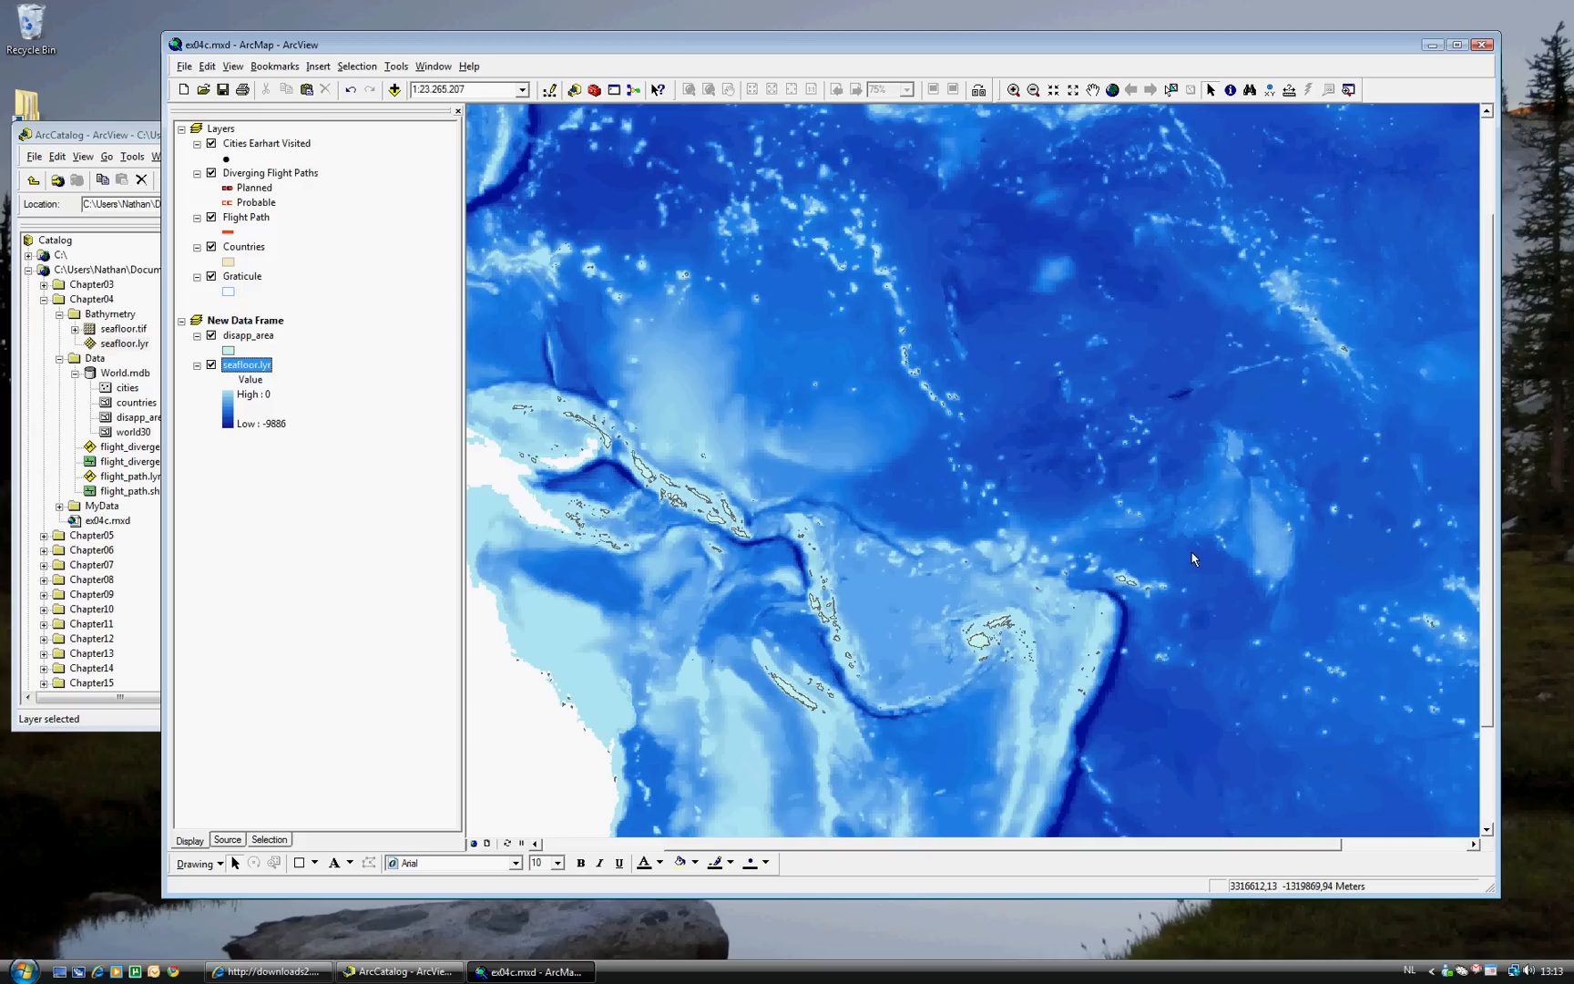
mouse_move(257, 364)
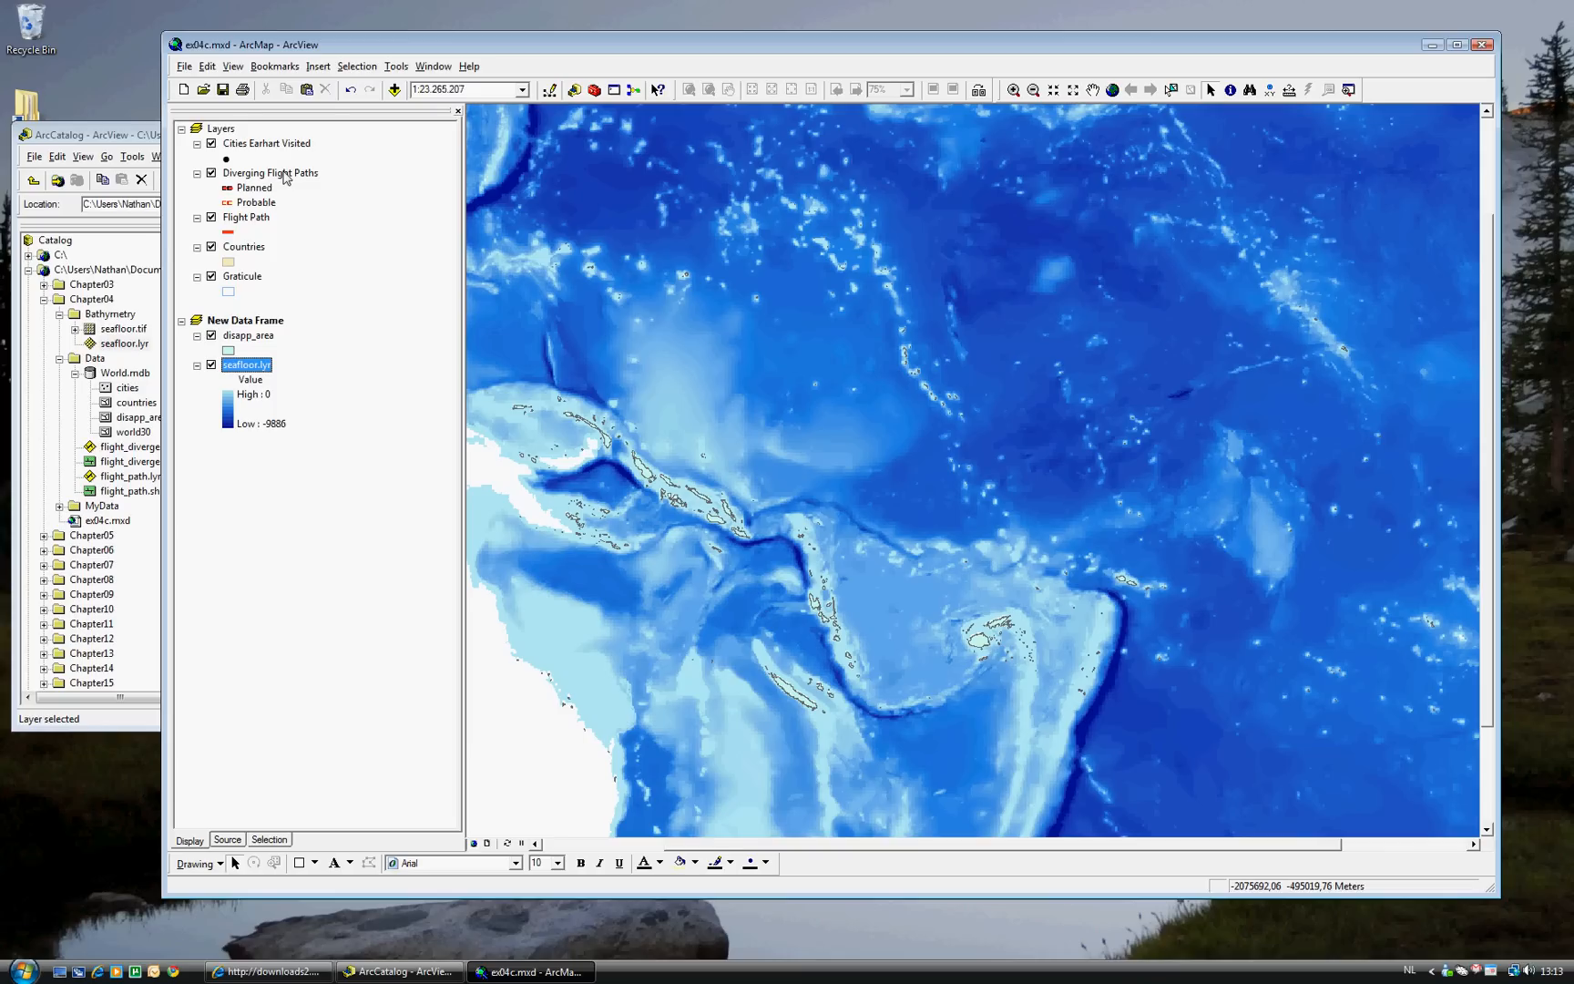
Copy Diverging Flight Paths and paste it into New Data Frame over the seafloor map.
click(269, 173)
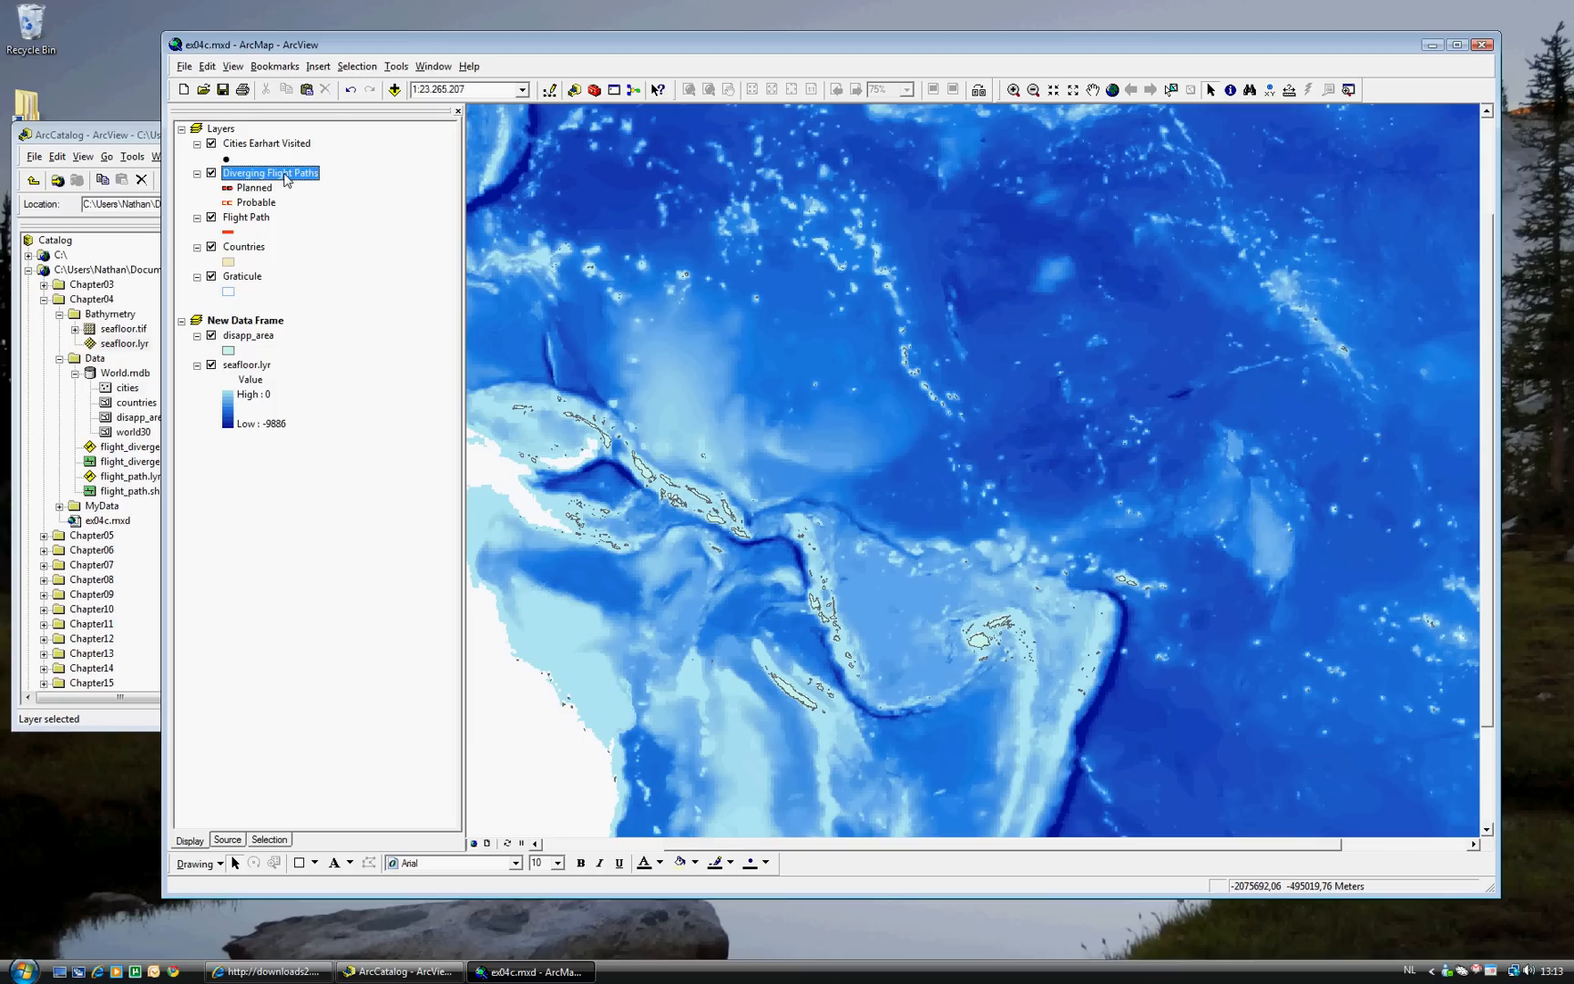
right_click(269, 171)
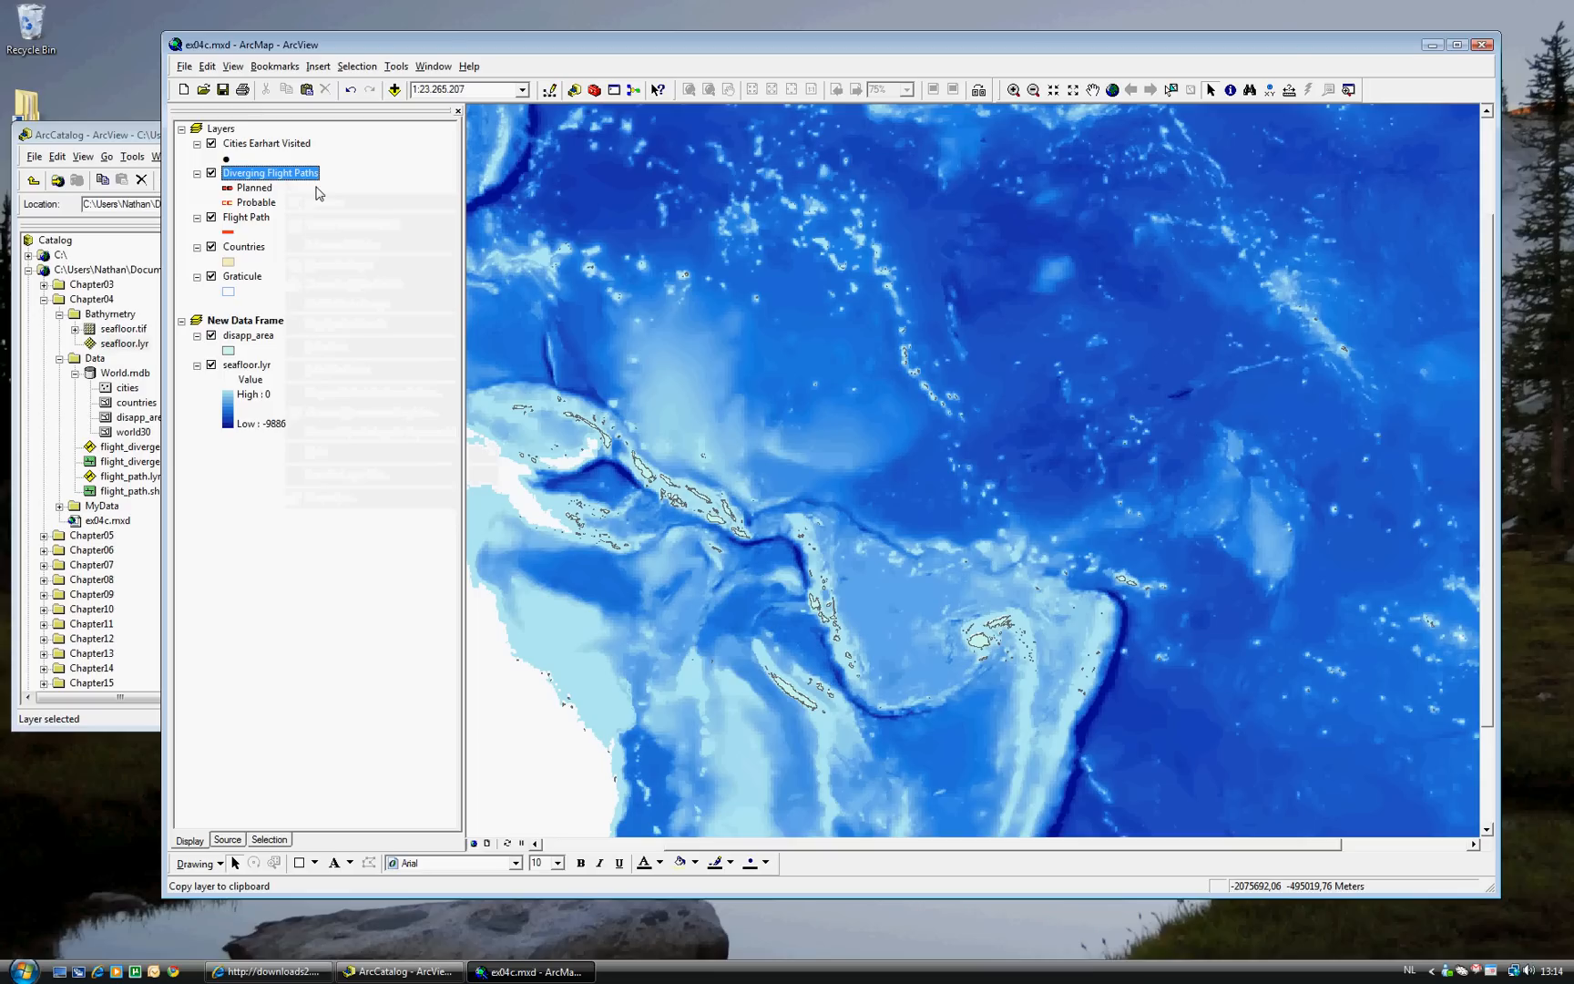
click(245, 321)
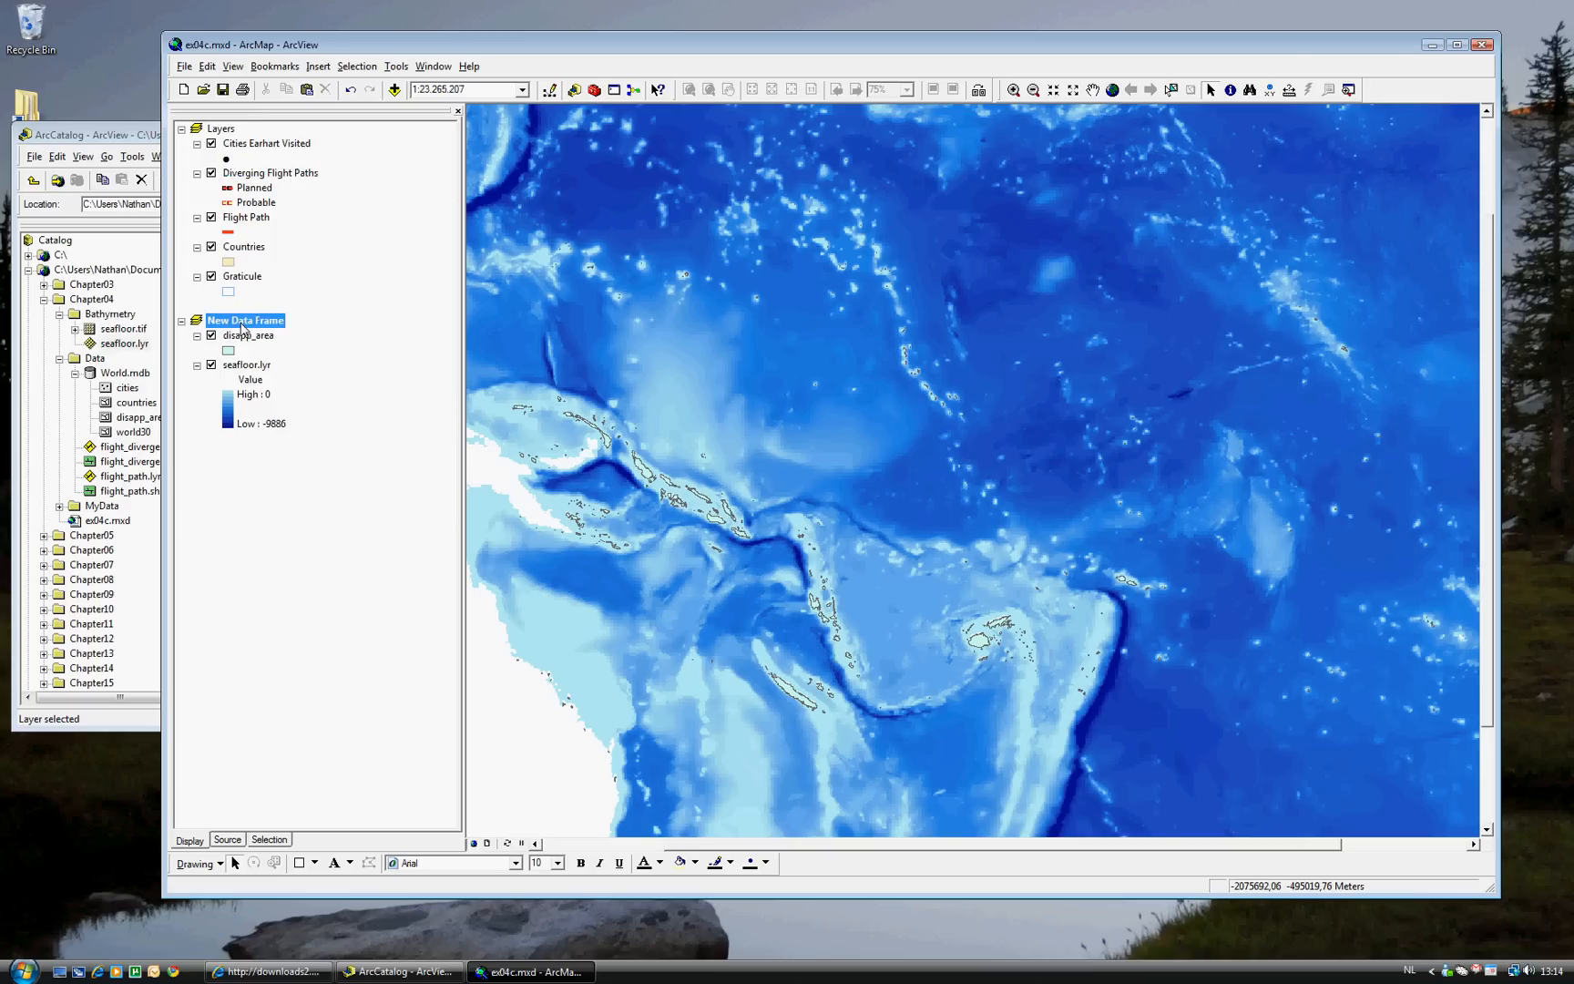
right_click(244, 319)
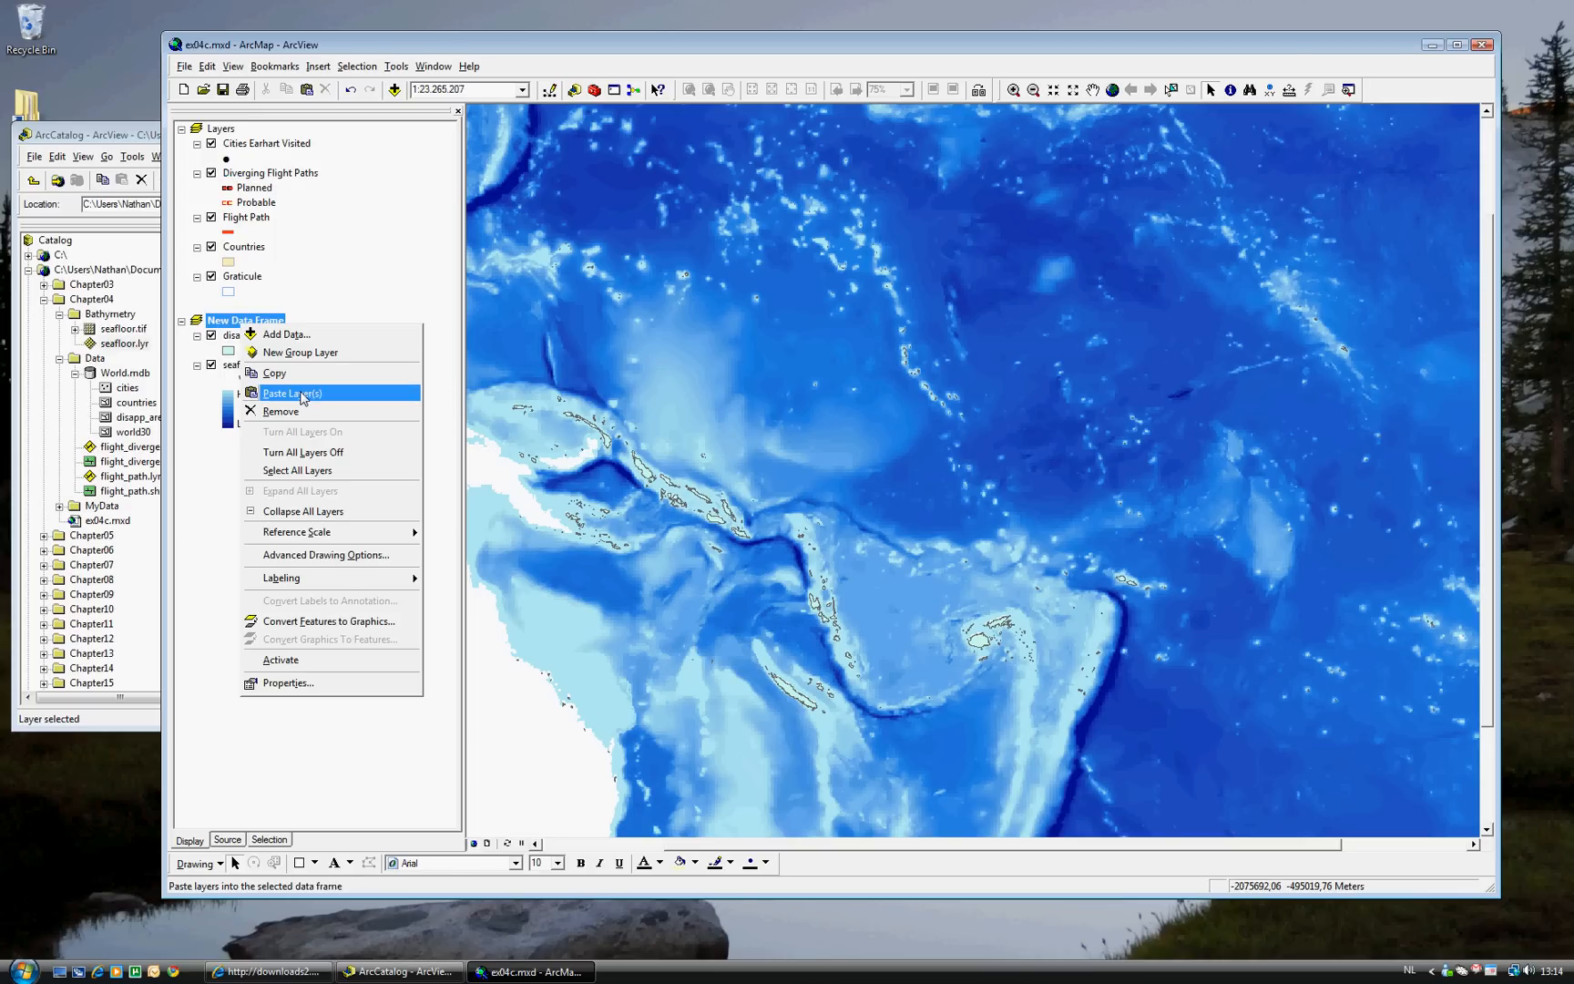
click(291, 392)
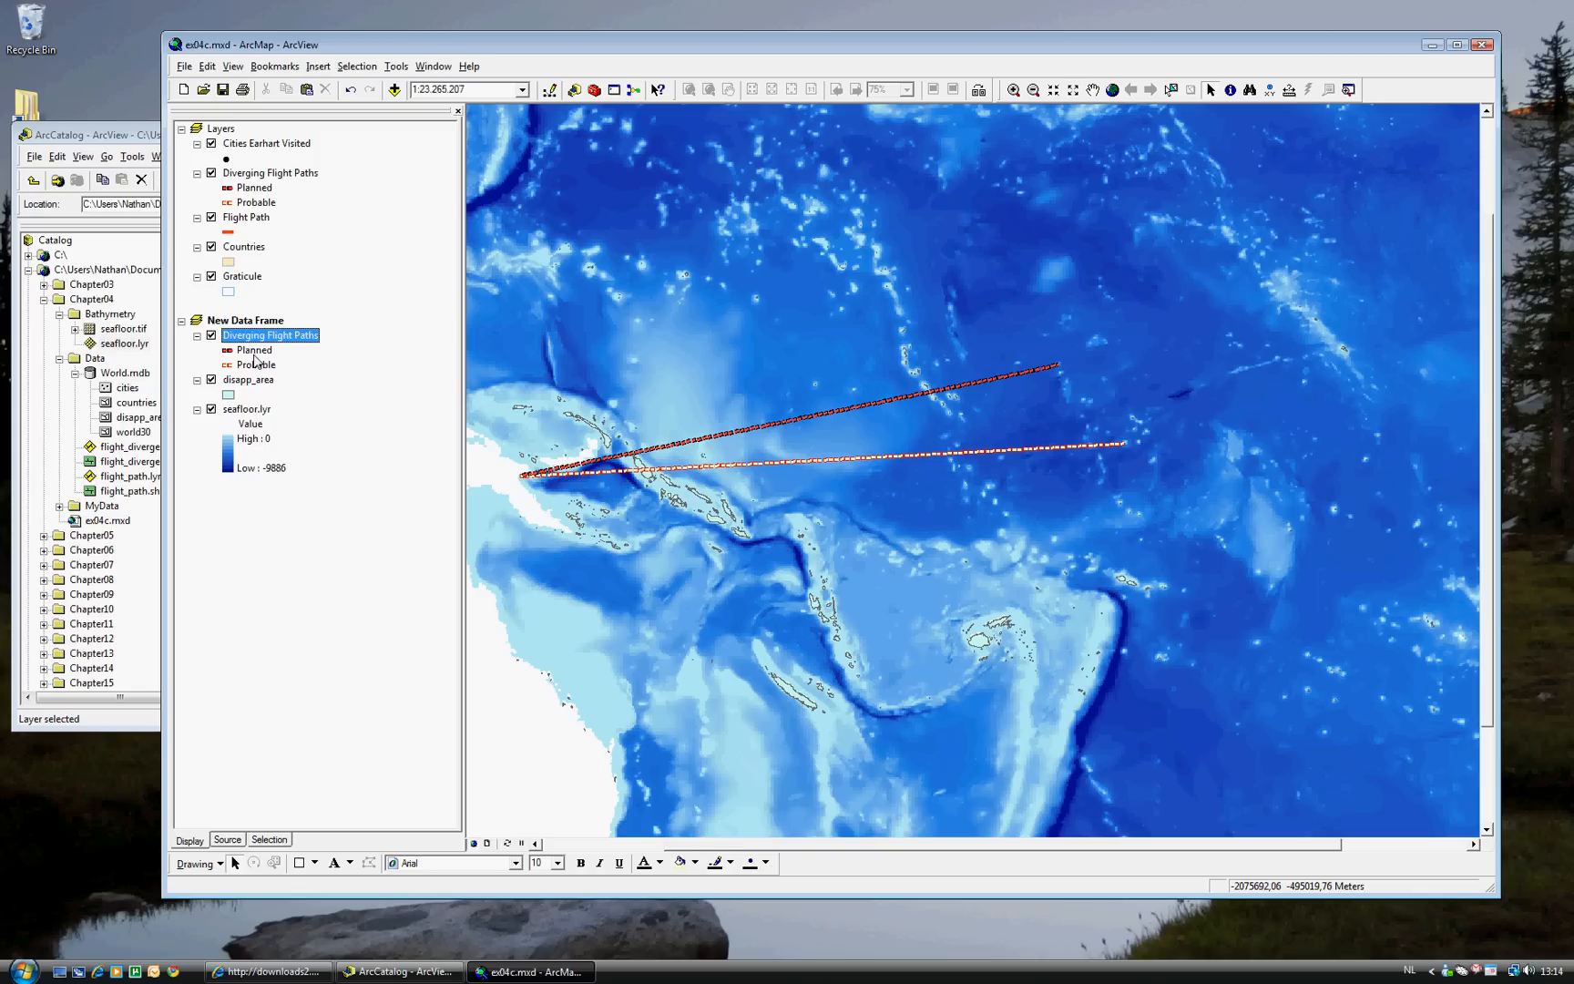
mouse_move(373, 410)
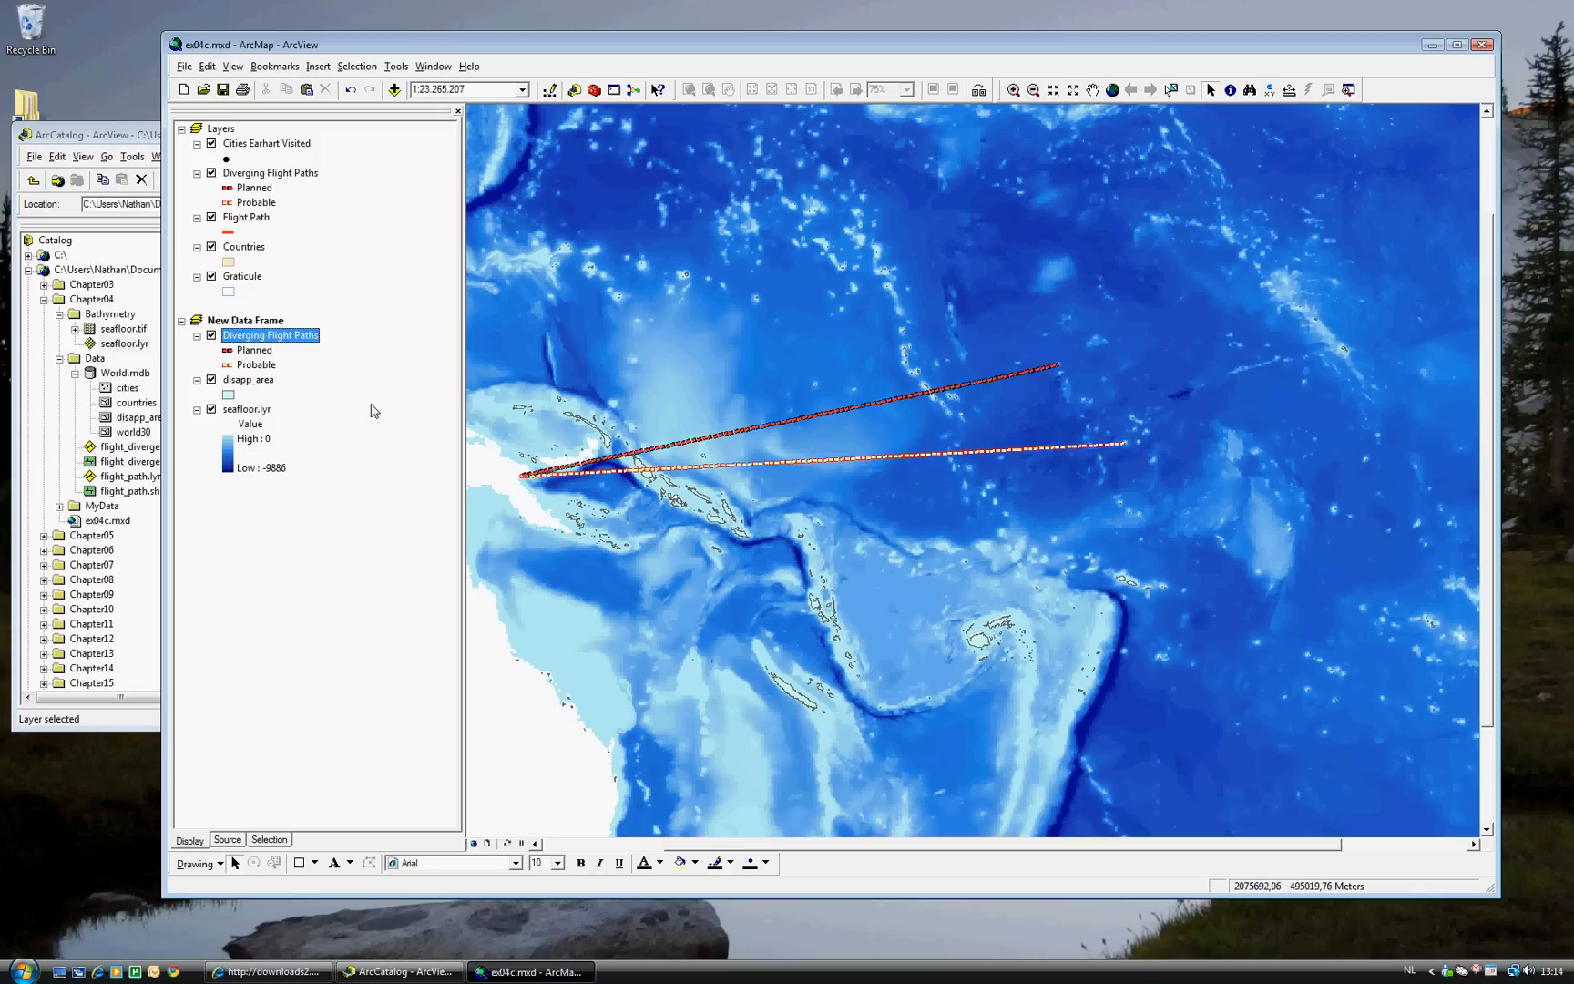
mouse_move(384, 410)
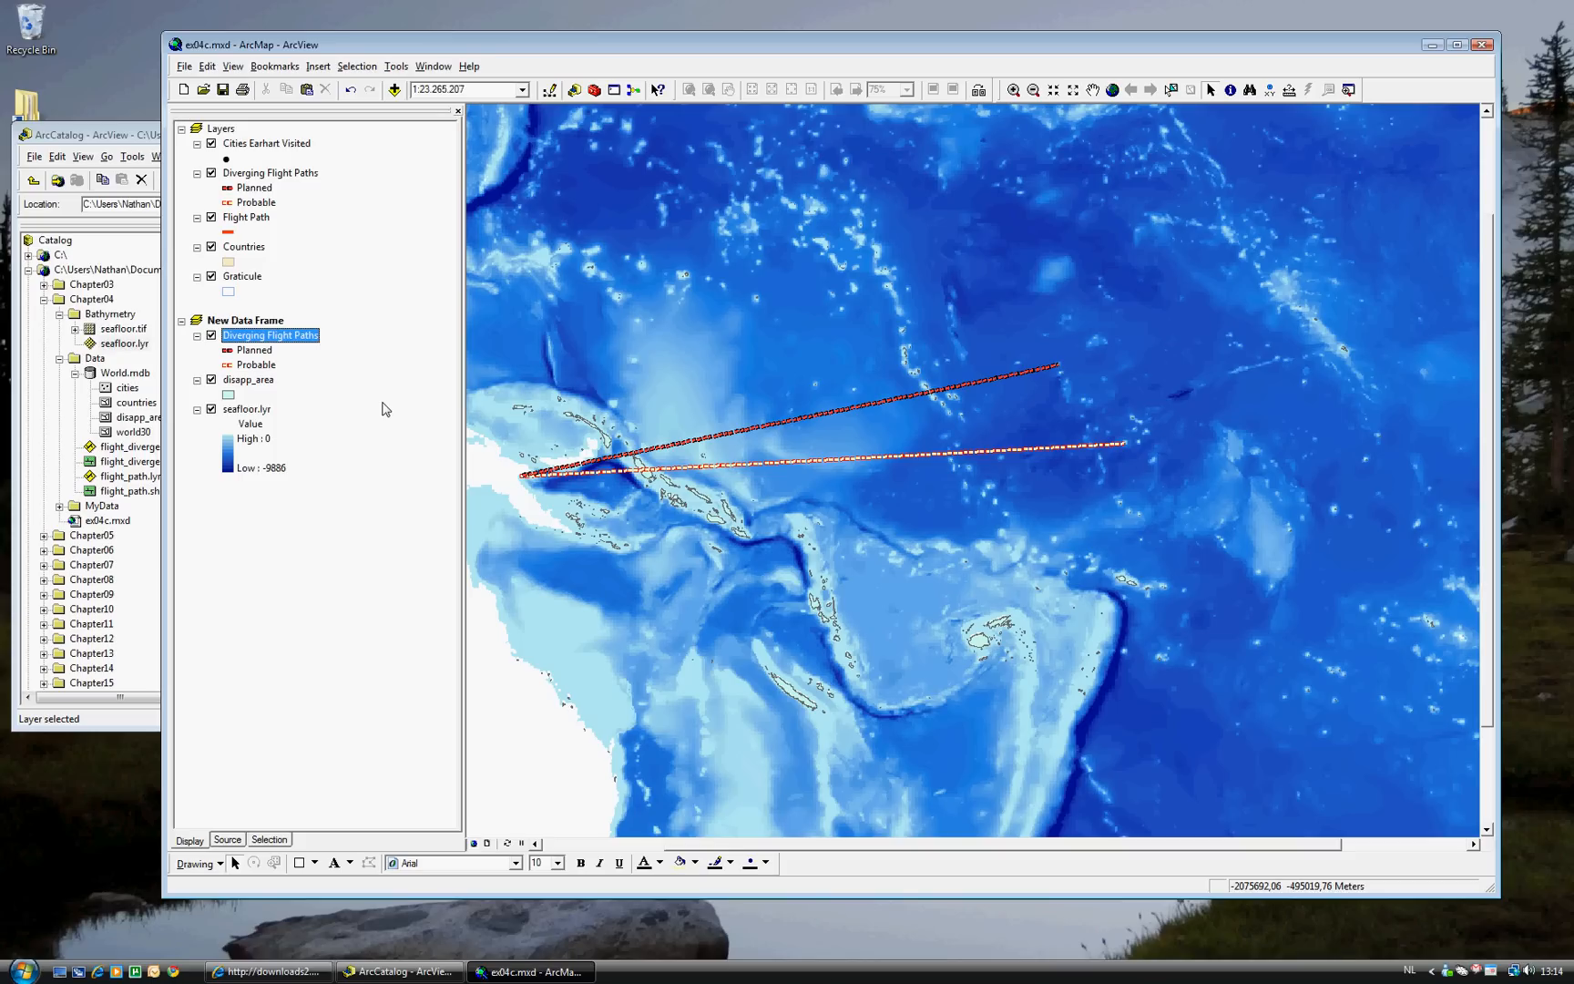
mouse_move(299, 74)
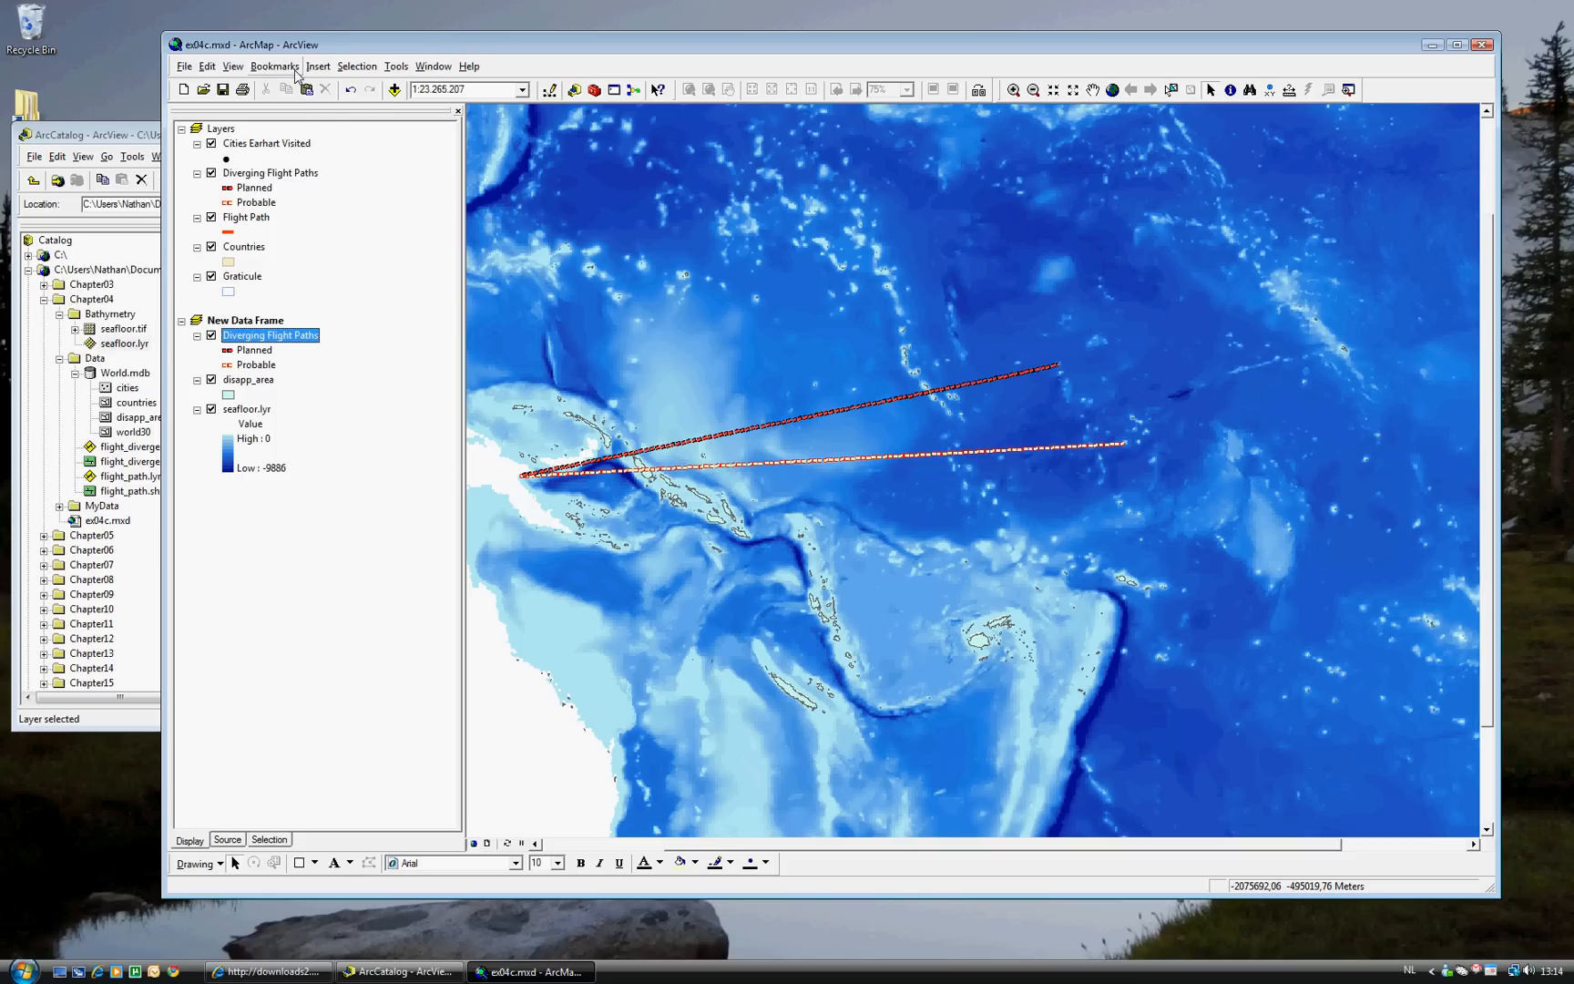
click(231, 66)
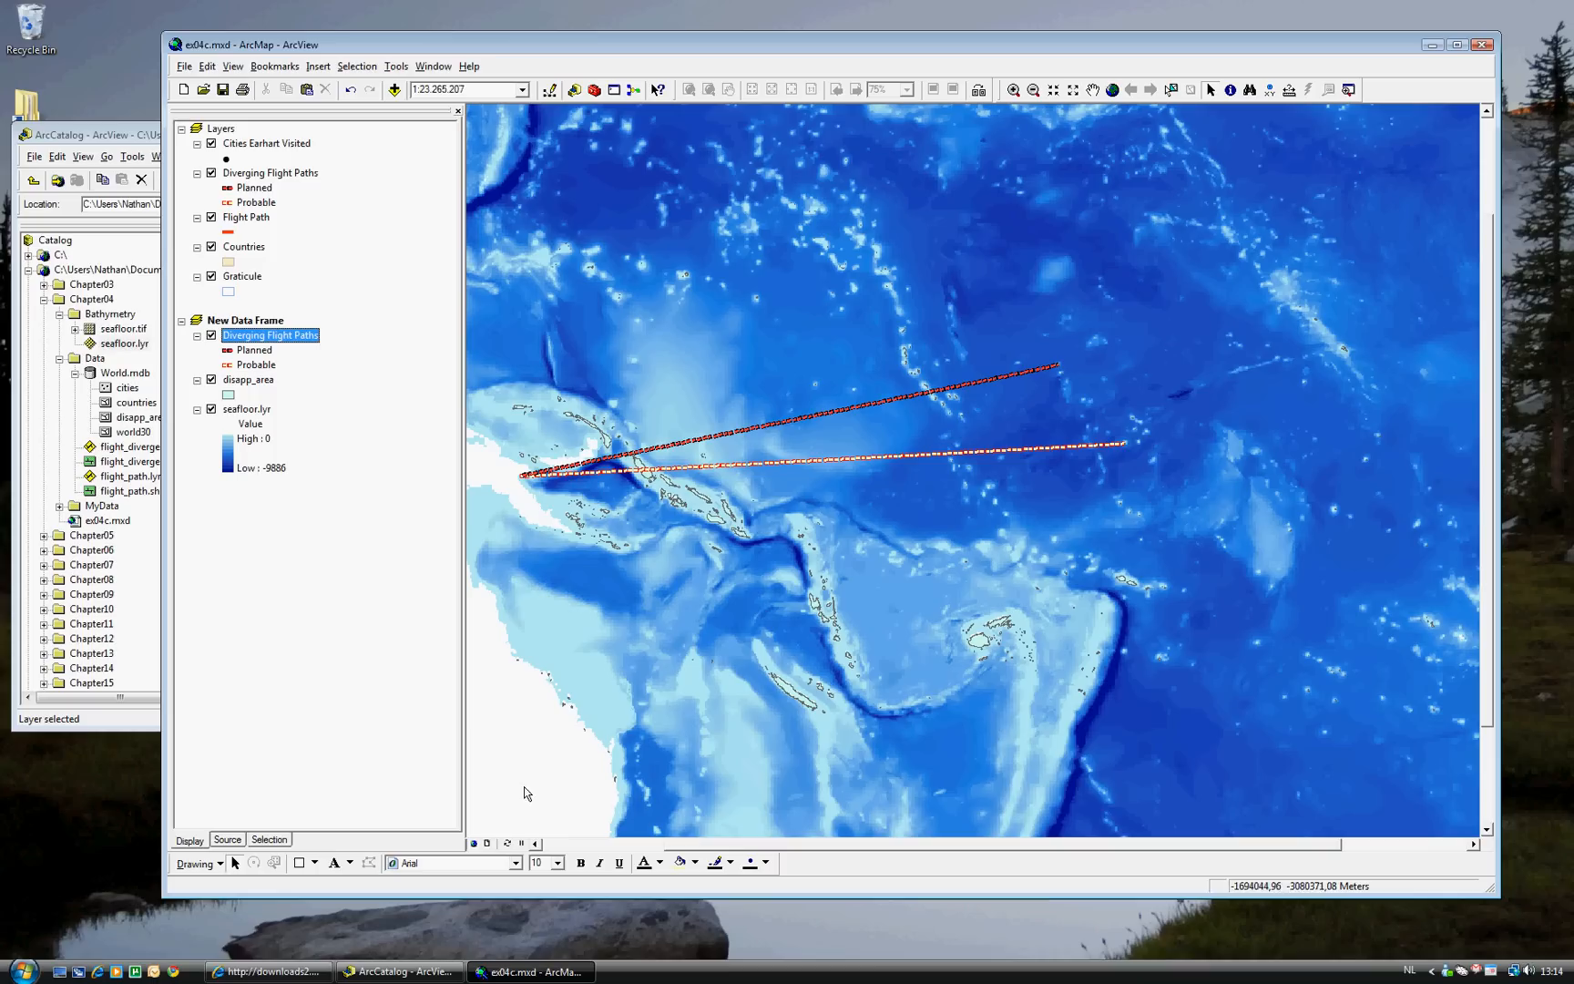
mouse_move(487, 847)
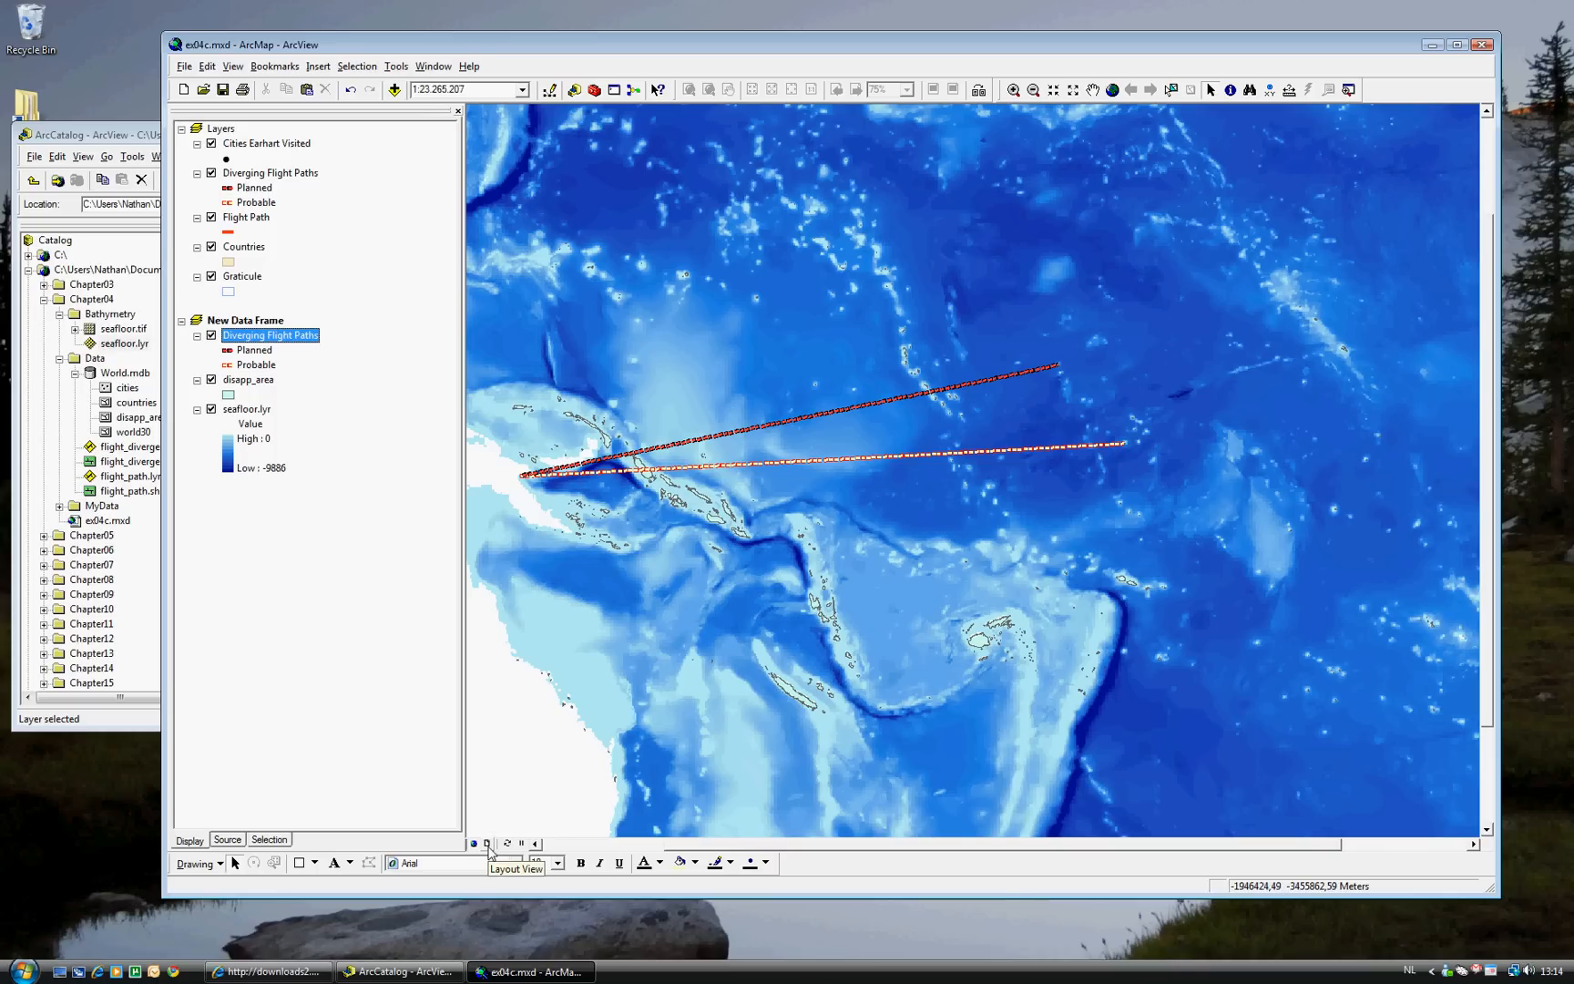
click(487, 844)
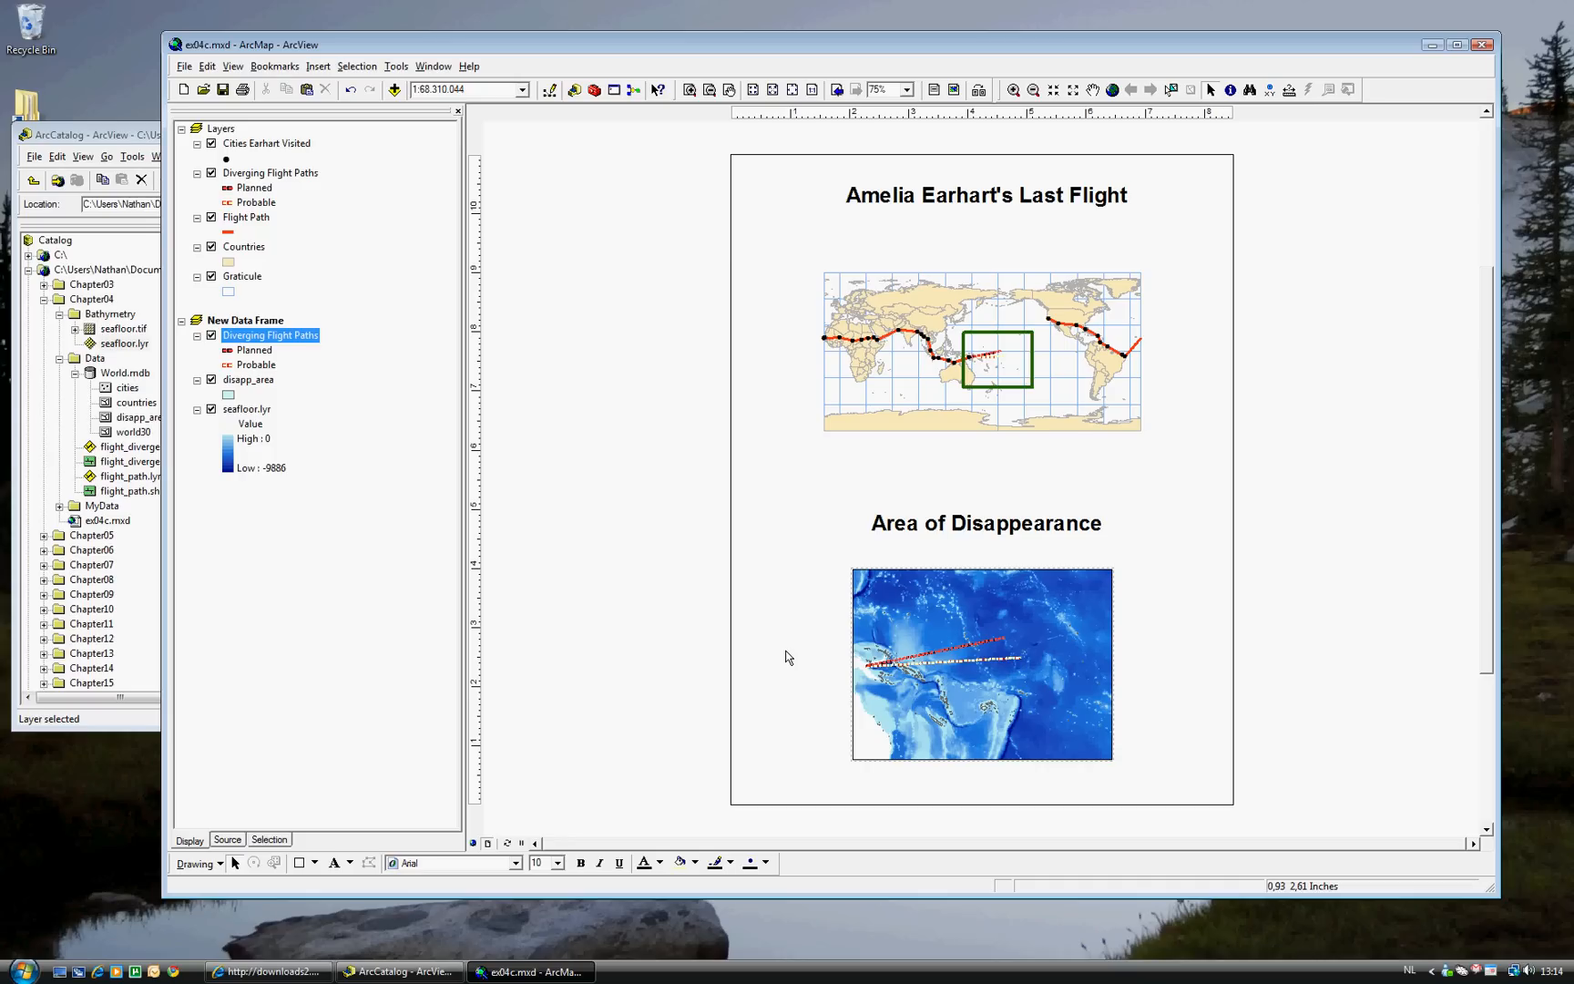
mouse_move(421, 166)
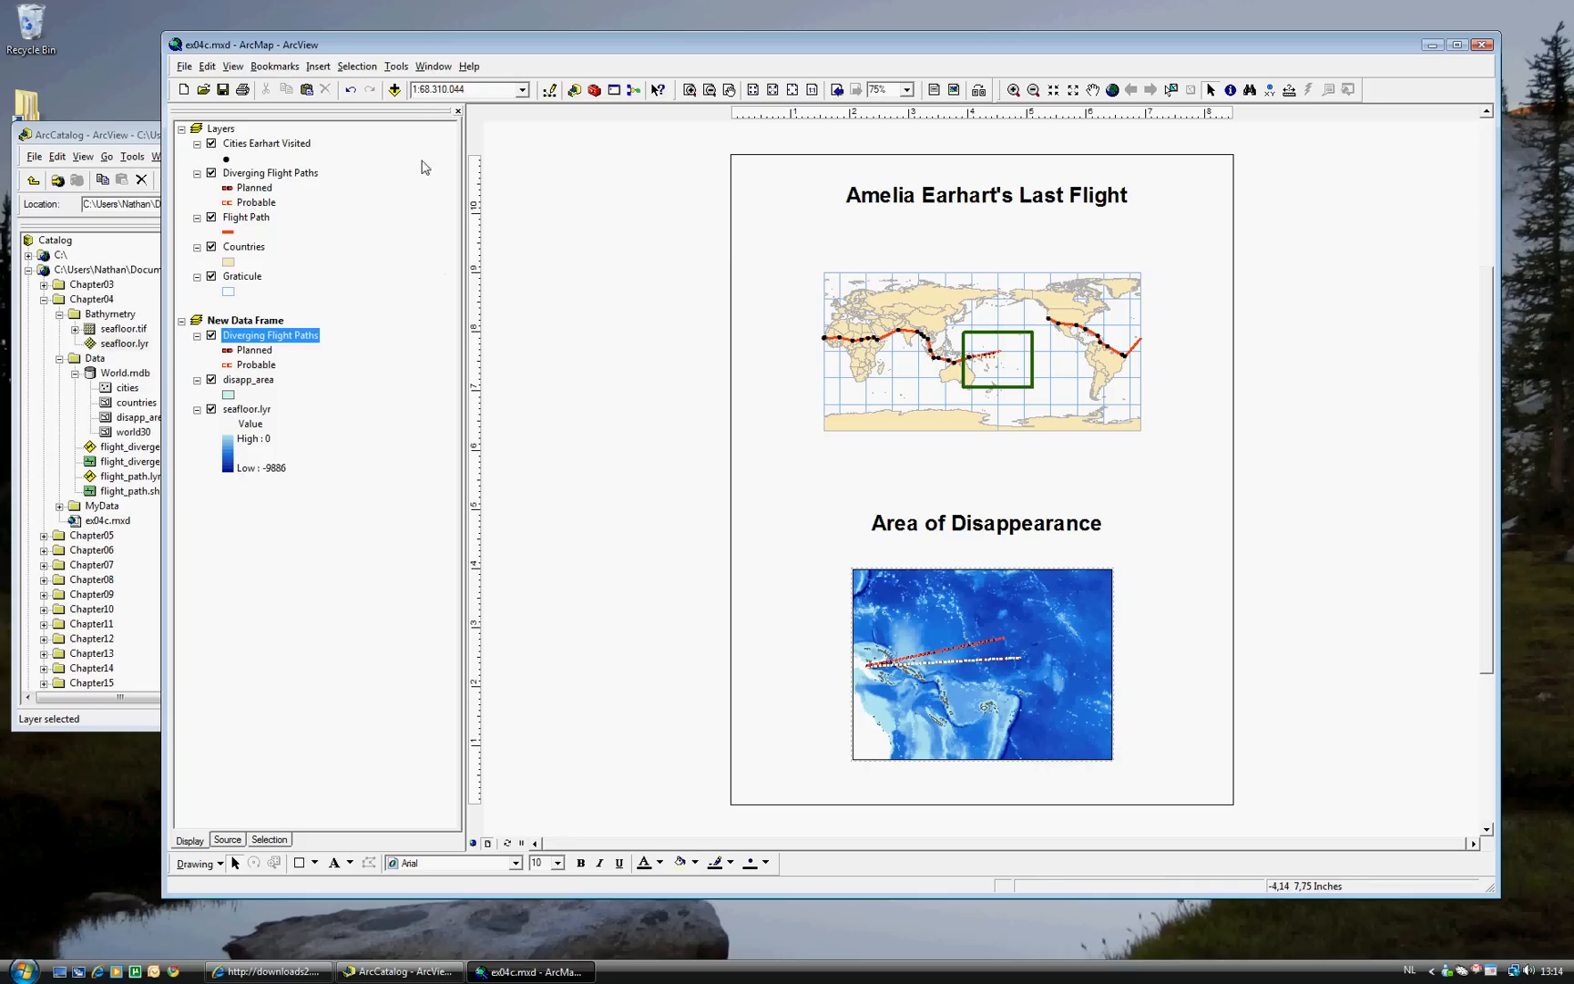
click(474, 844)
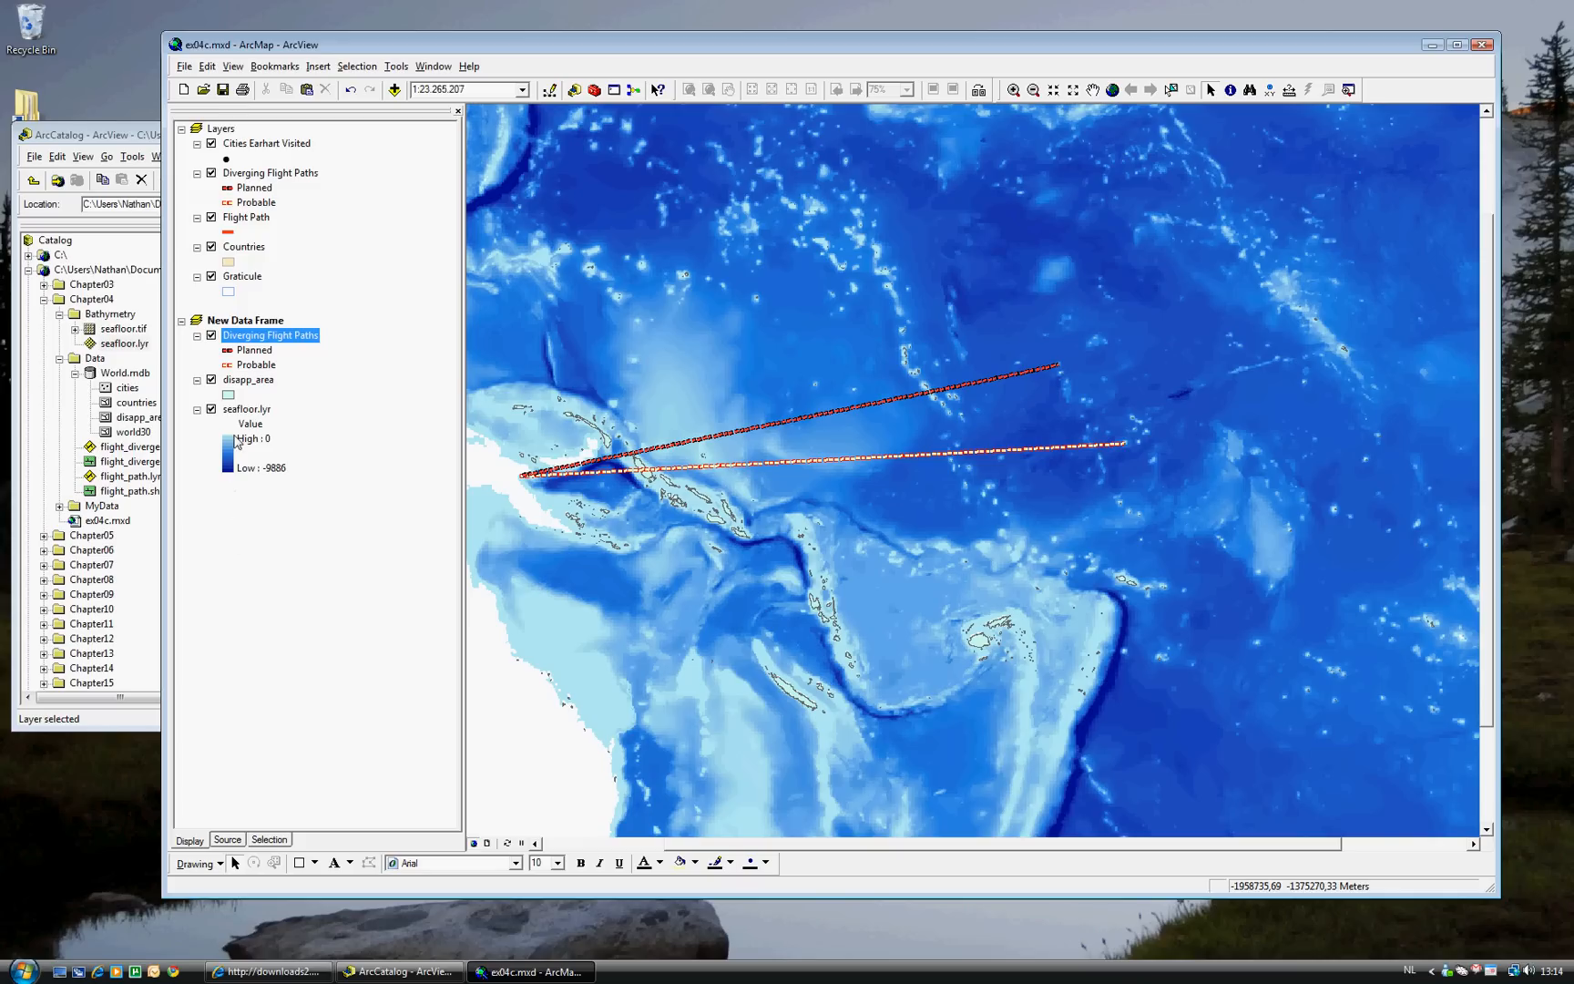
mouse_move(232, 399)
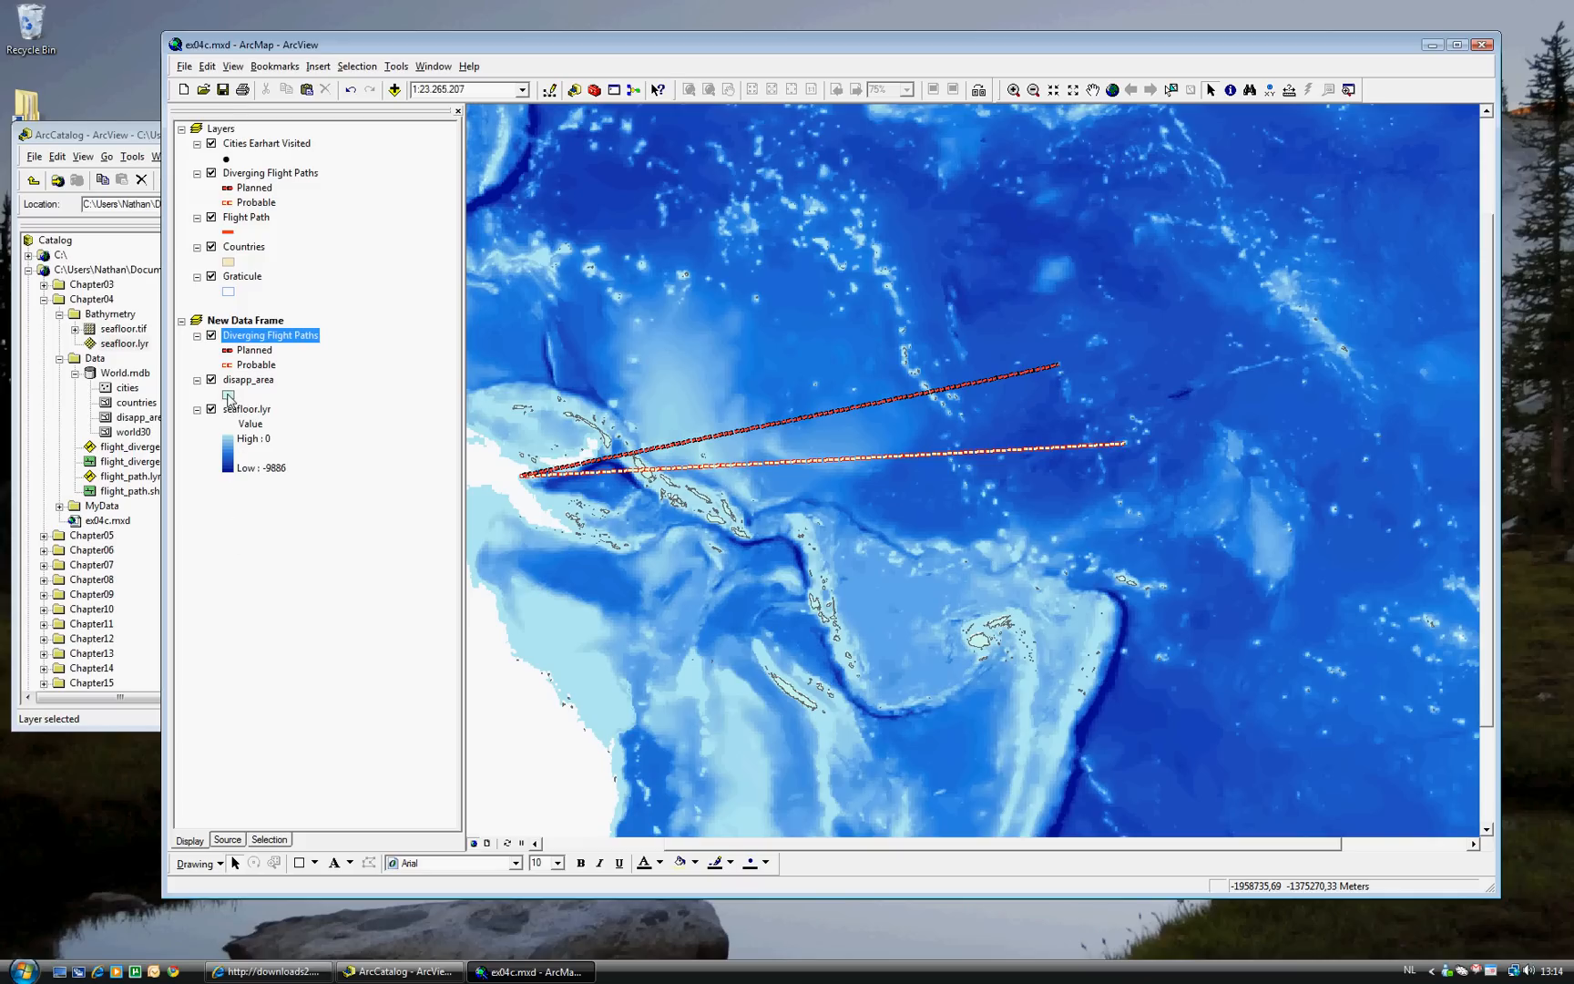
Bring up the colour palette for the disapp_area symbol to choose a light tan fill.
click(230, 392)
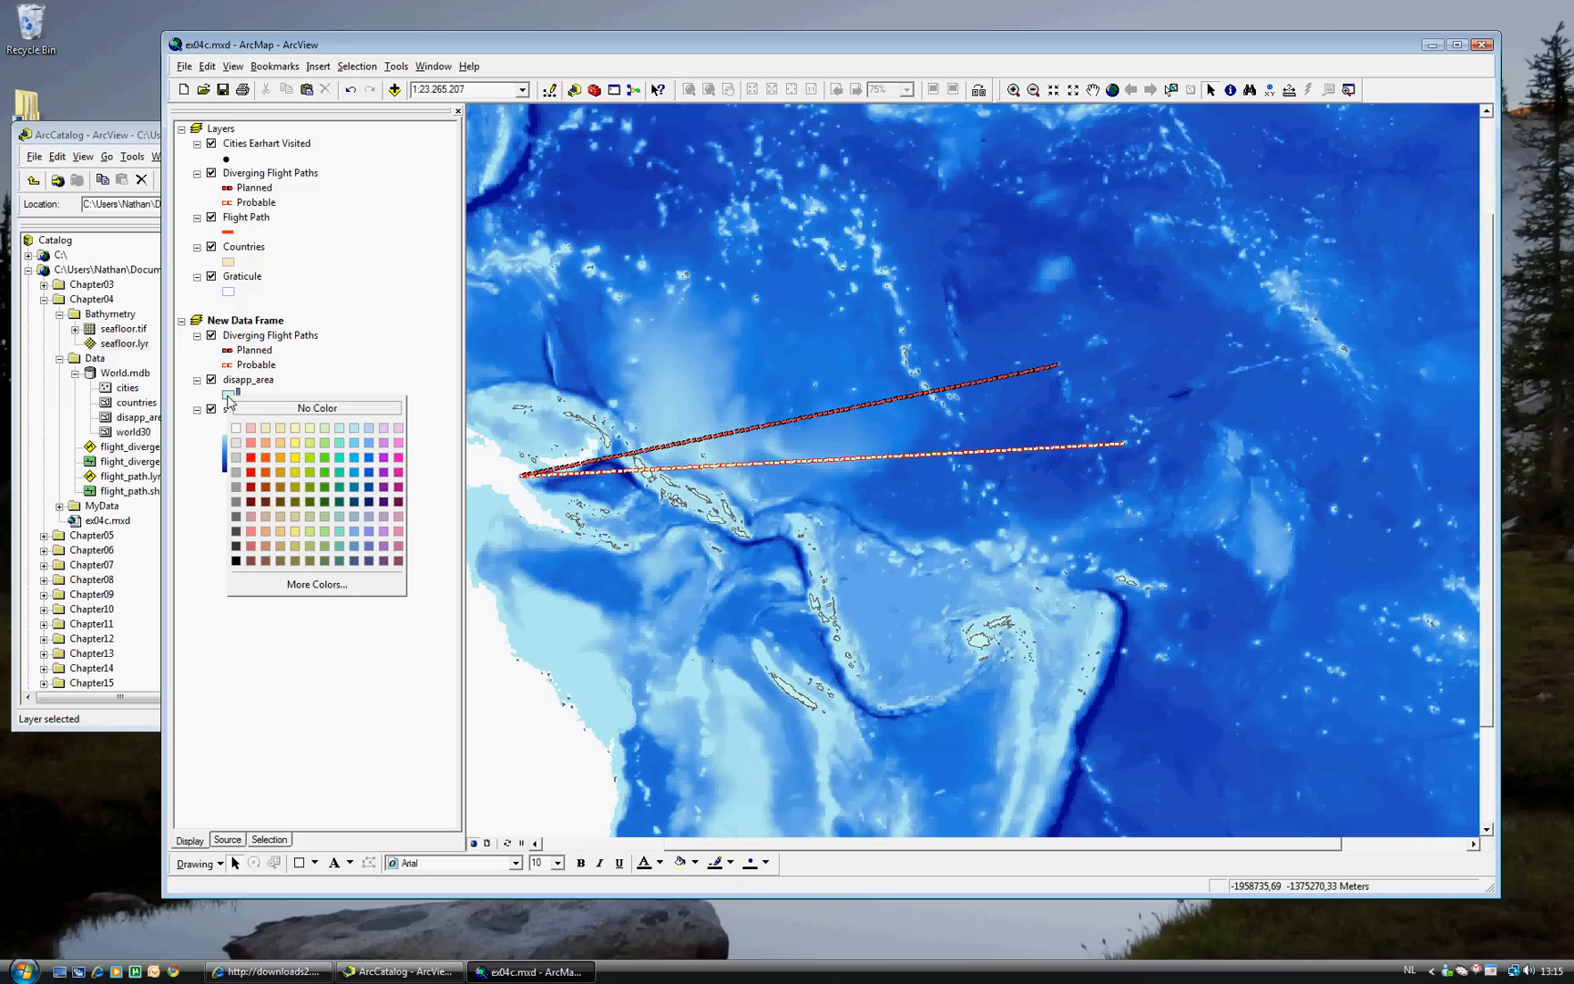
mouse_move(279, 428)
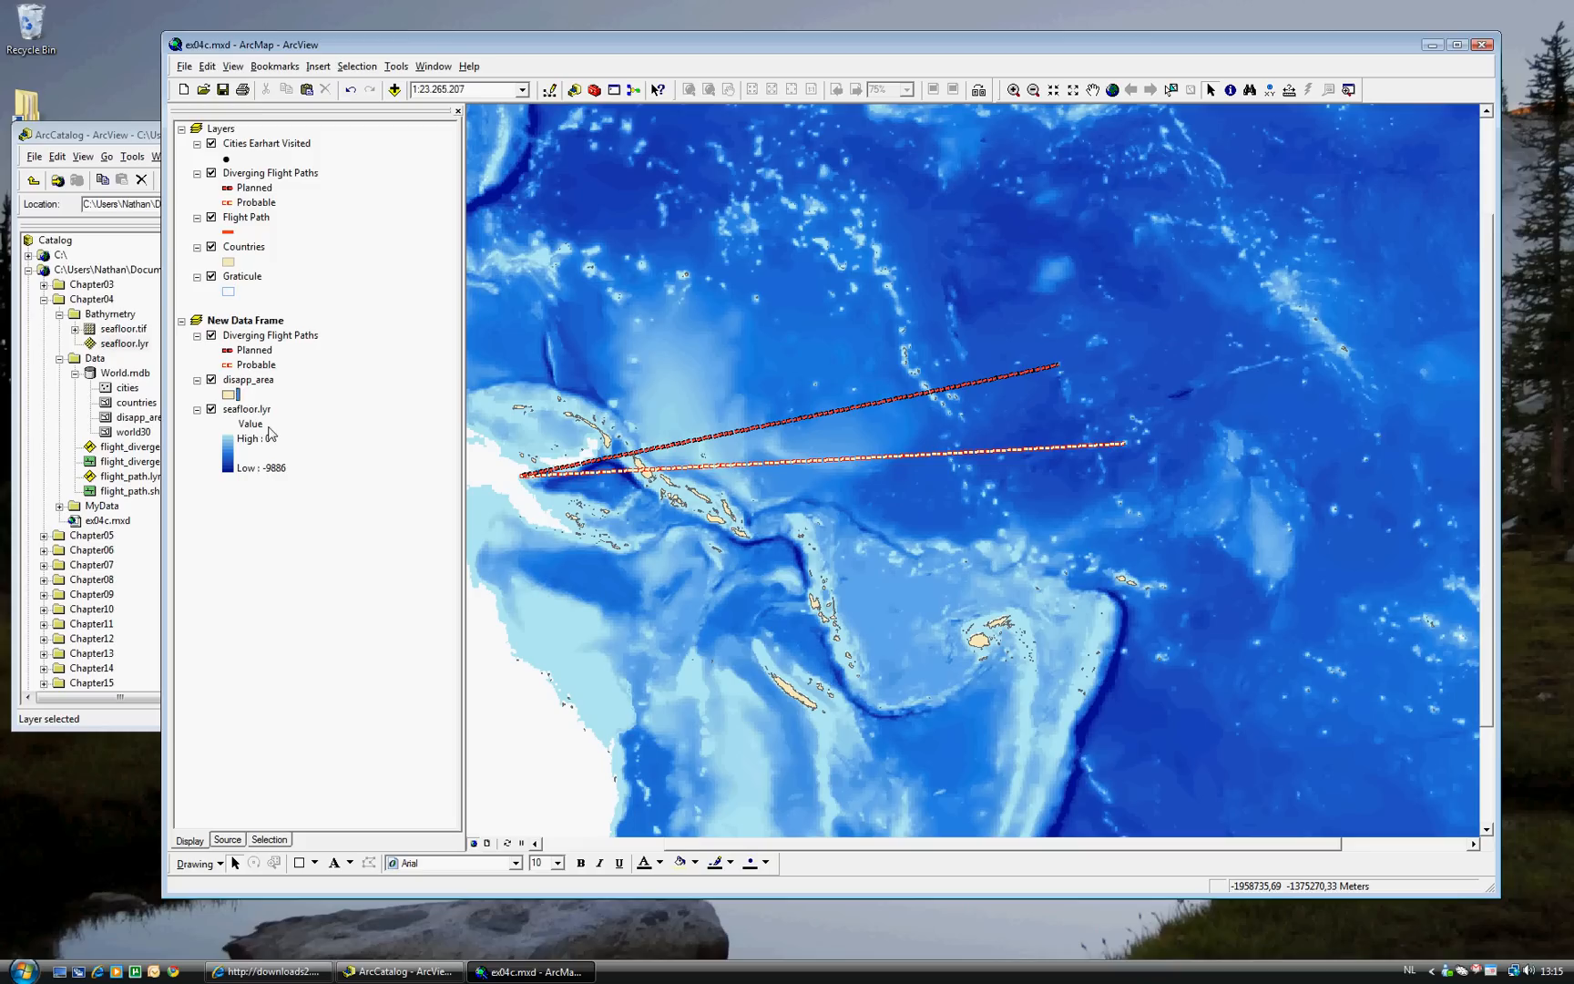
mouse_move(989, 647)
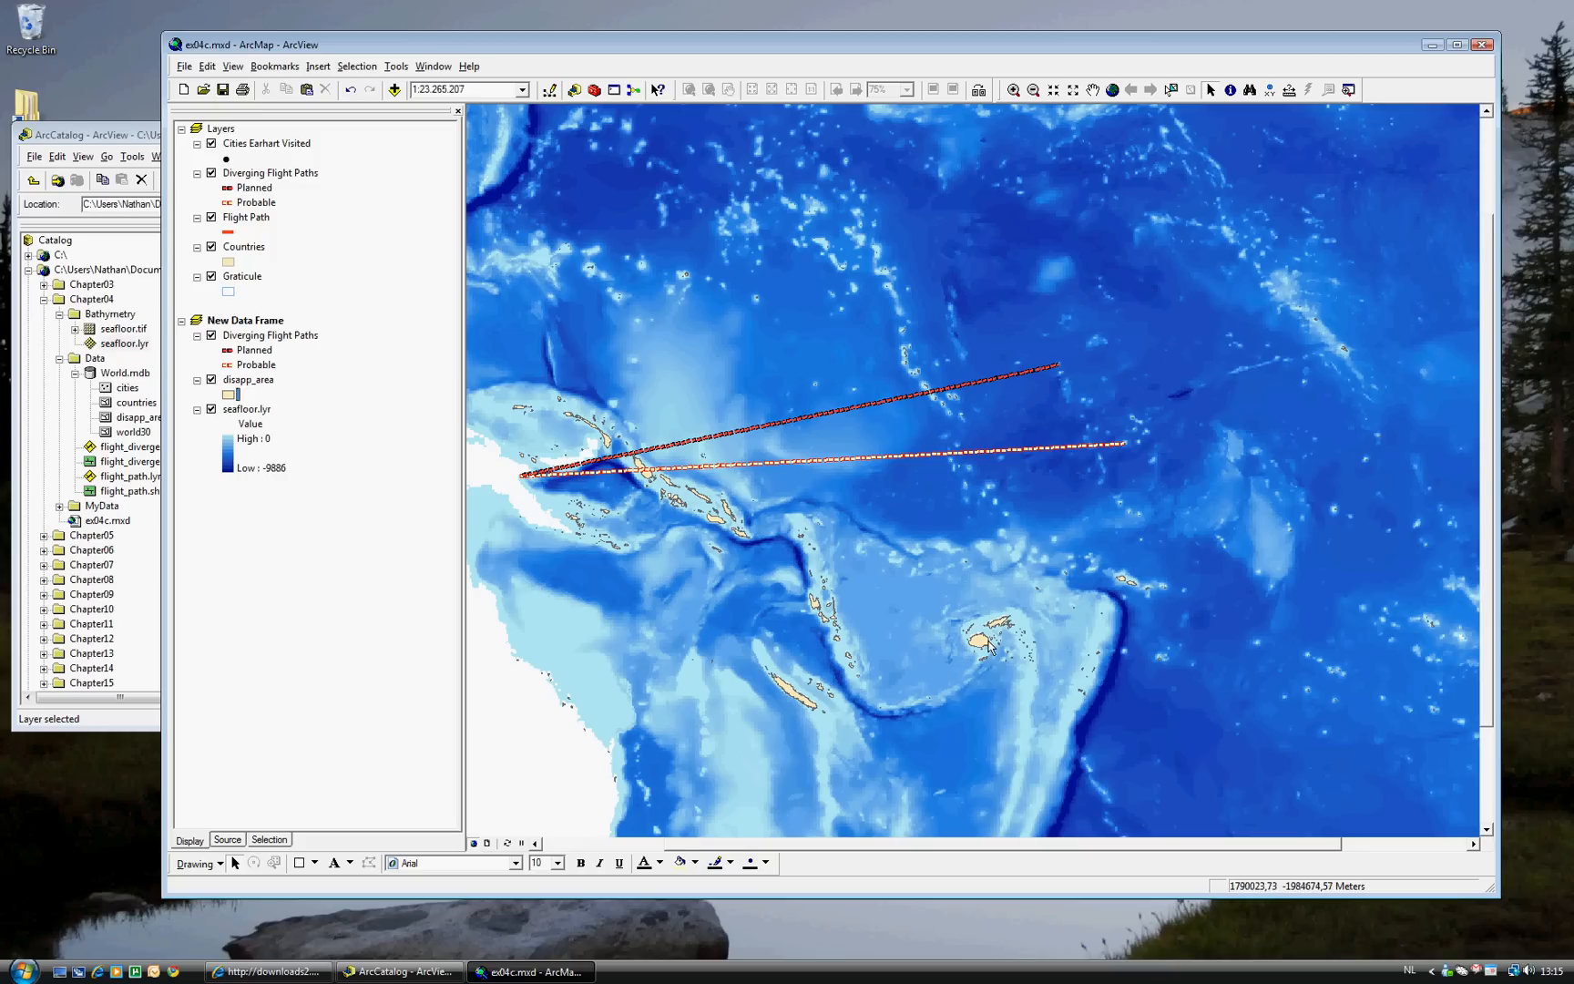
mouse_move(791, 698)
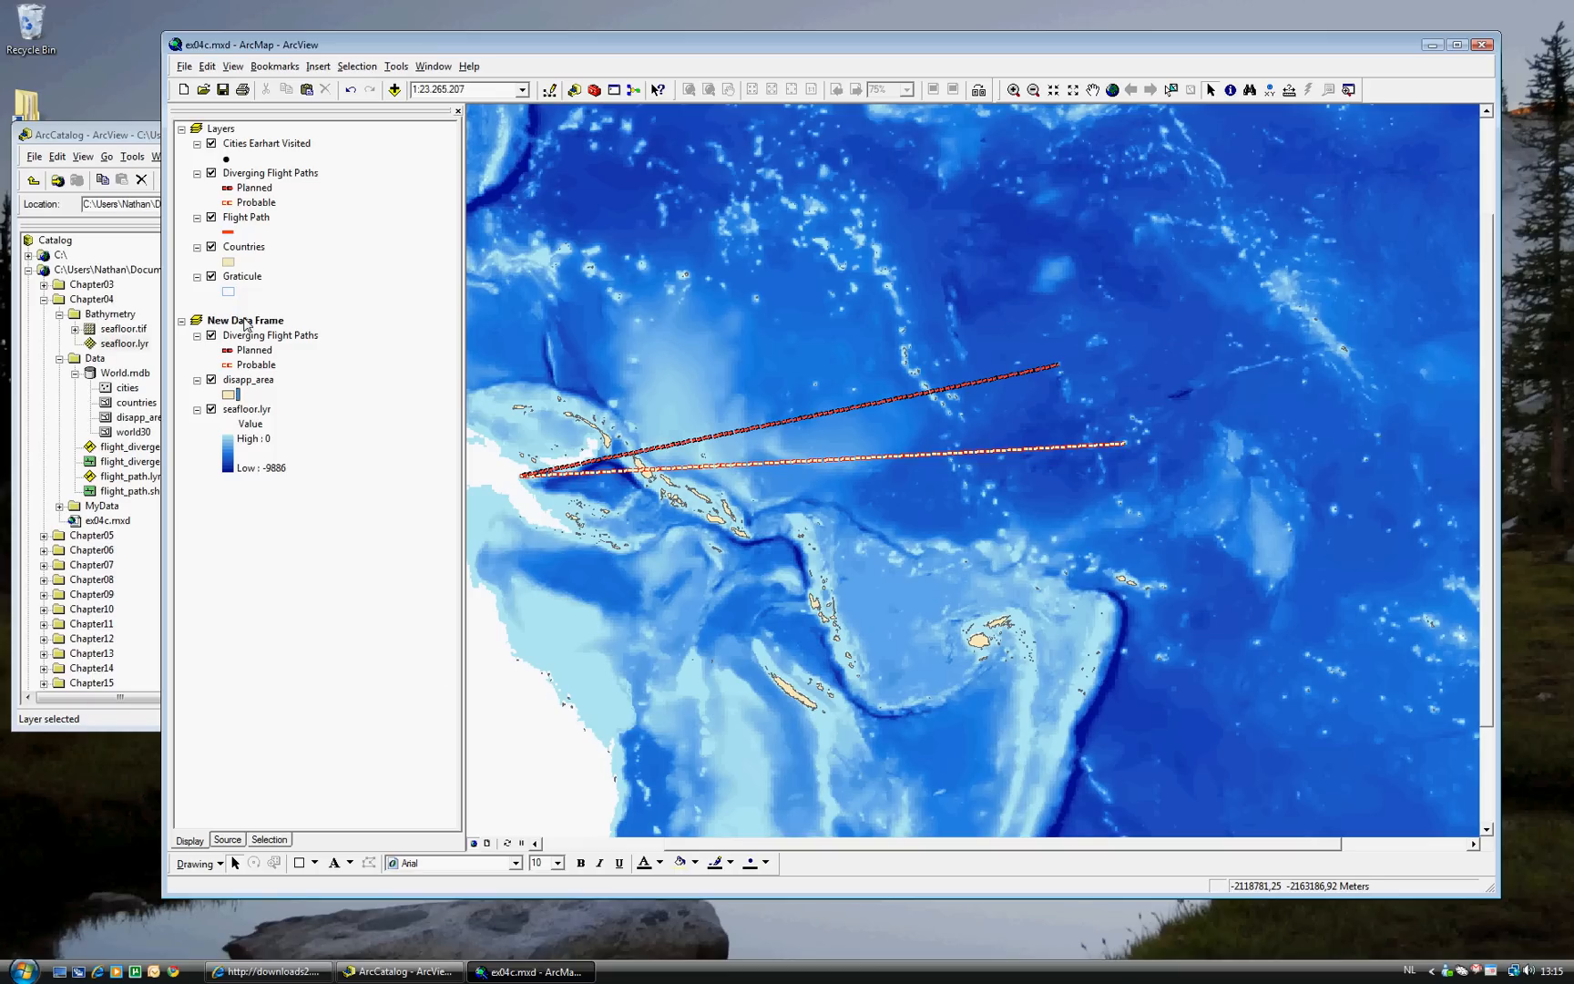
Set the data frame Name to 'Area of Disappearance' in its General properties and confirm.
double_click(242, 319)
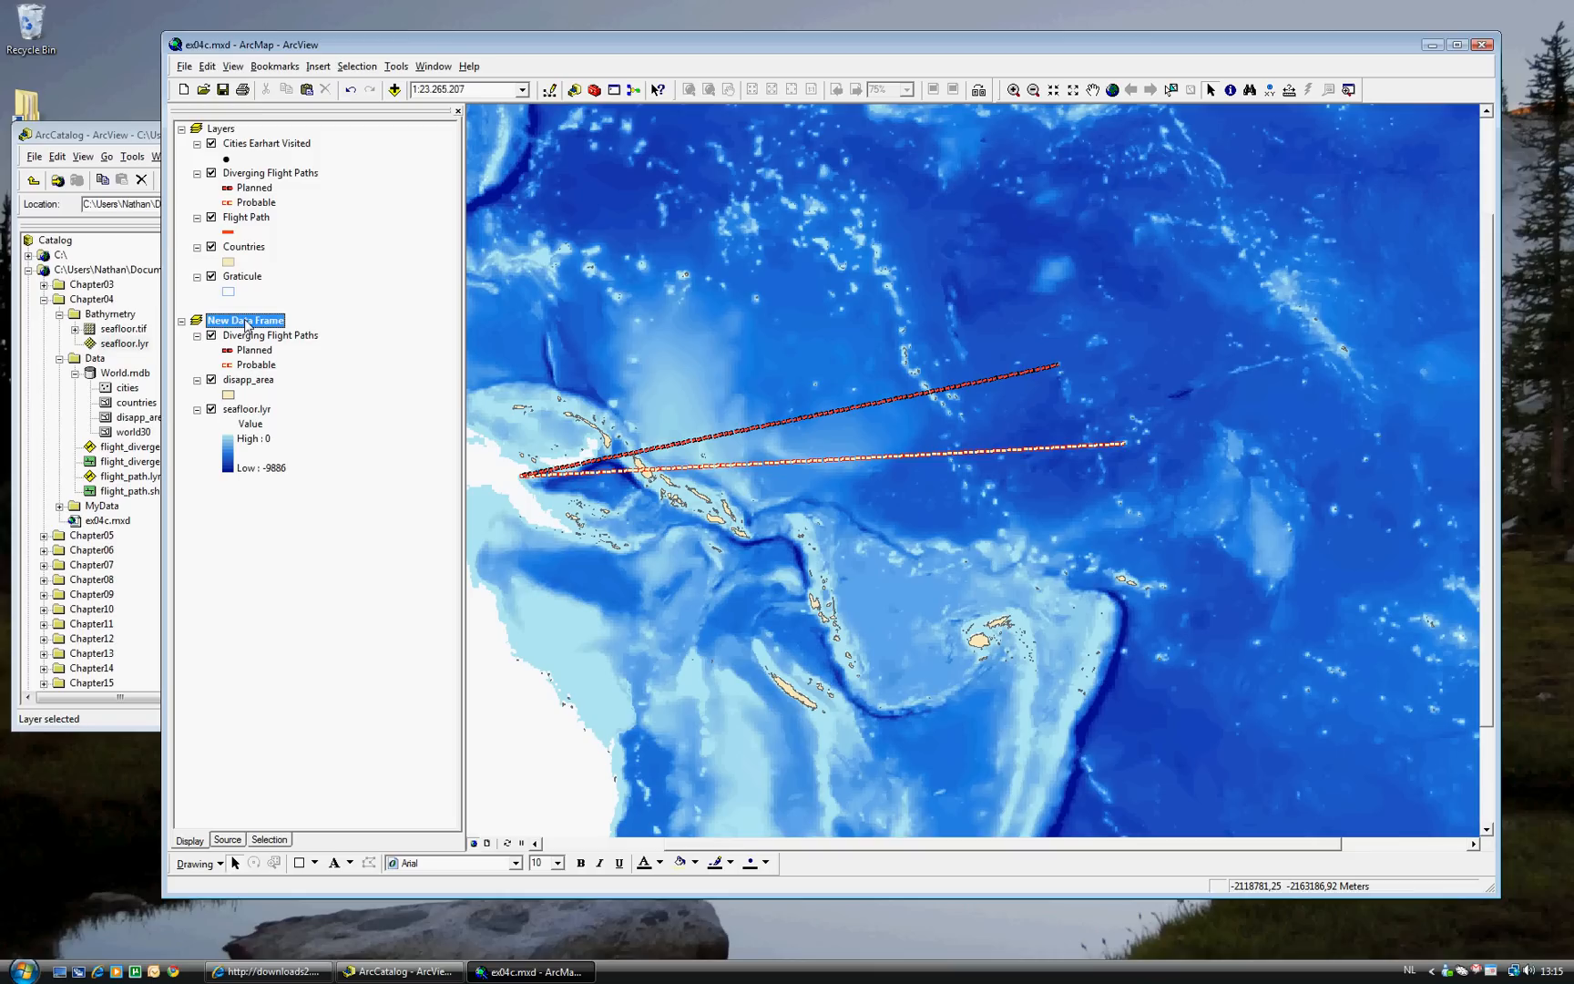
right_click(245, 319)
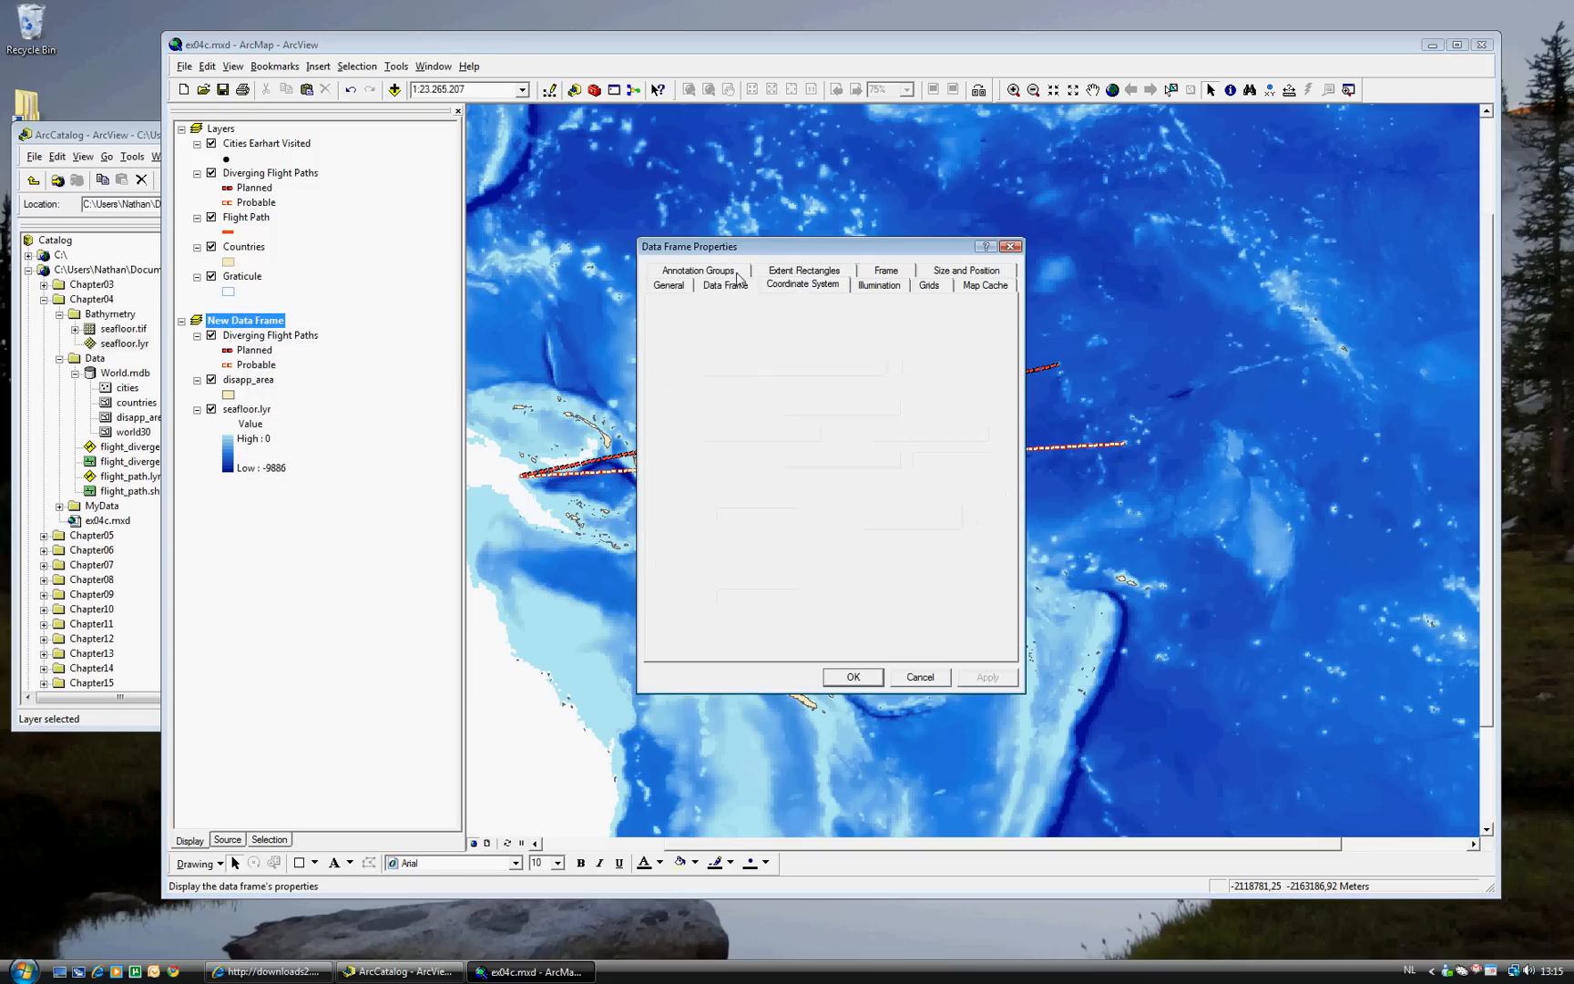
click(696, 270)
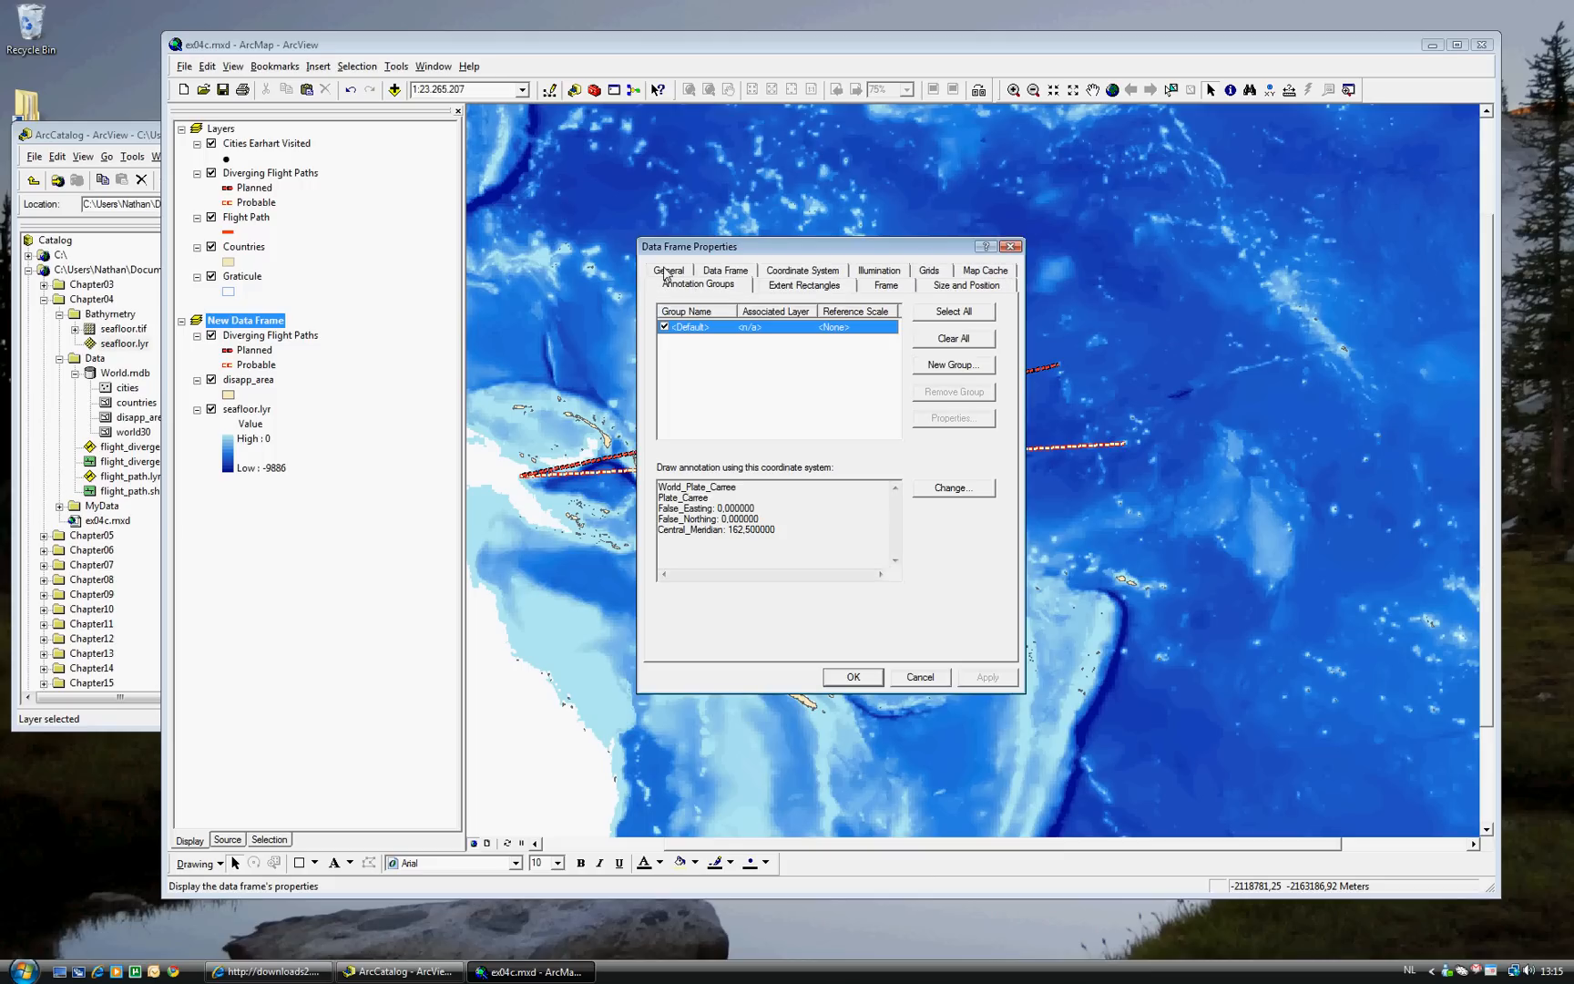
click(668, 284)
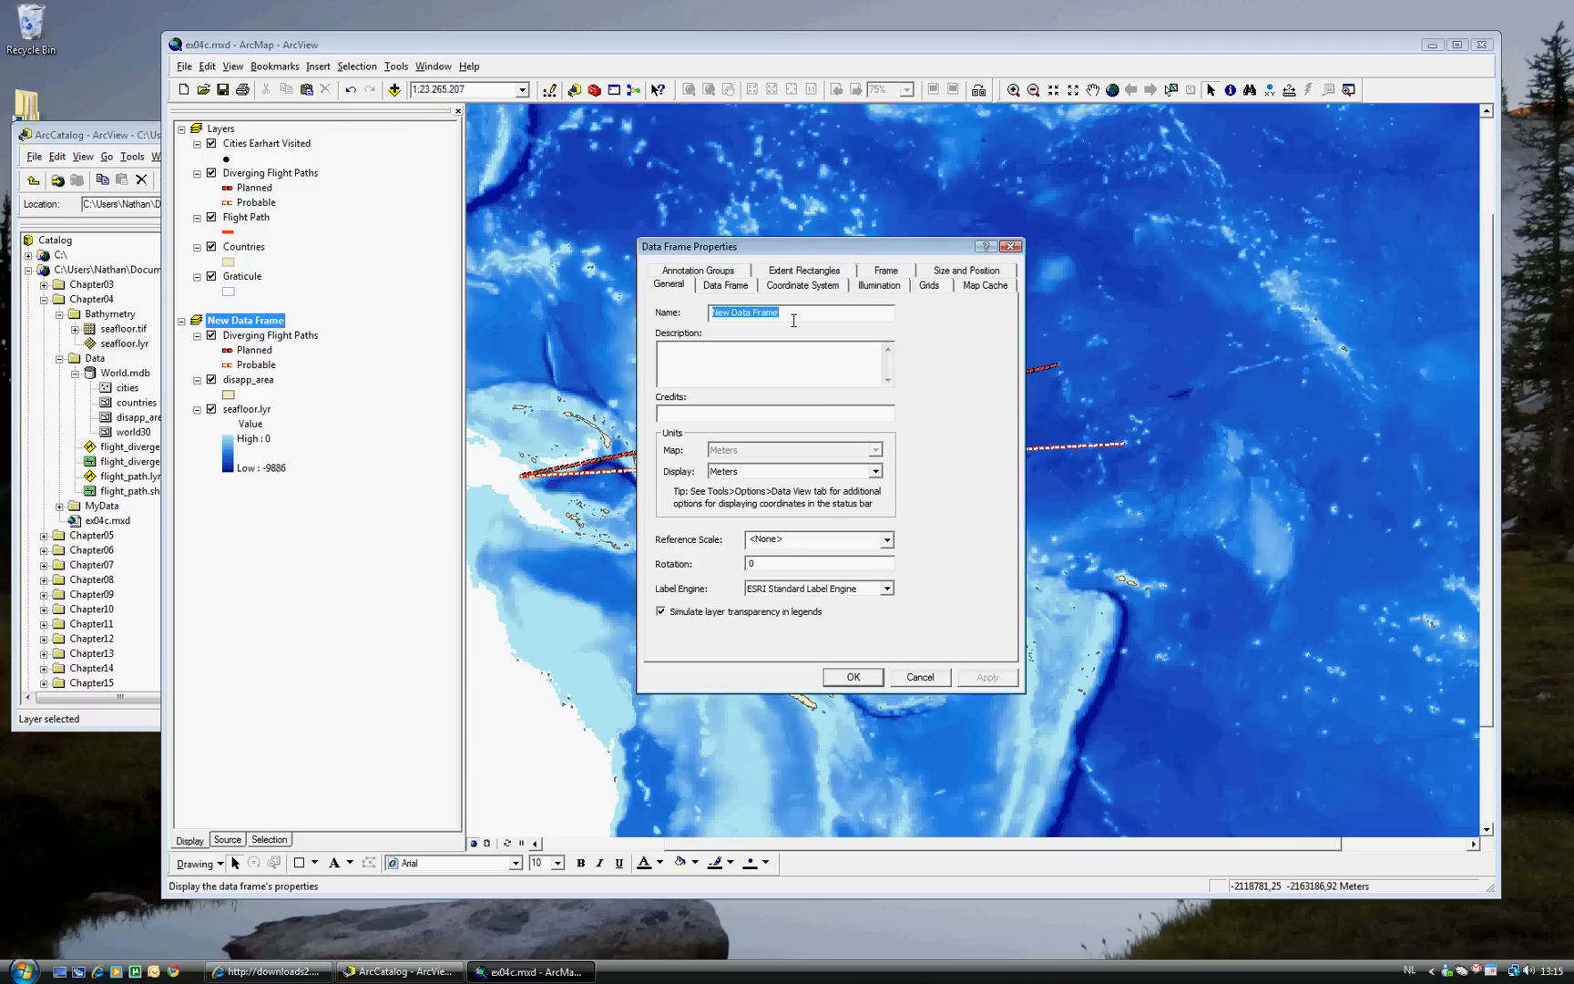
text(Area of)
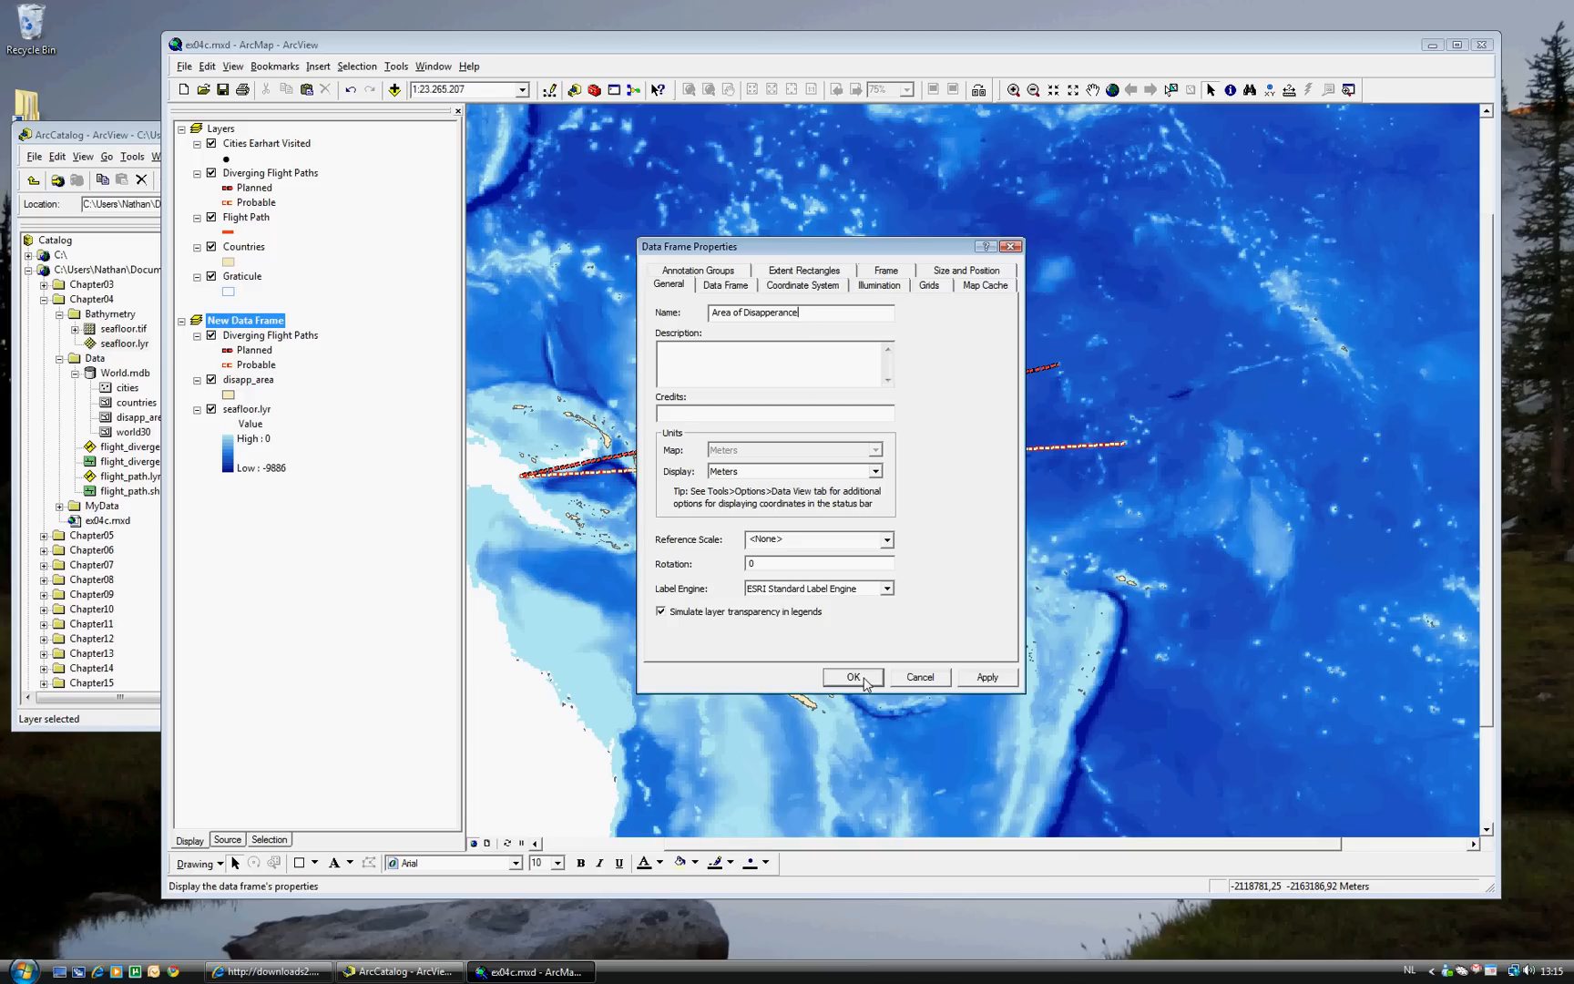
click(852, 676)
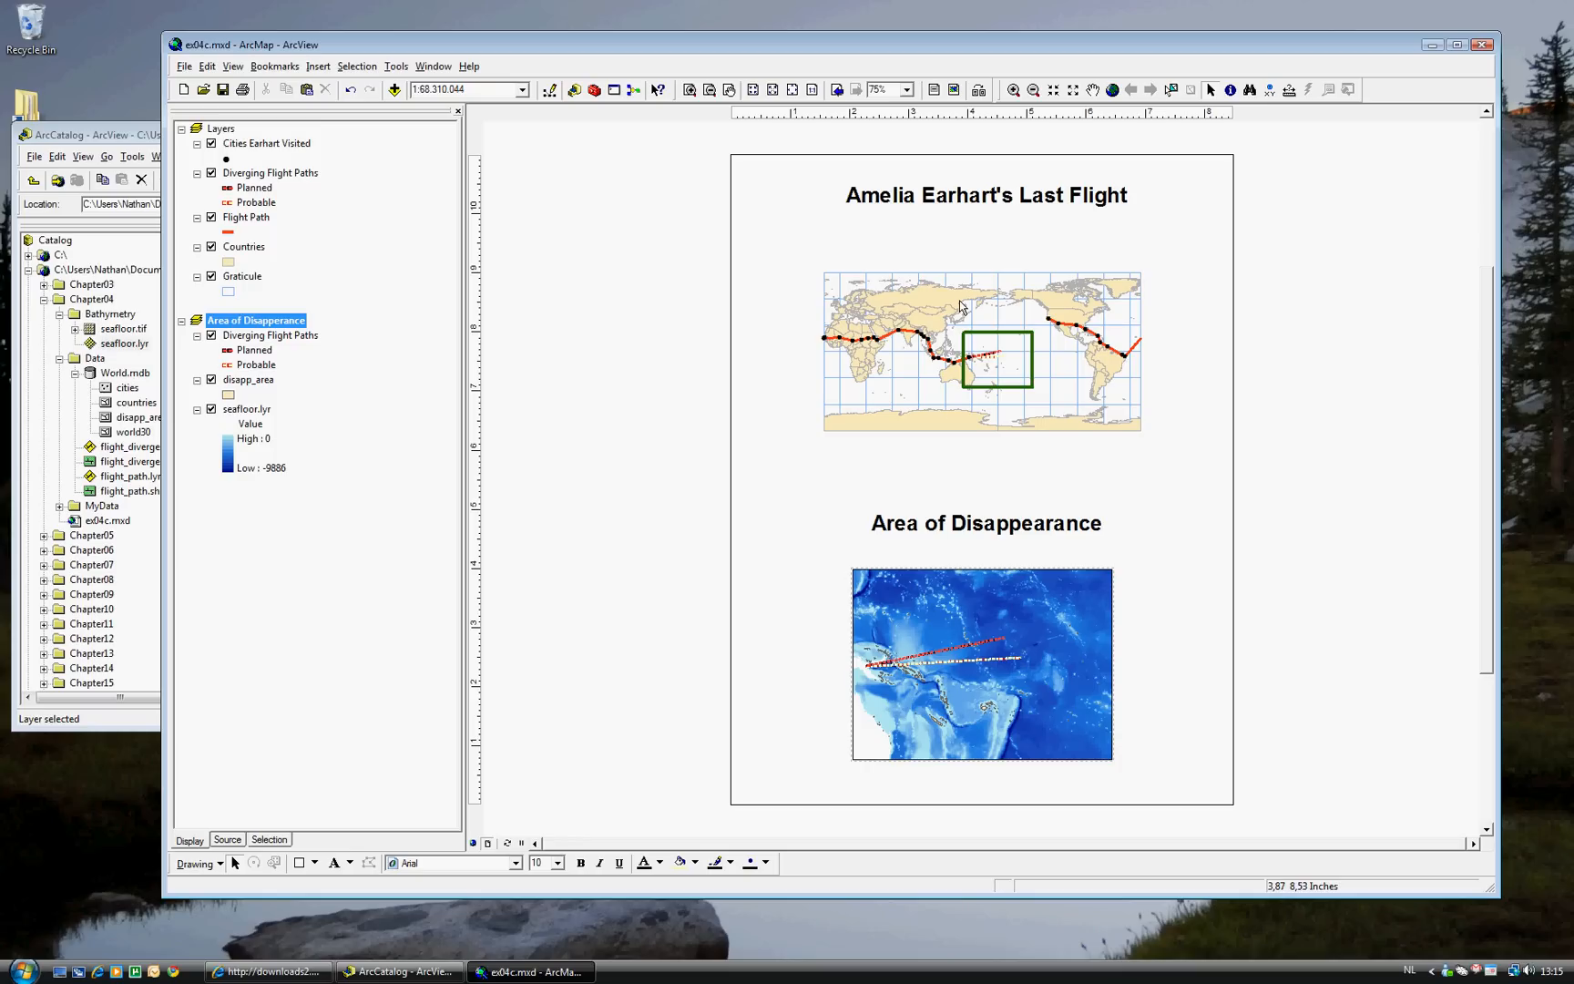
mouse_move(917, 426)
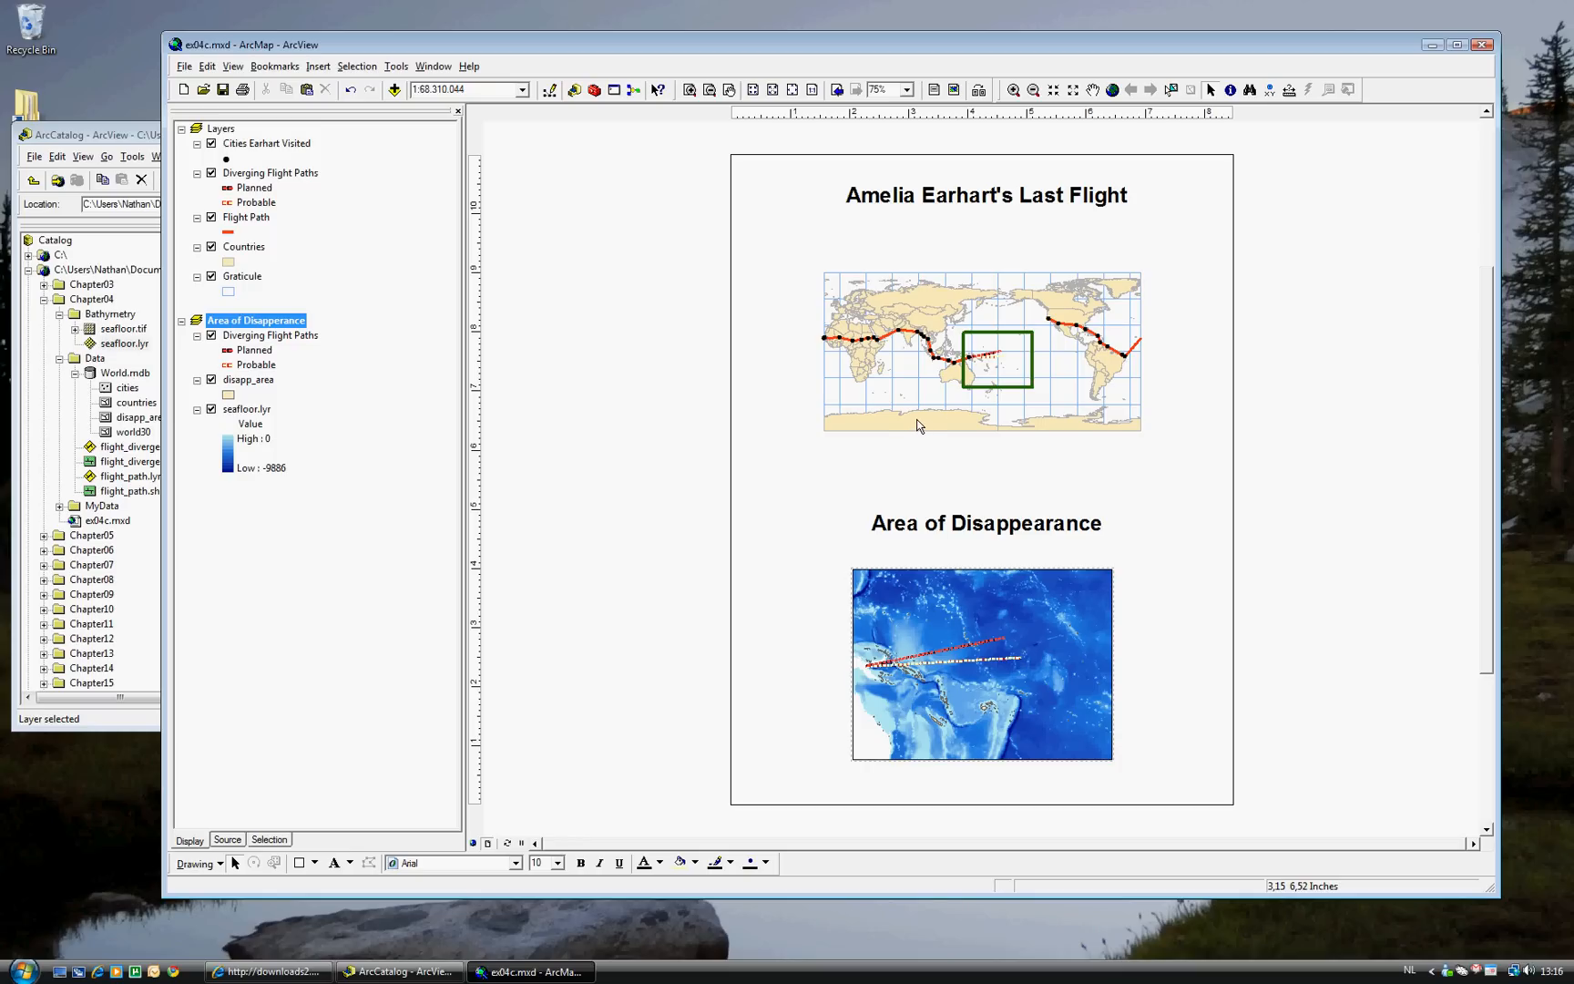